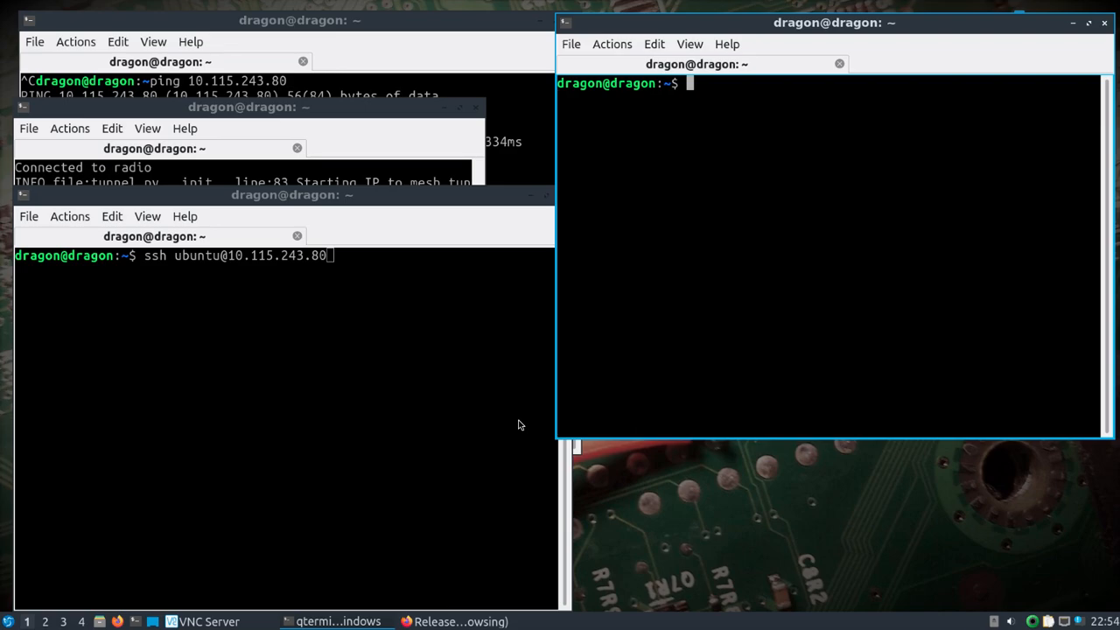
mouse_move(717, 333)
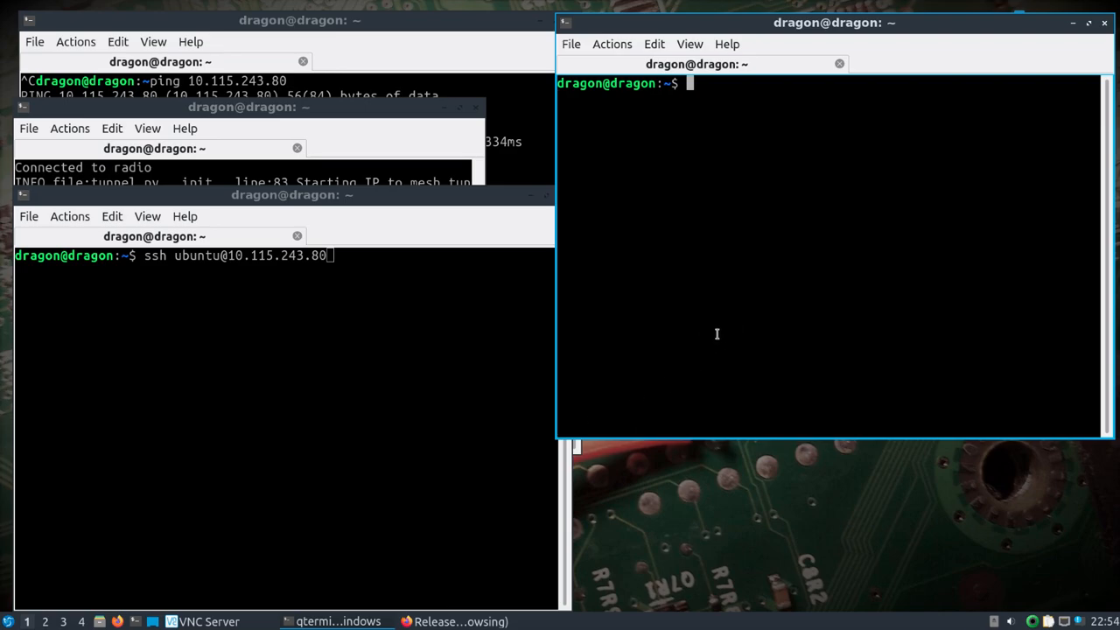
Step: Change into /usr/src/hackrf-spectrum-analyzer/, list its files, and start a fresh terminal window
text(cd /usr/s)
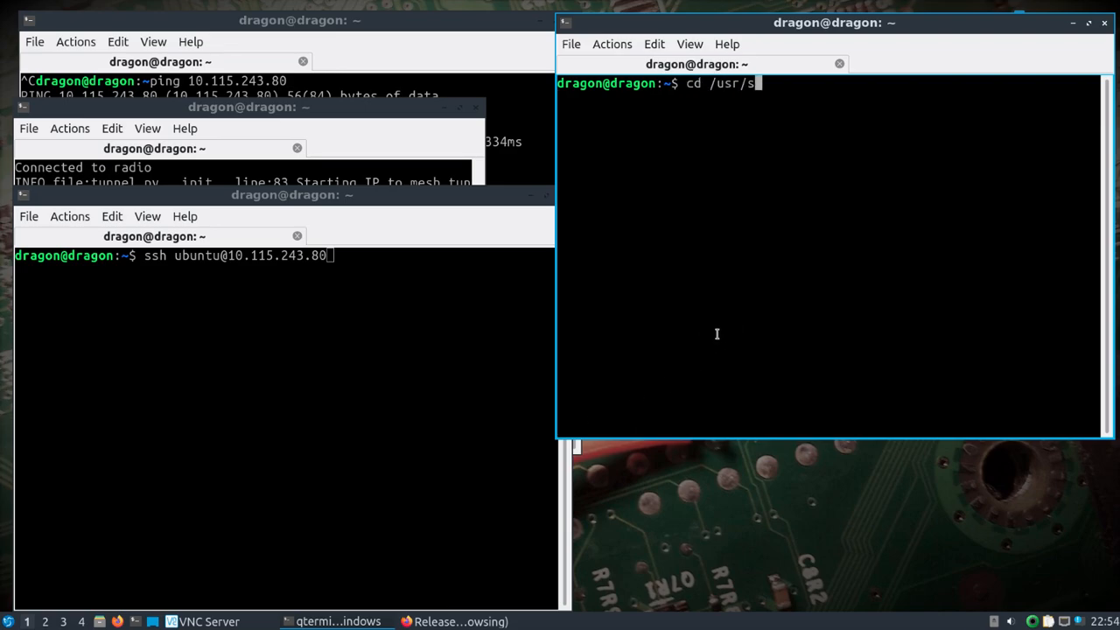
text(rc/)
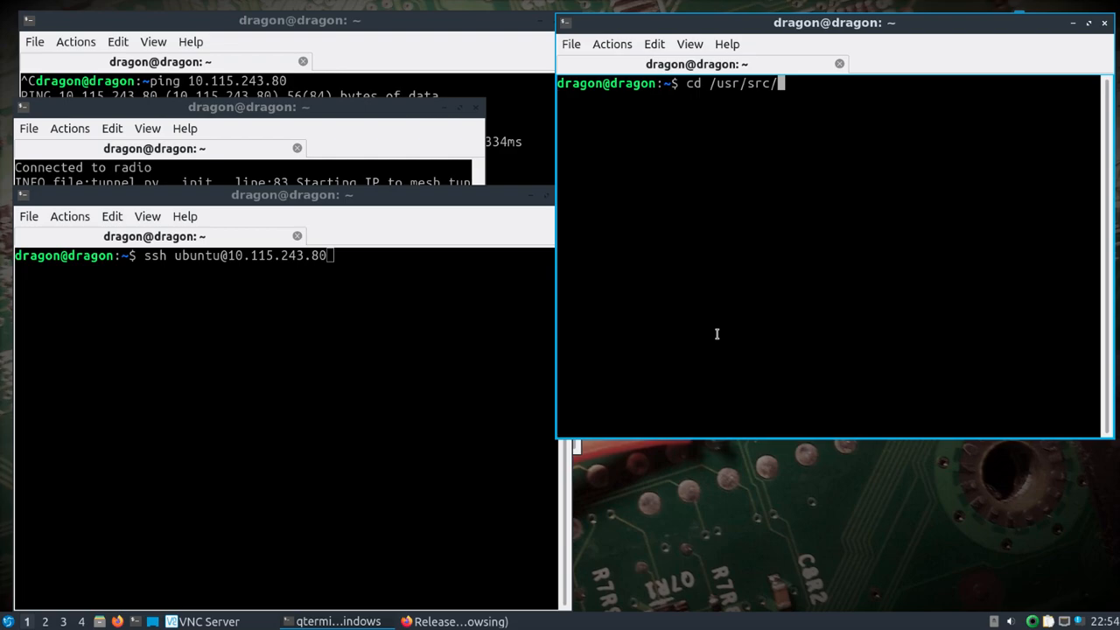
text(ha)
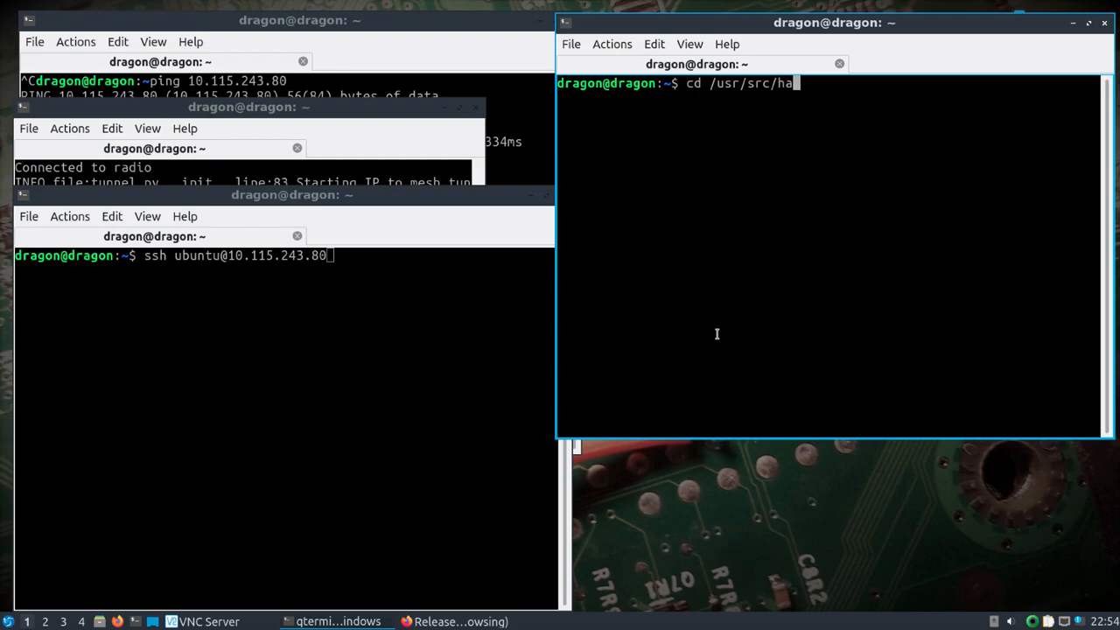
text(ckrf-spectrum-analyzer/)
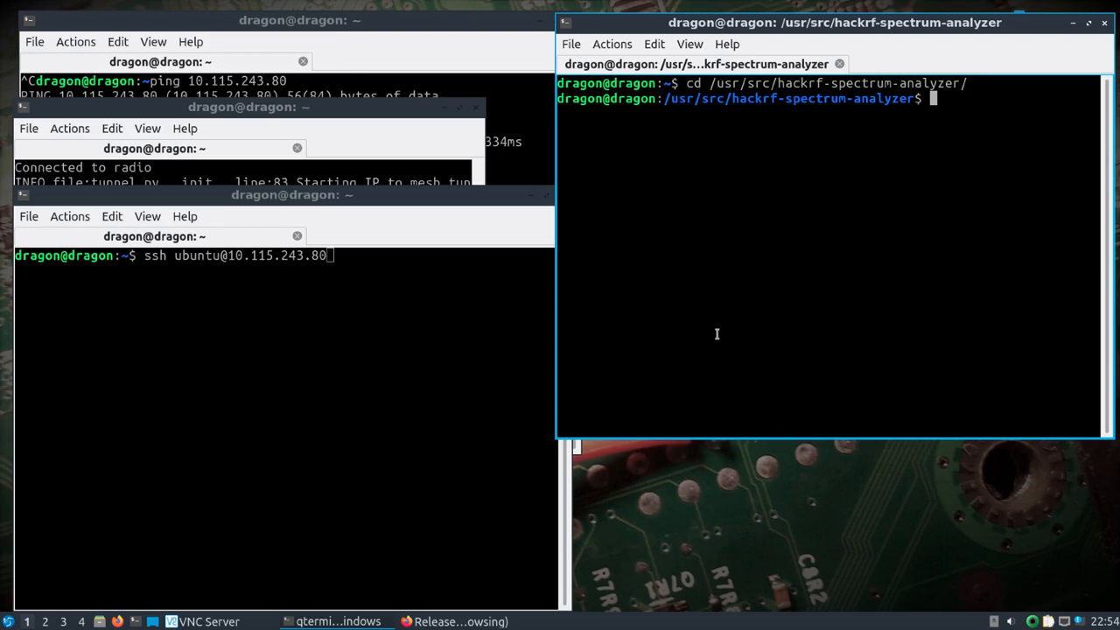
text(ls)
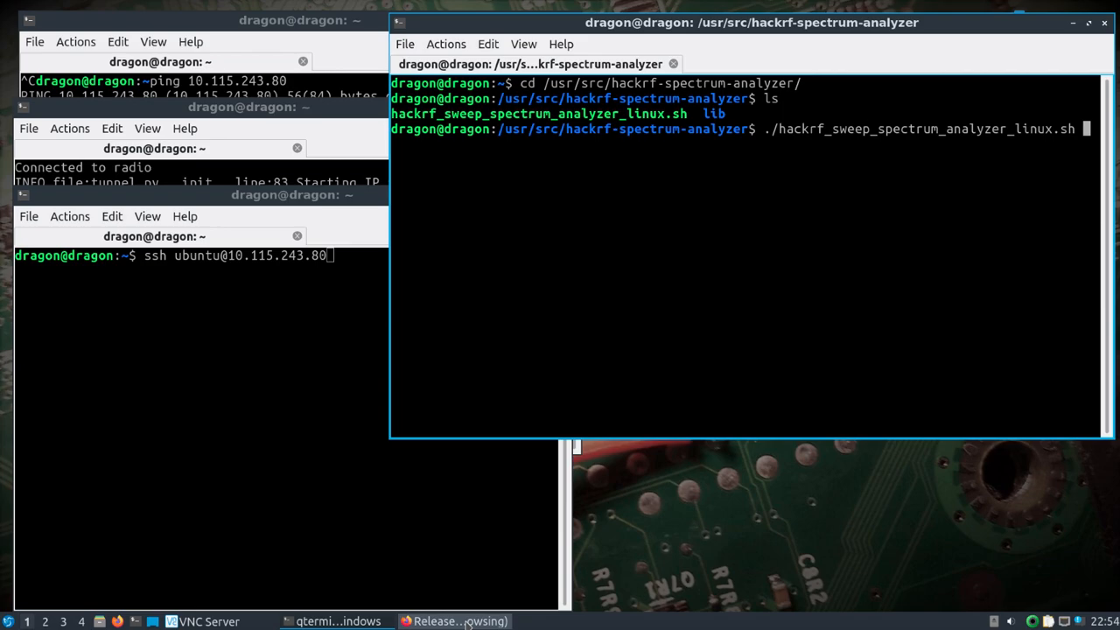
click(448, 620)
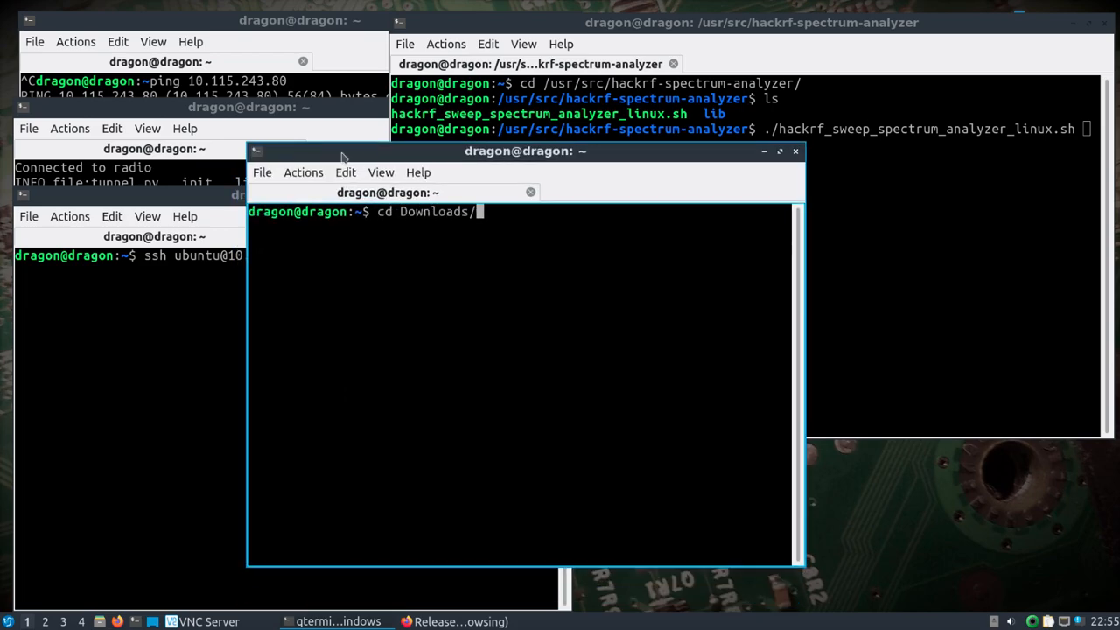
Step: Unzip hackrf-2021.03.1 and move into its firmware folder, enlarging the terminal
text(unzip)
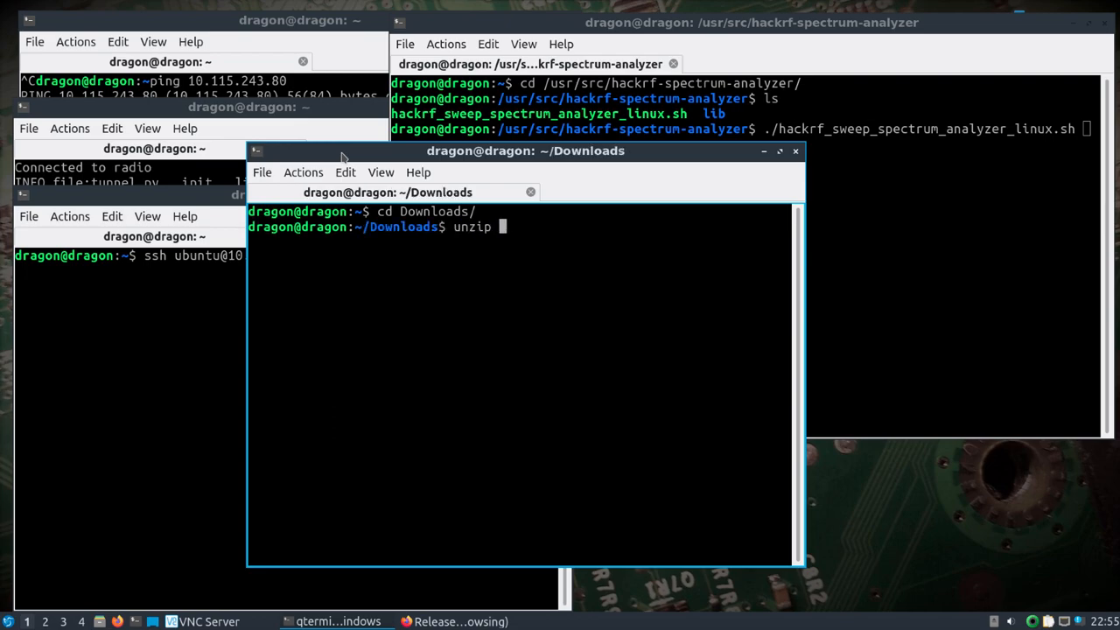
text(hackrf-)
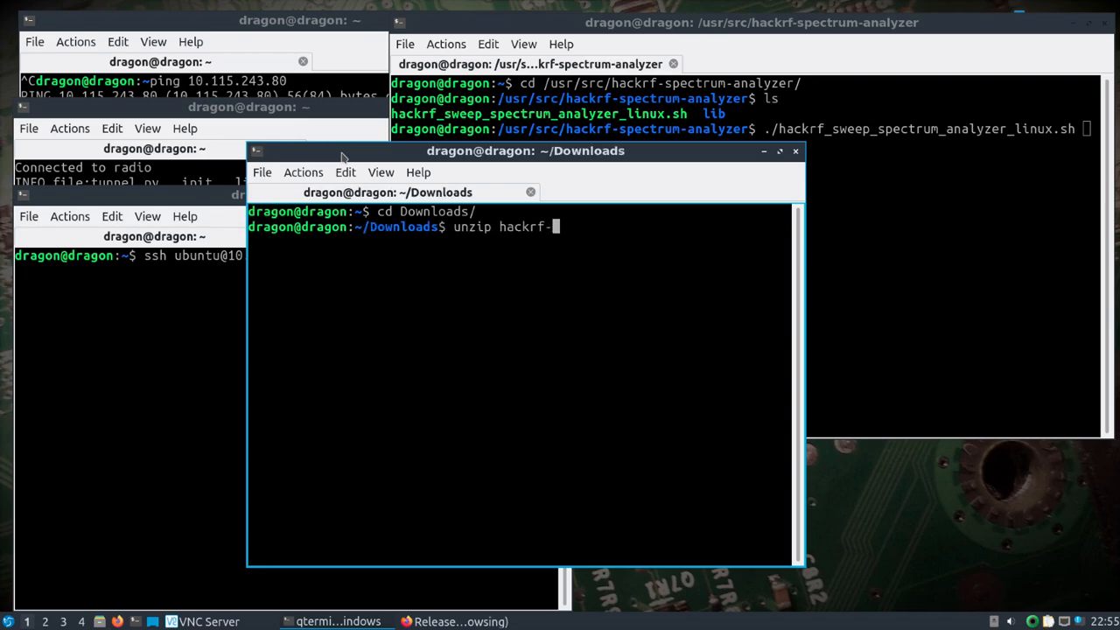
text(2021.03.1^C)
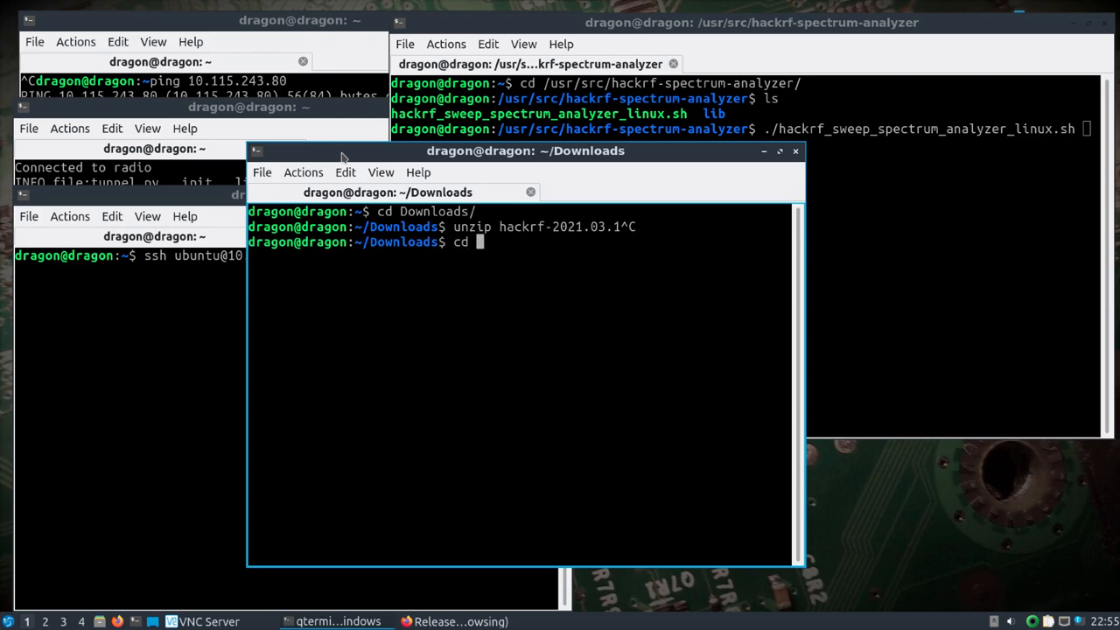
text(hackrf-)
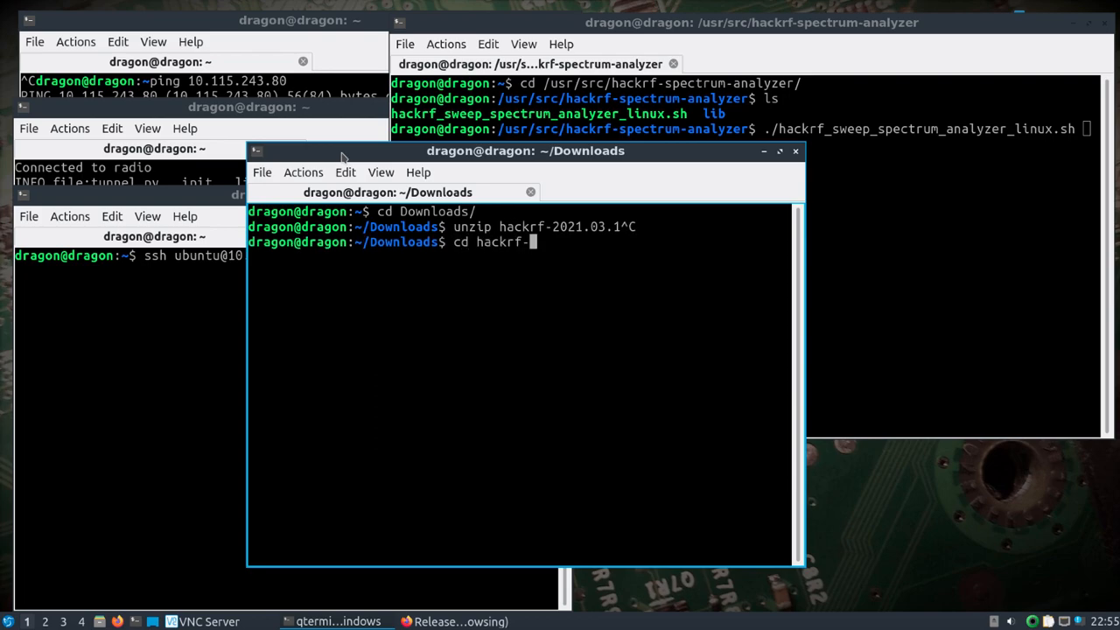
text(201)
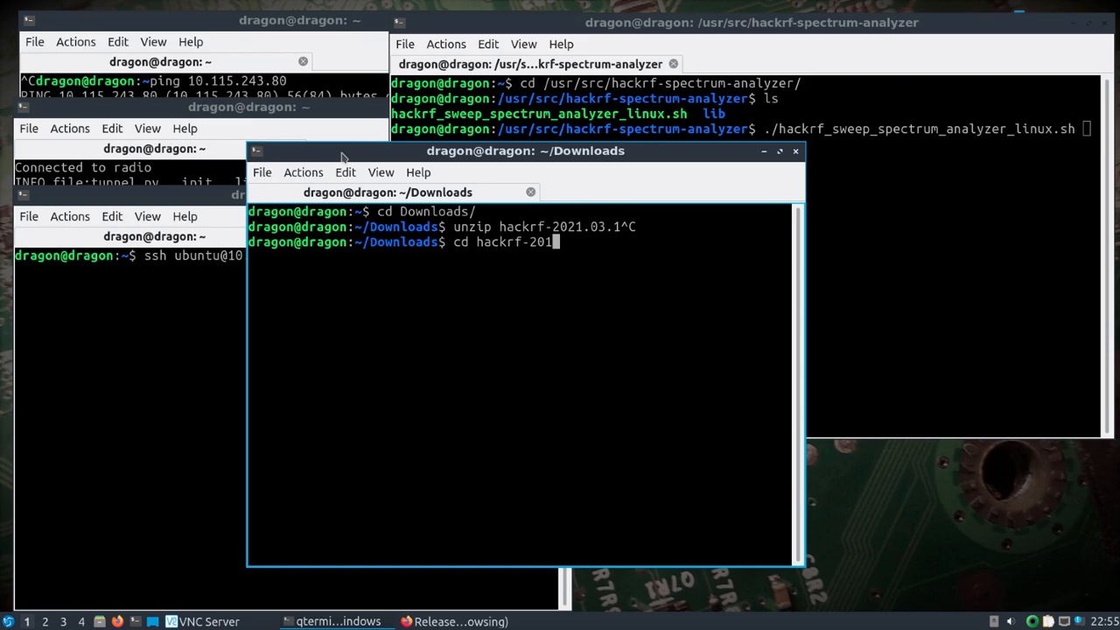
text(1.03.1/)
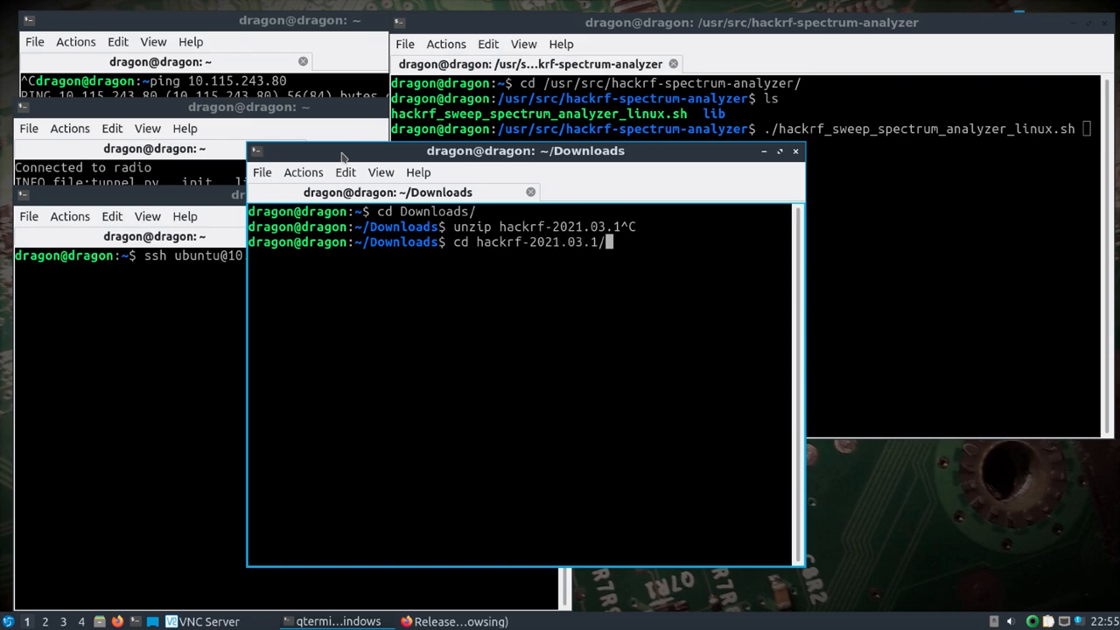
text(firmware-bin/)
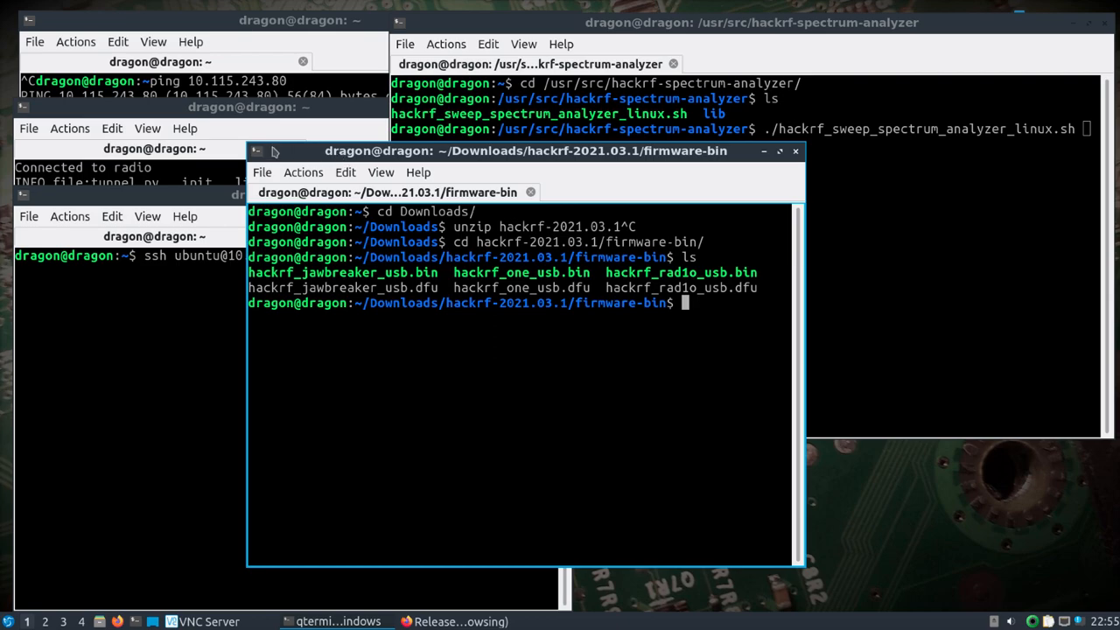
drag(525, 150, 449, 95)
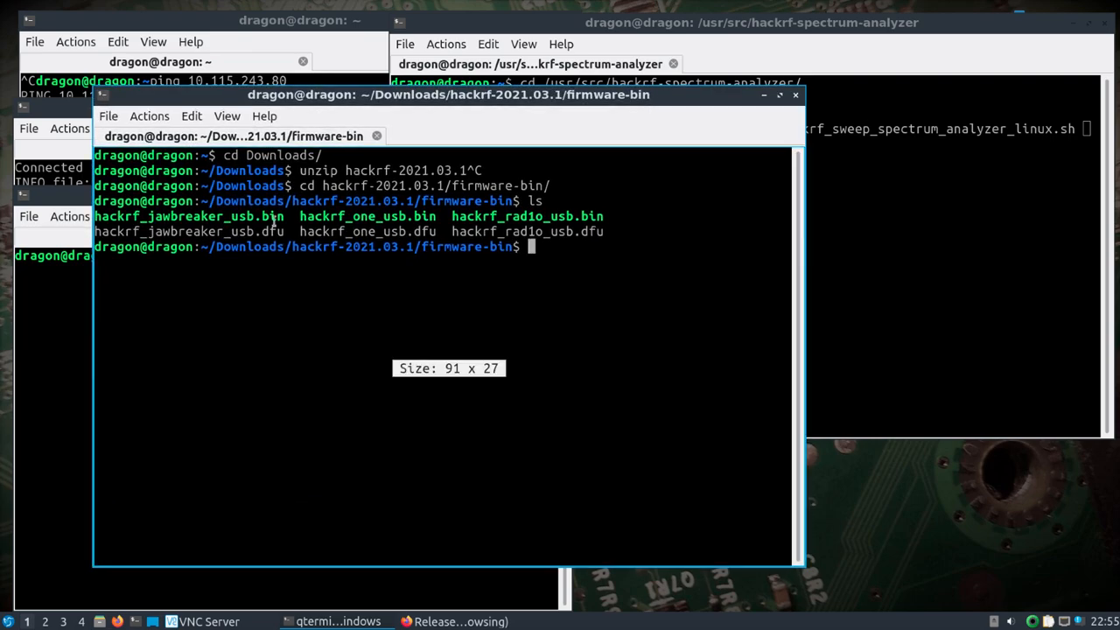
Step: Run hackrf_info from firmware-bin and highlight the reported firmware version 2021.03.1
text(hackrf_spiflash)
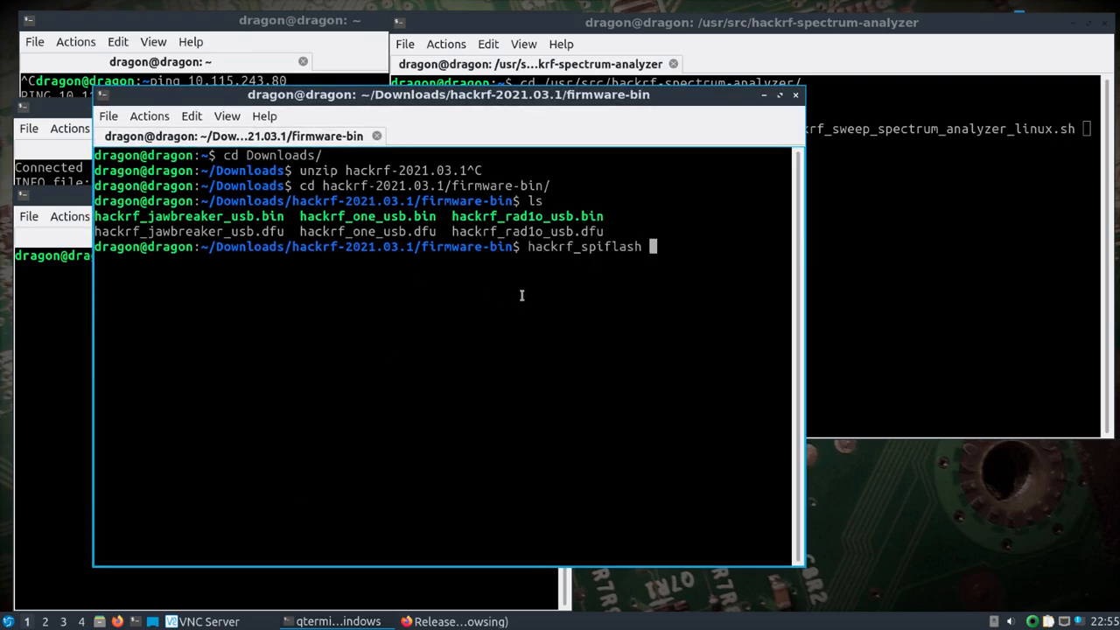
text(-w)
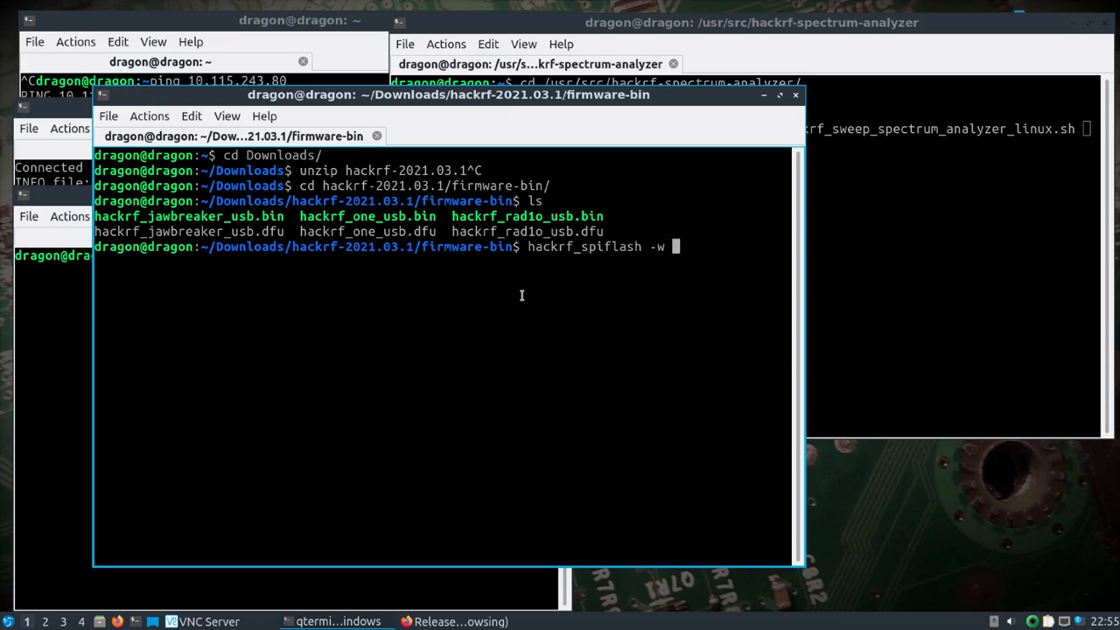
text(hackrf_one_usb.)
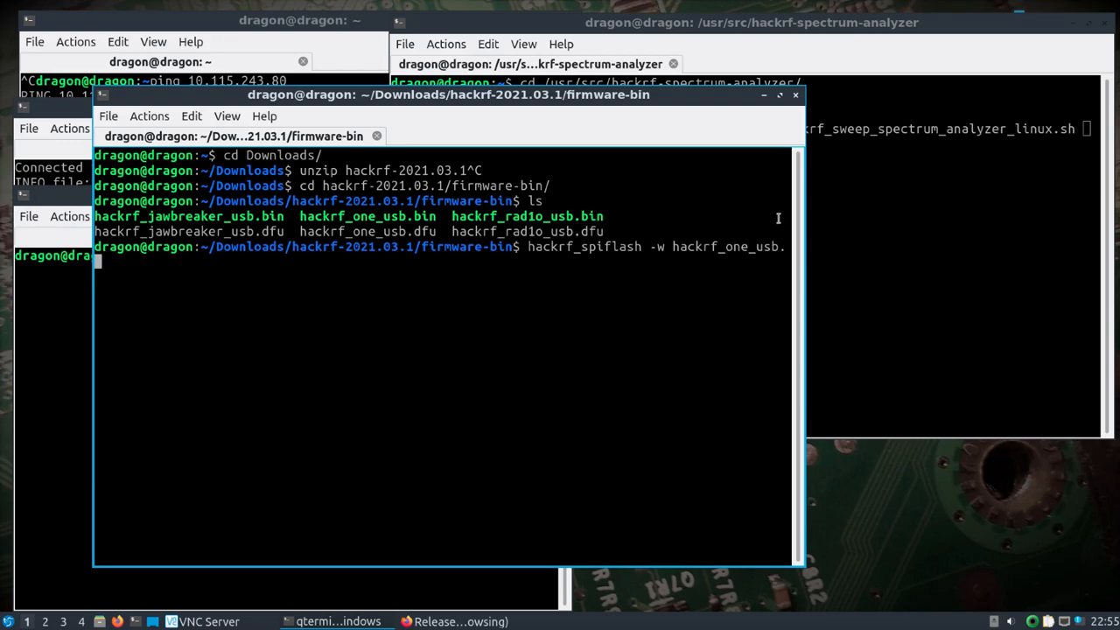
drag(796, 351, 906, 350)
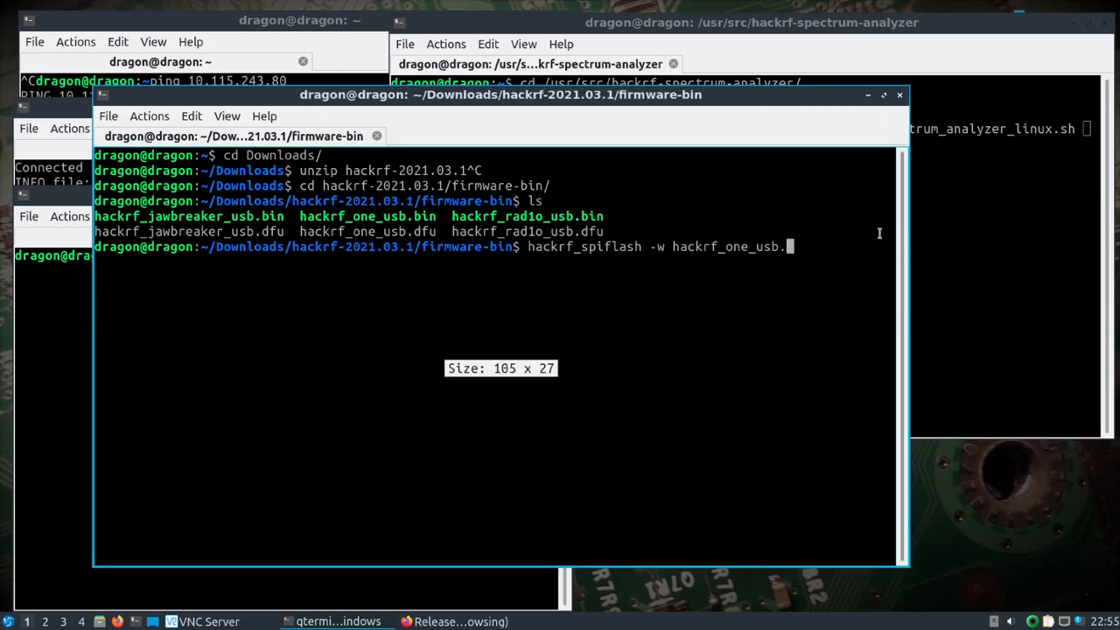
text(bin)
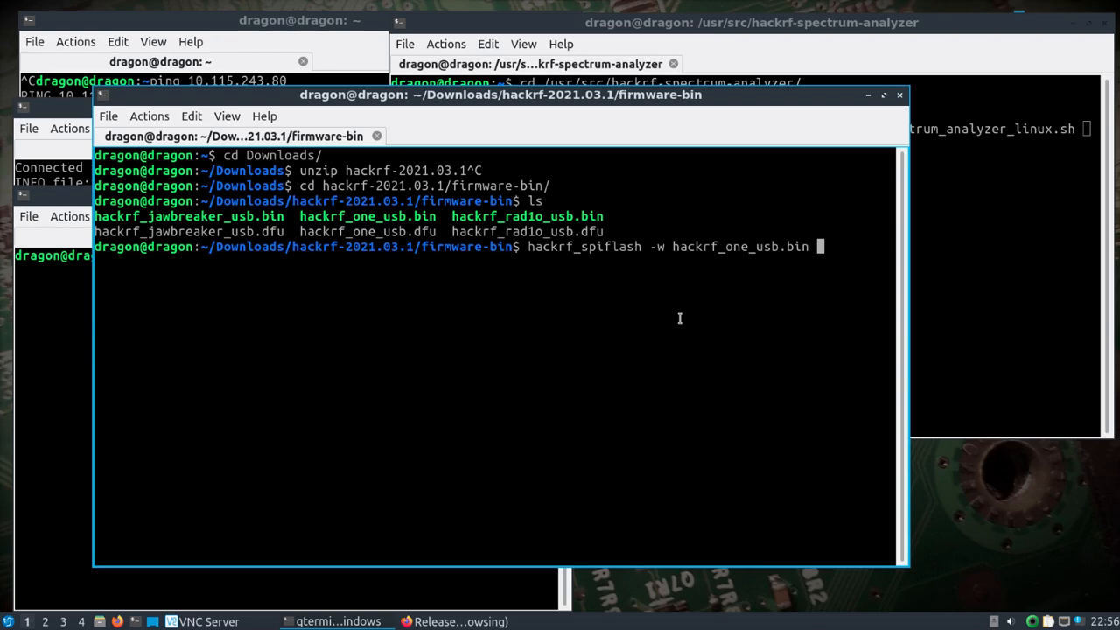
text(hc)
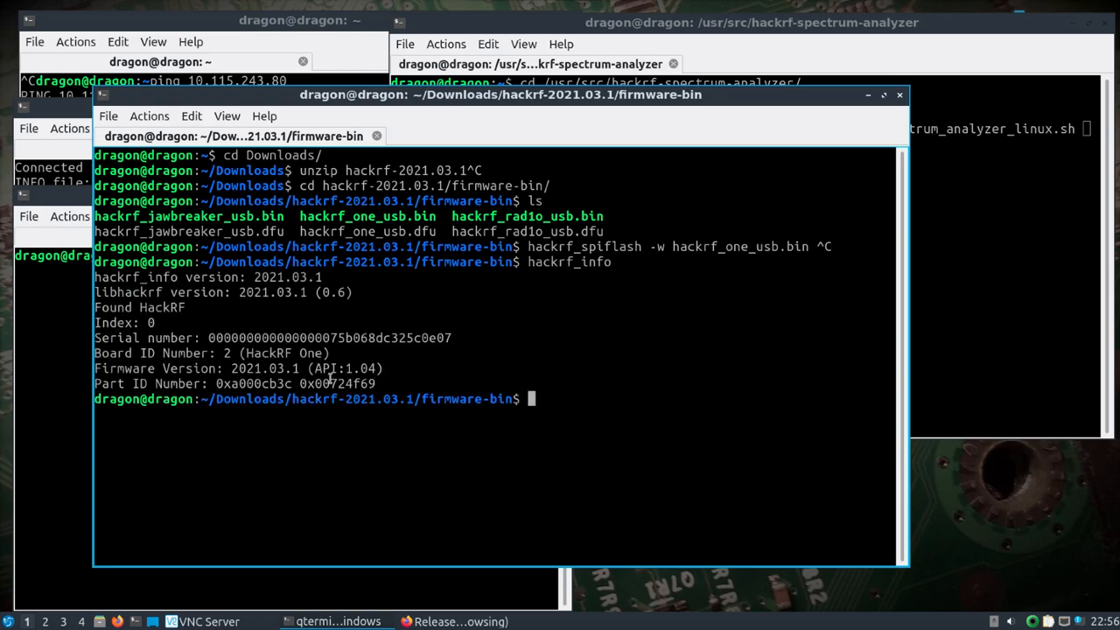
double_click(263, 367)
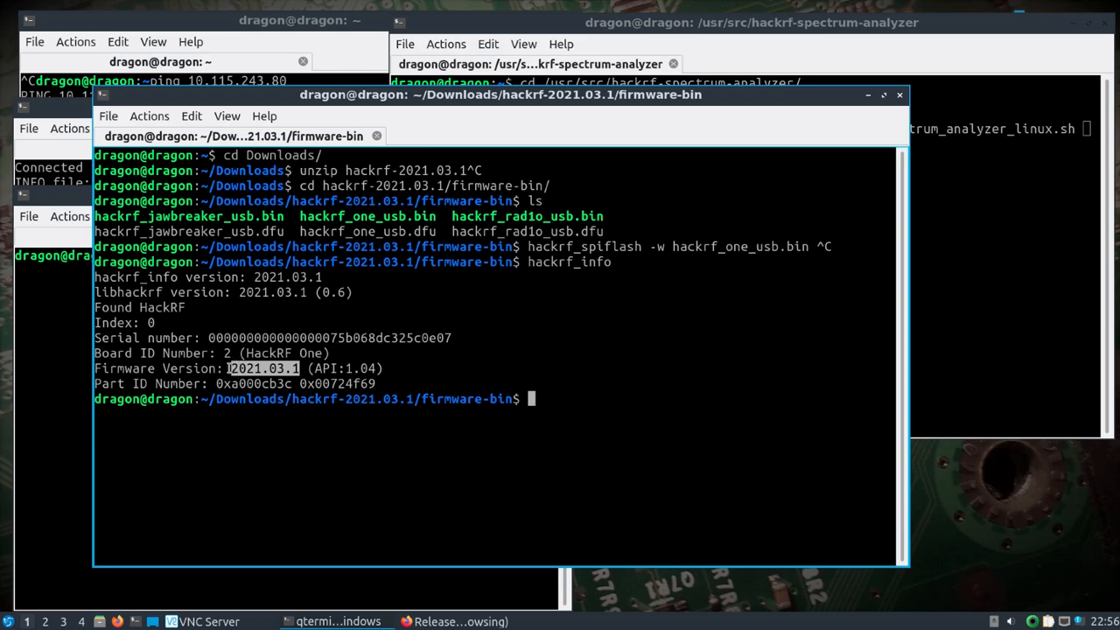
Step: Close the firmware terminal window and confirm with Yes
click(896, 96)
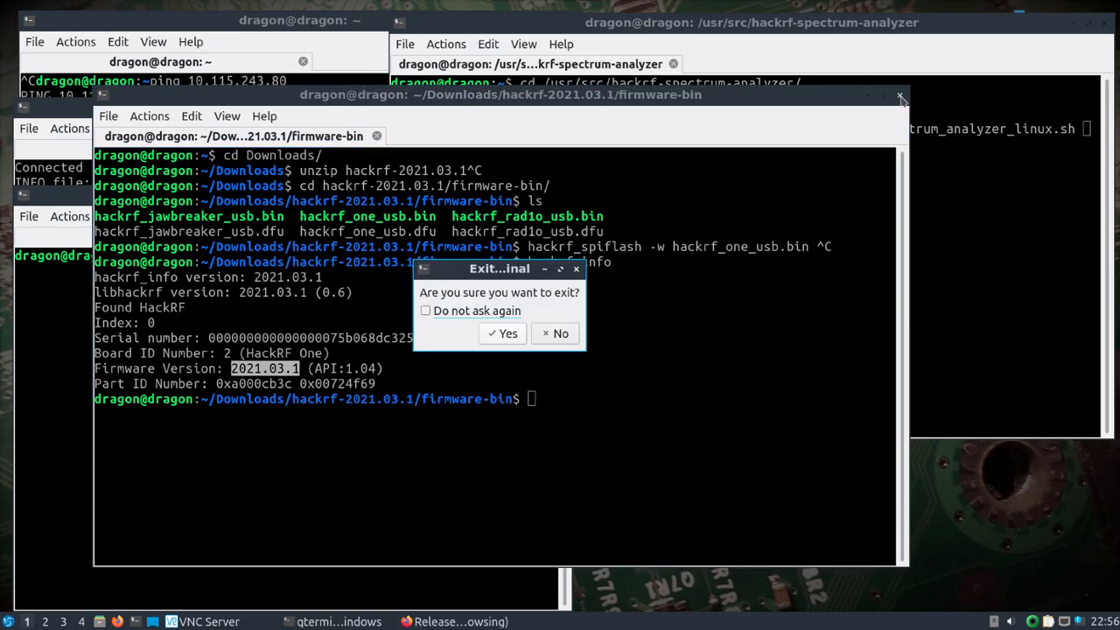
click(503, 332)
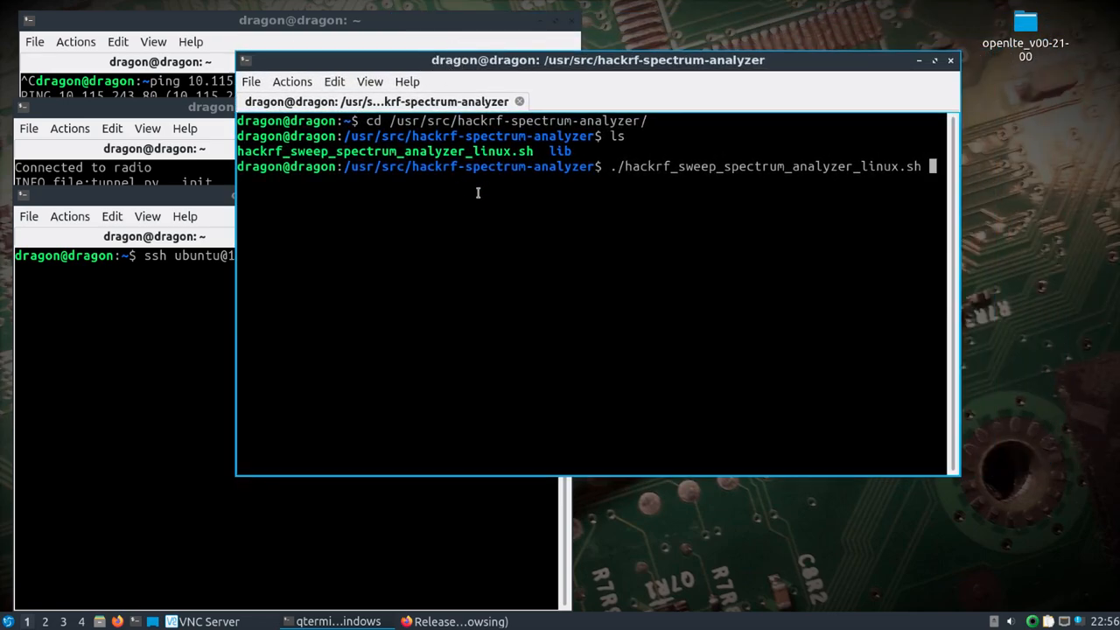
mouse_move(469, 196)
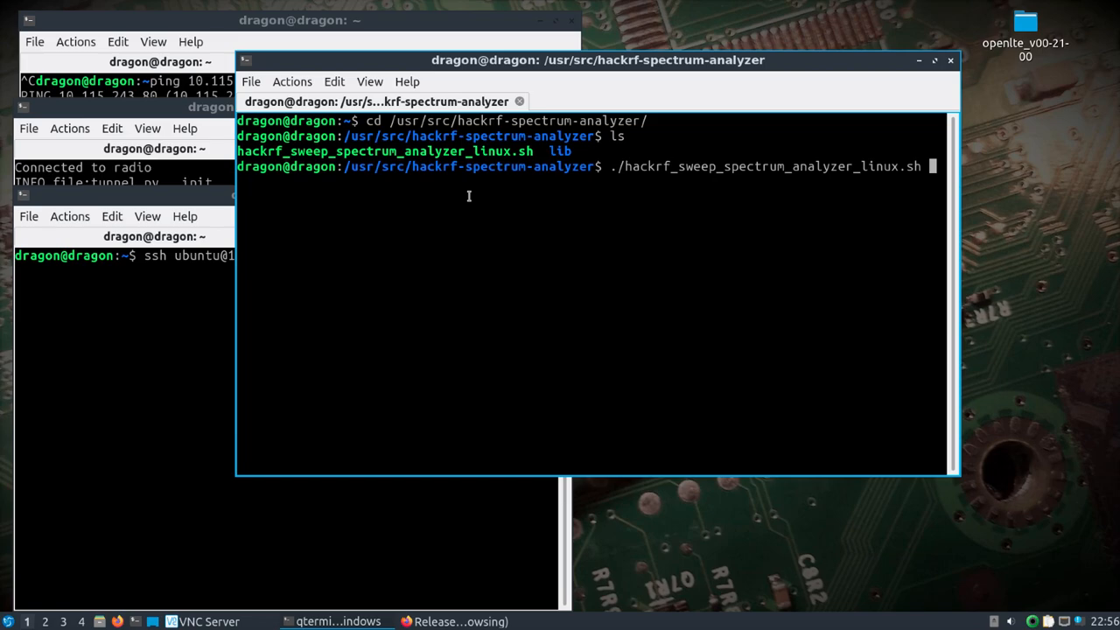
Step: Launch hackrf_sweep and change the sweep range from 2400–2500 MHz to 1400–3500 MHz
key(Return)
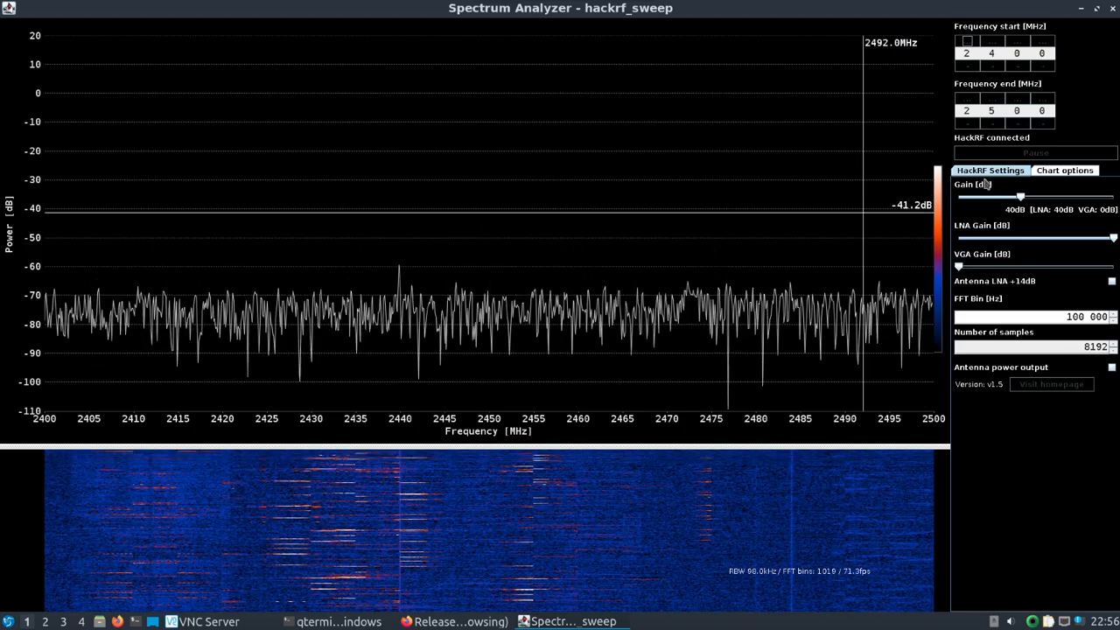
click(1039, 154)
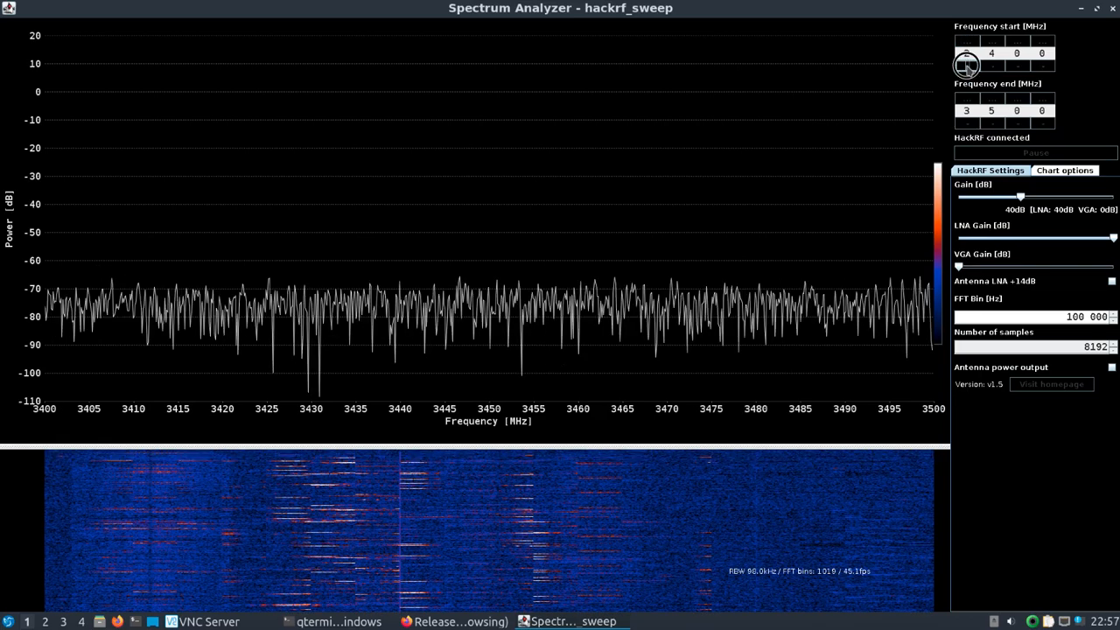
click(970, 55)
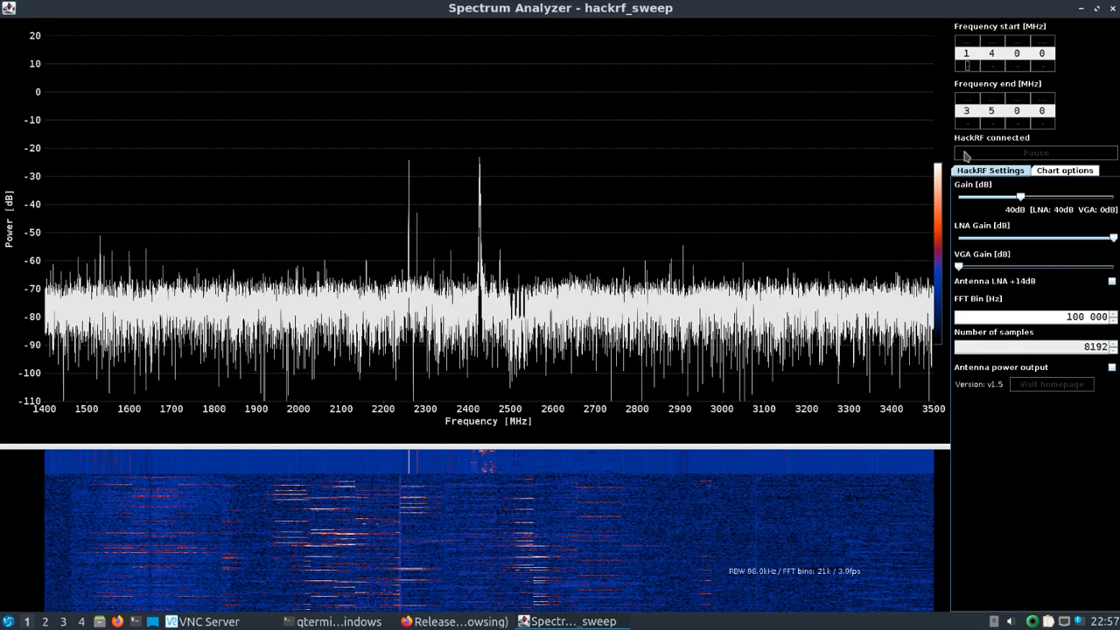
Step: In Chart options choose USA as the Frequency Allocation Bands overlay, then collapse the options
click(1064, 170)
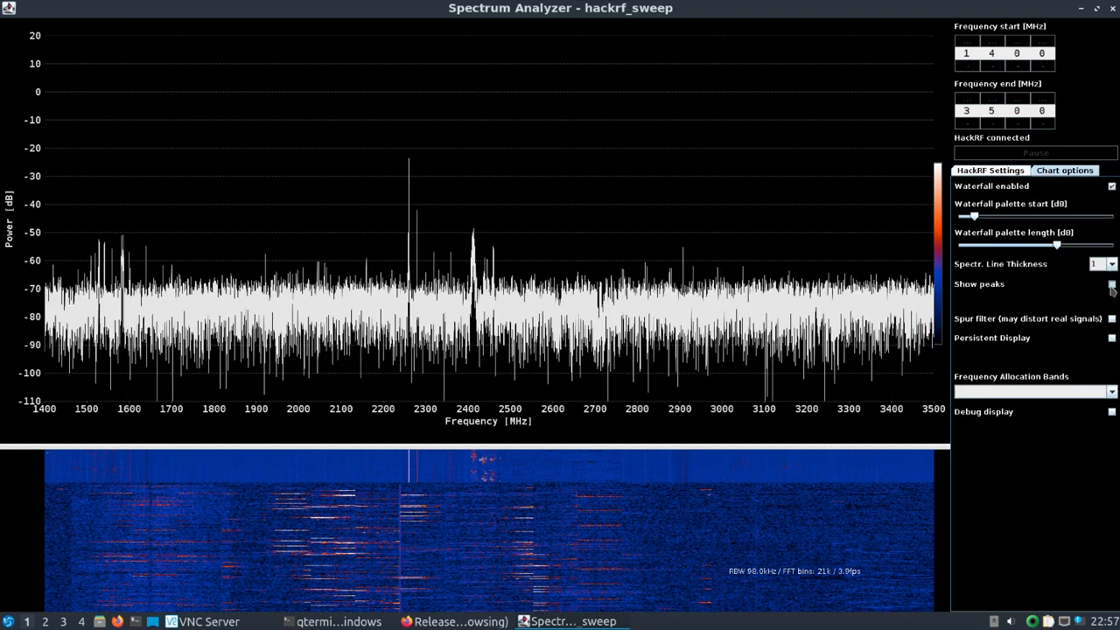
click(1109, 283)
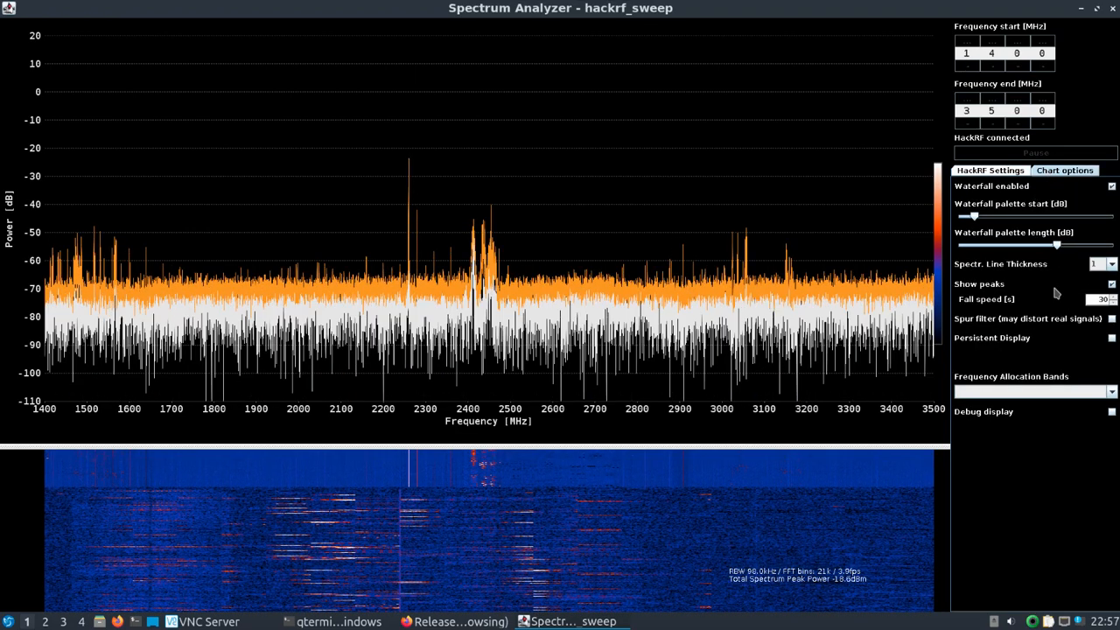
click(1110, 392)
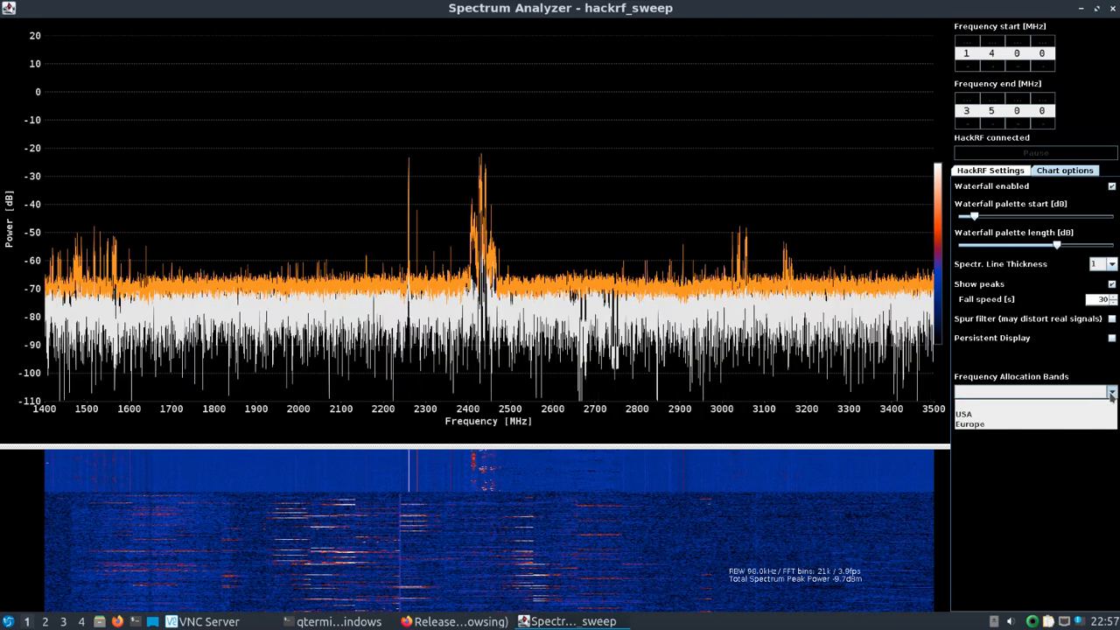
click(977, 413)
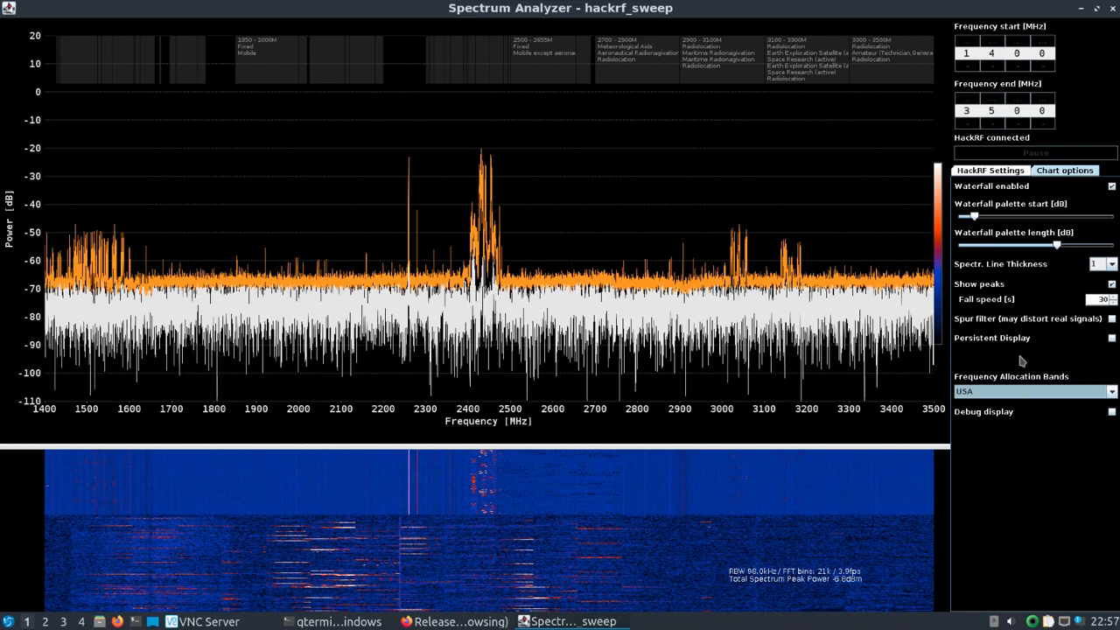
click(990, 170)
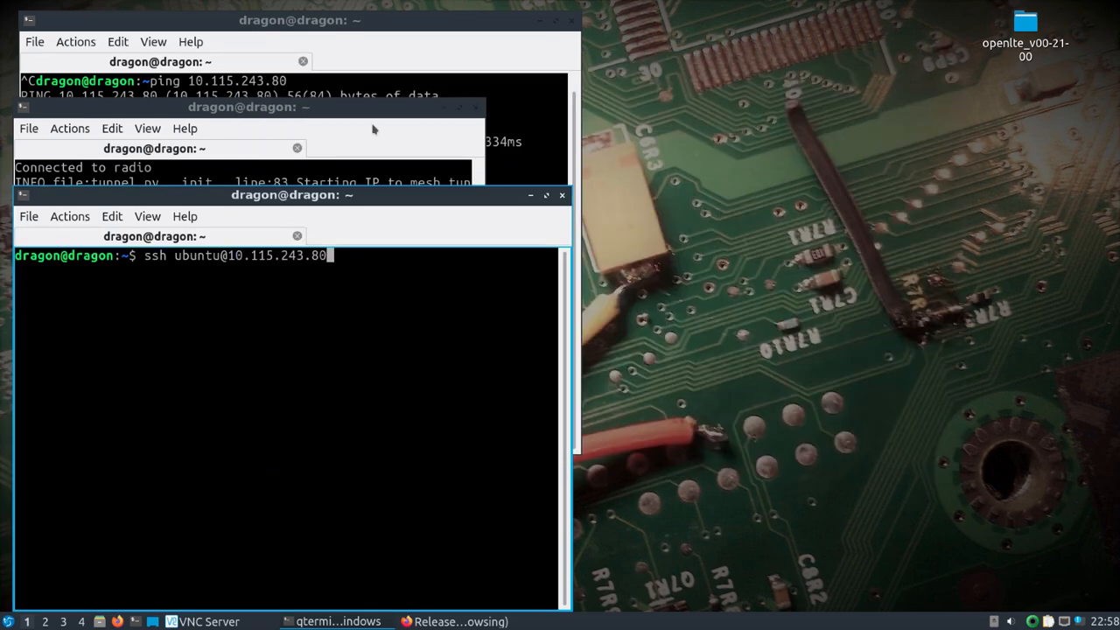
Step: Move the ssh terminal aside, stop ping 10.115.243.80 with Ctrl+C showing 0% loss, and launch Gqrx
drag(293, 194, 814, 60)
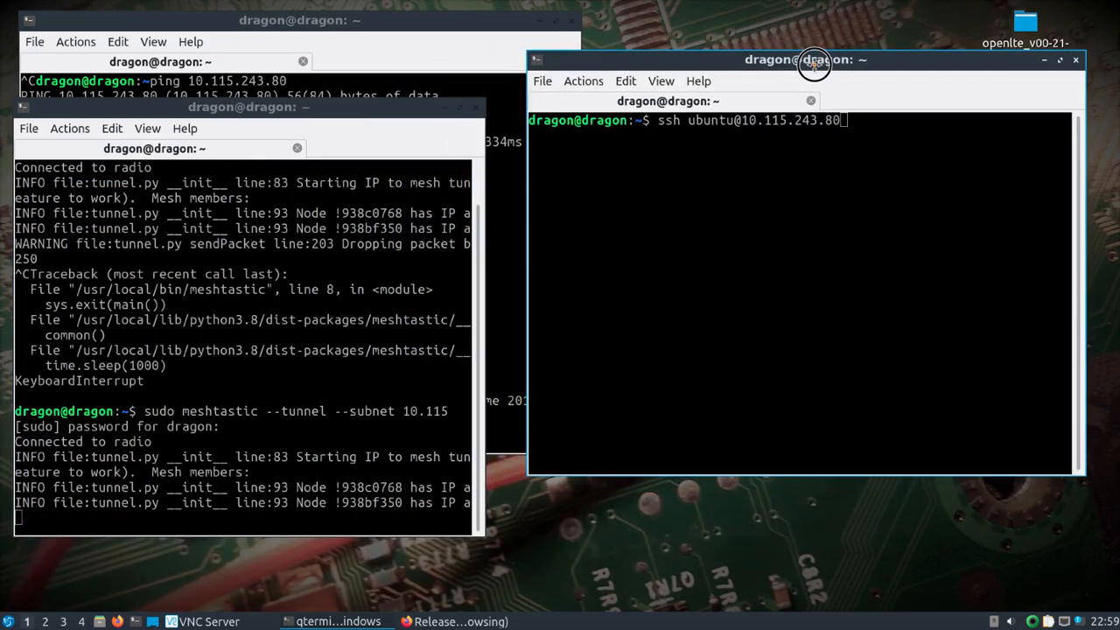
drag(814, 59, 840, 59)
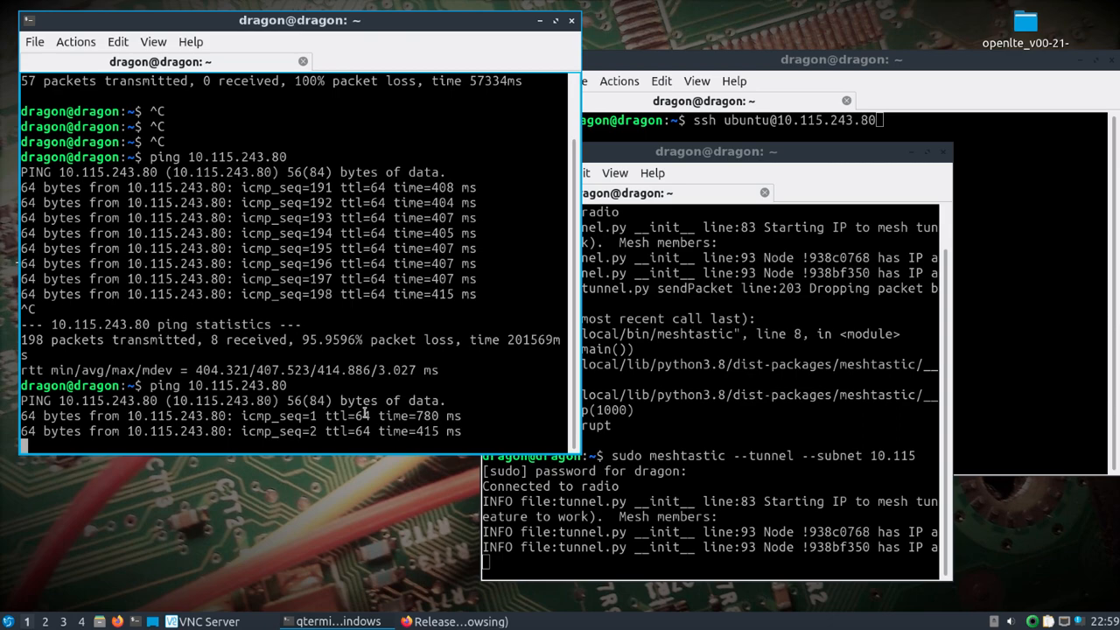
key(ctrl+c)
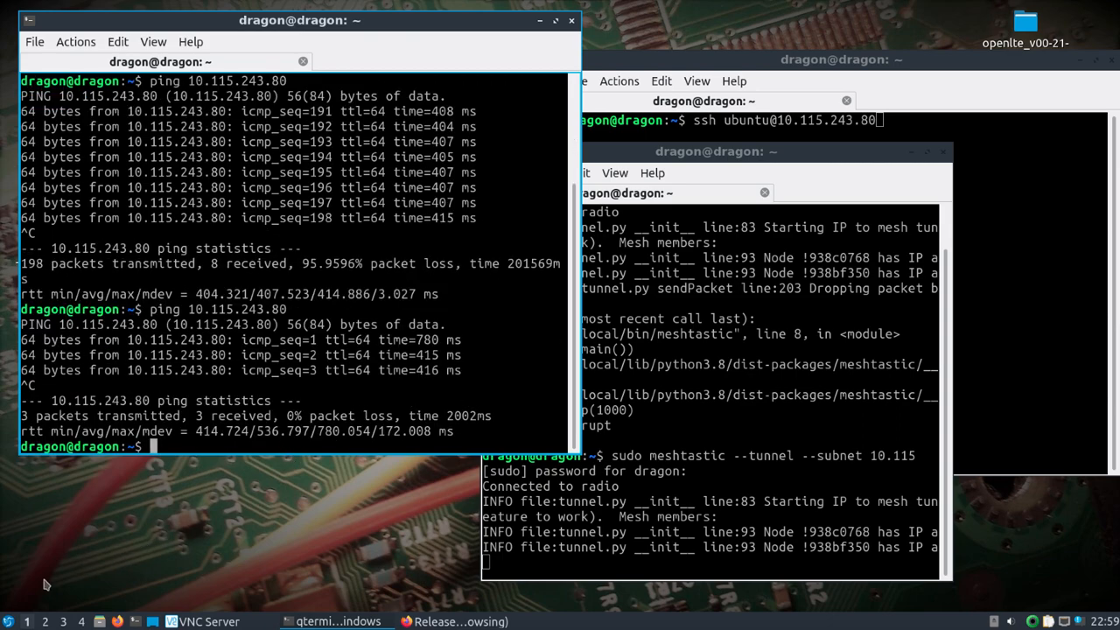
click(7, 616)
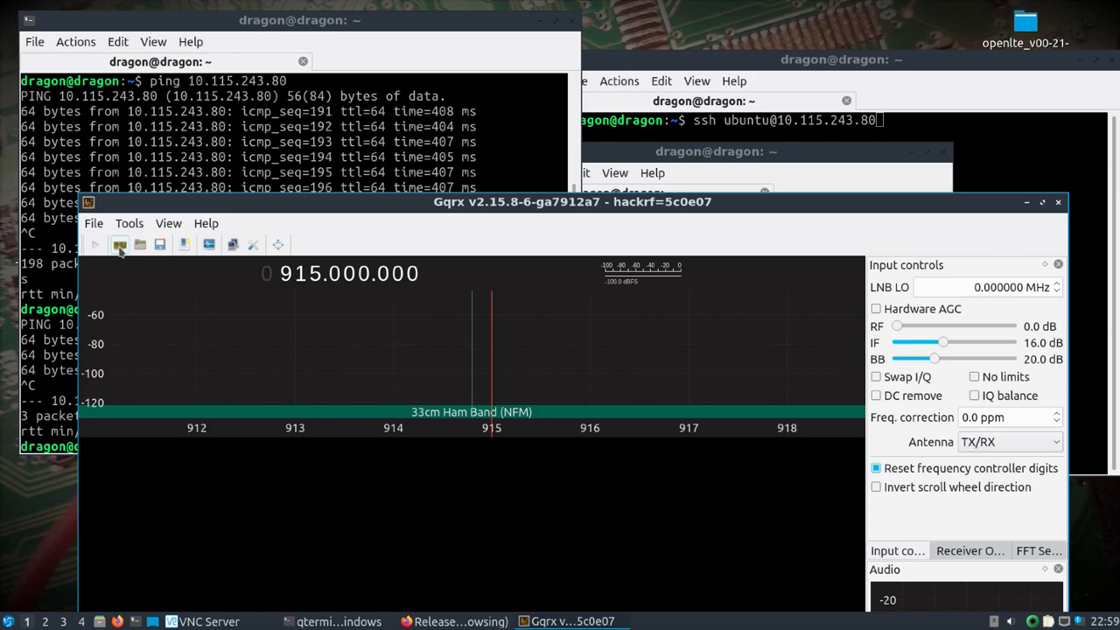
Step: Keep the HackRF device string in Gqrx I/O settings, accept it, and park the receiving window lower right
click(121, 245)
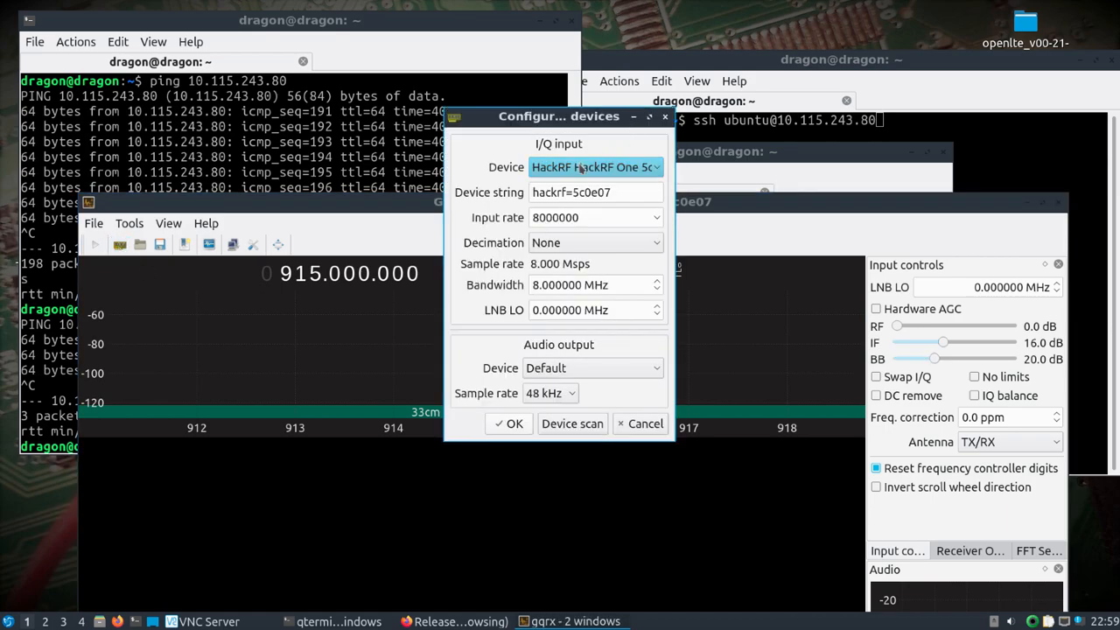
click(595, 168)
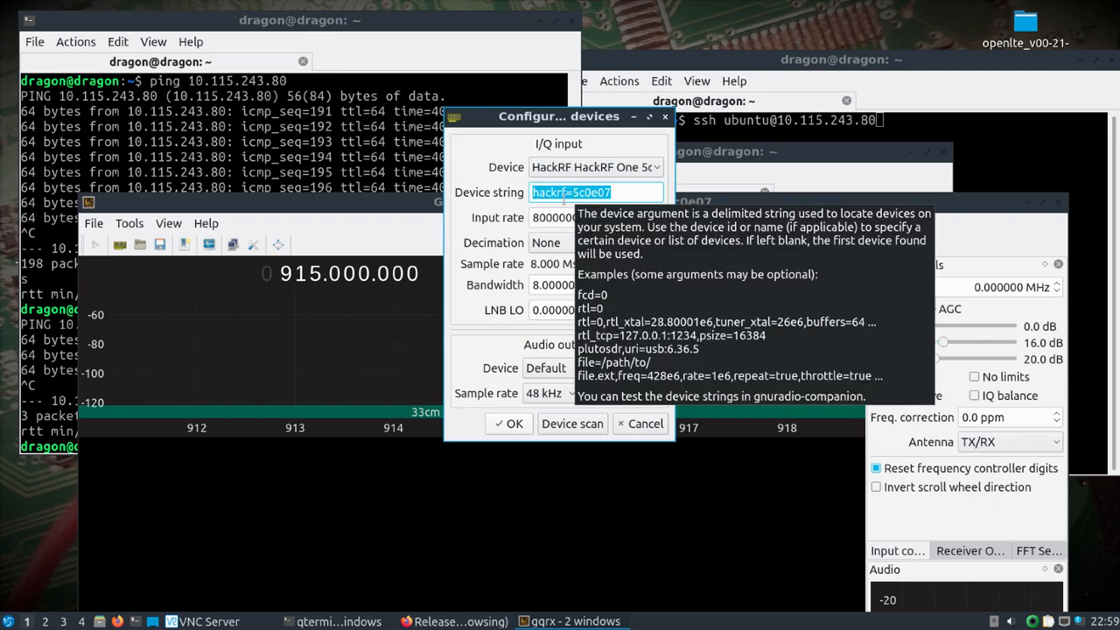
mouse_move(511, 423)
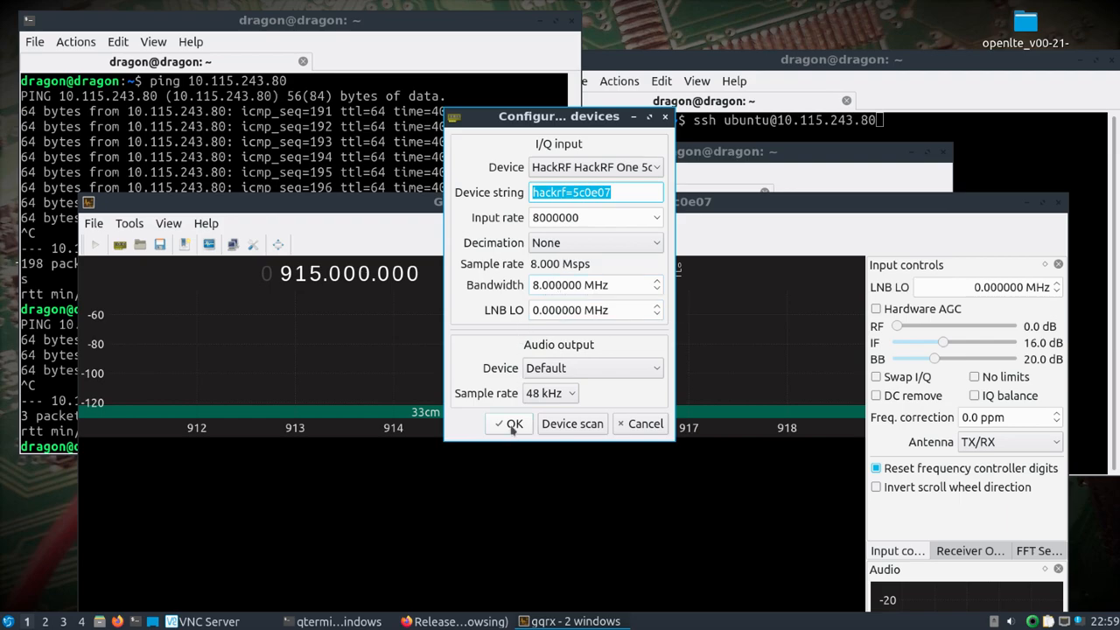
click(508, 424)
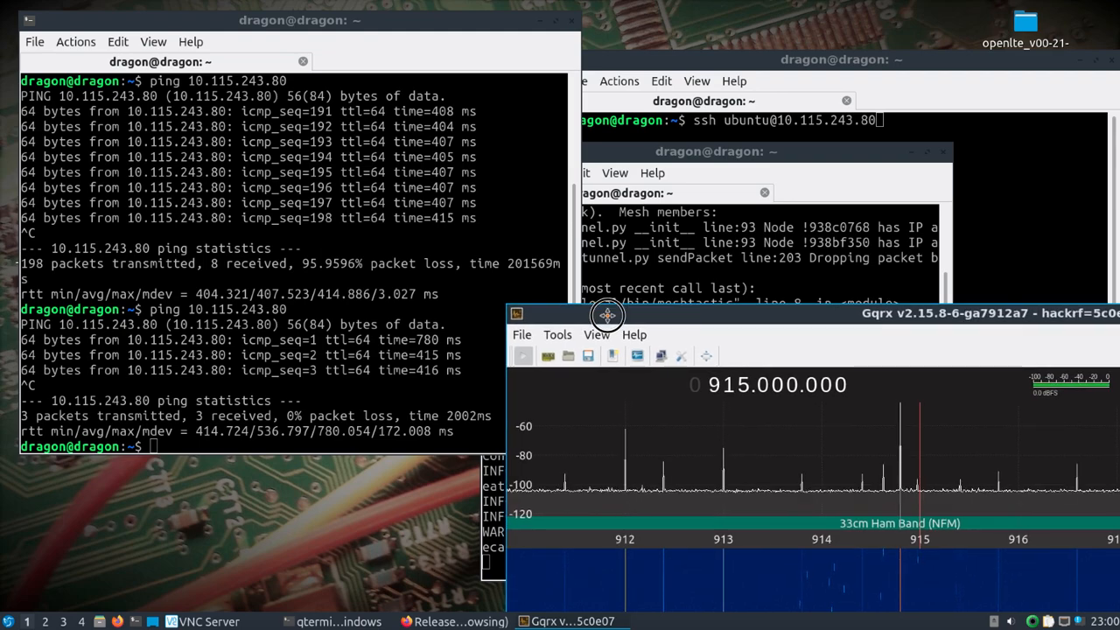
drag(608, 315, 614, 311)
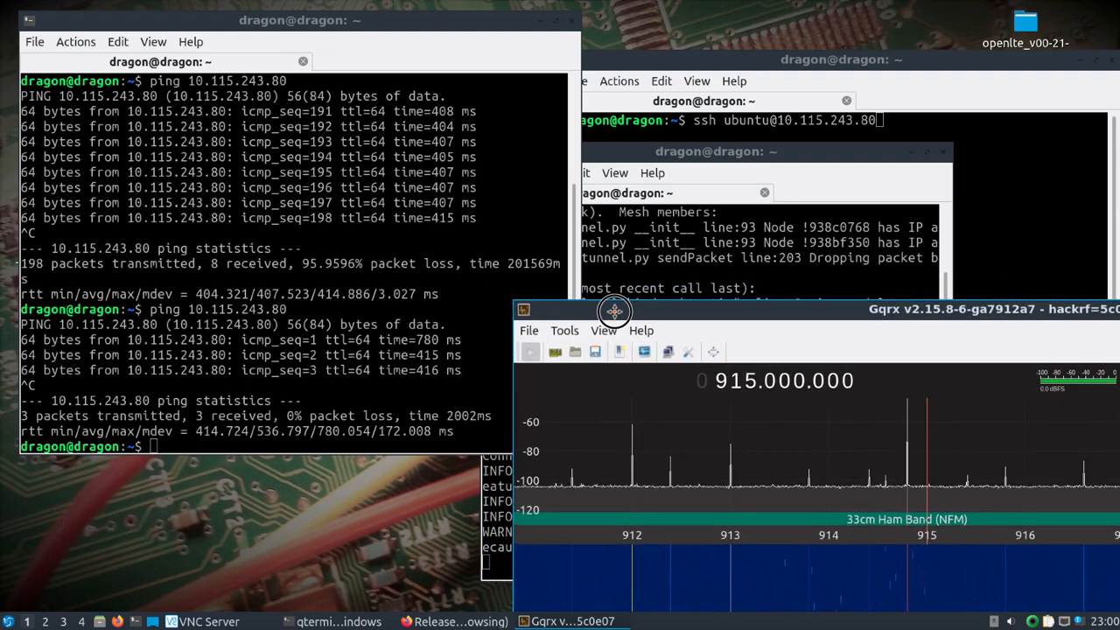
drag(614, 311, 625, 312)
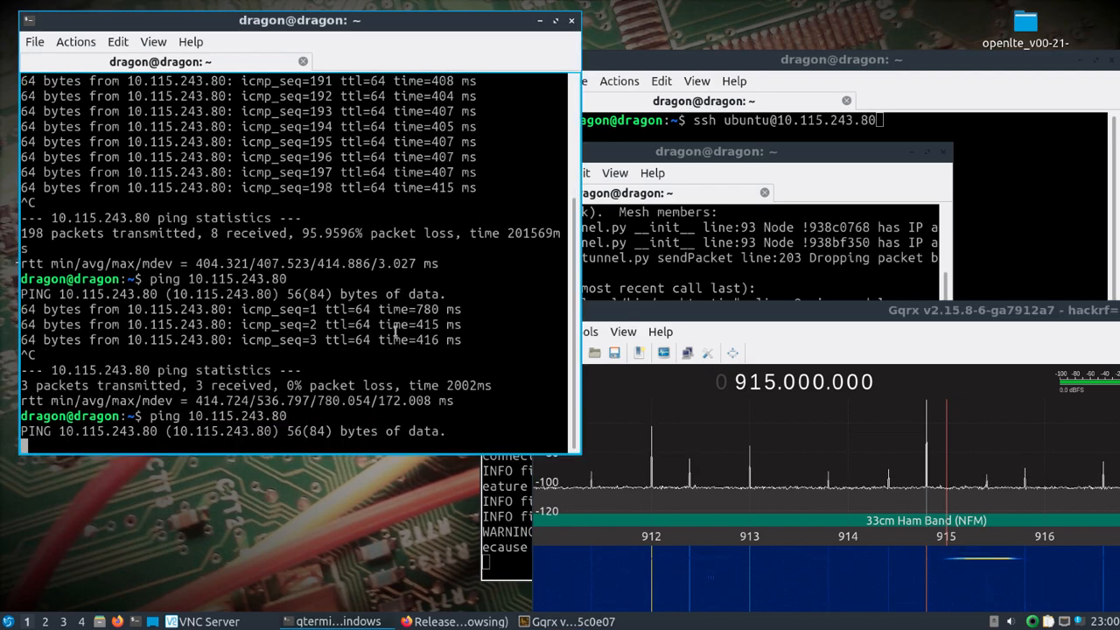
key(ctrl+c)
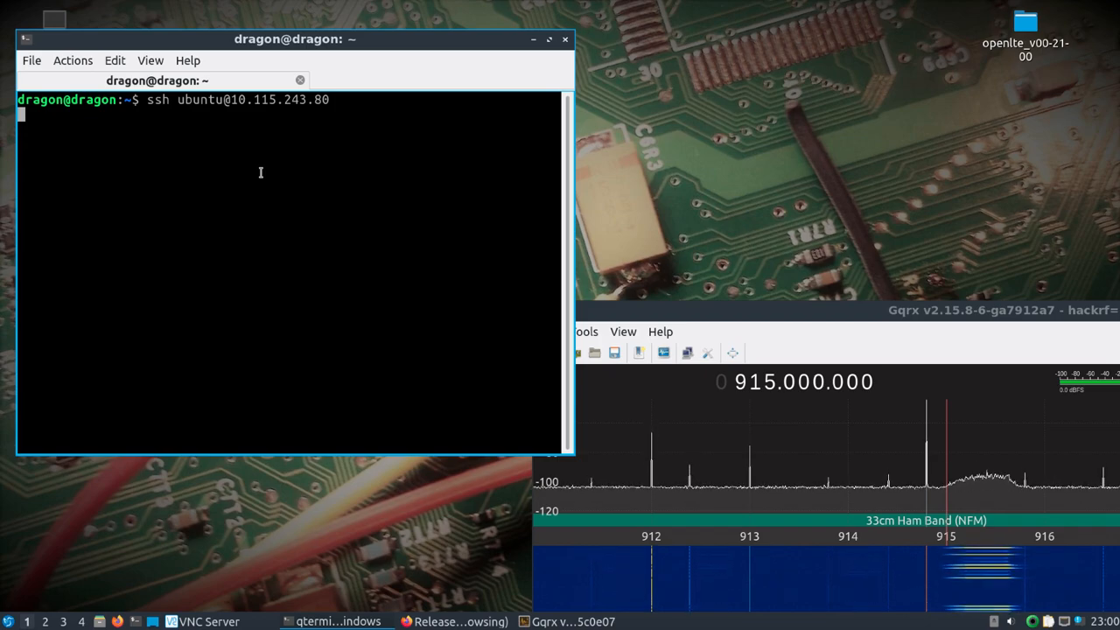
Step: Connect over ssh to 10.115.243.80 and submit the password to reach the Ubuntu shell
key(Return)
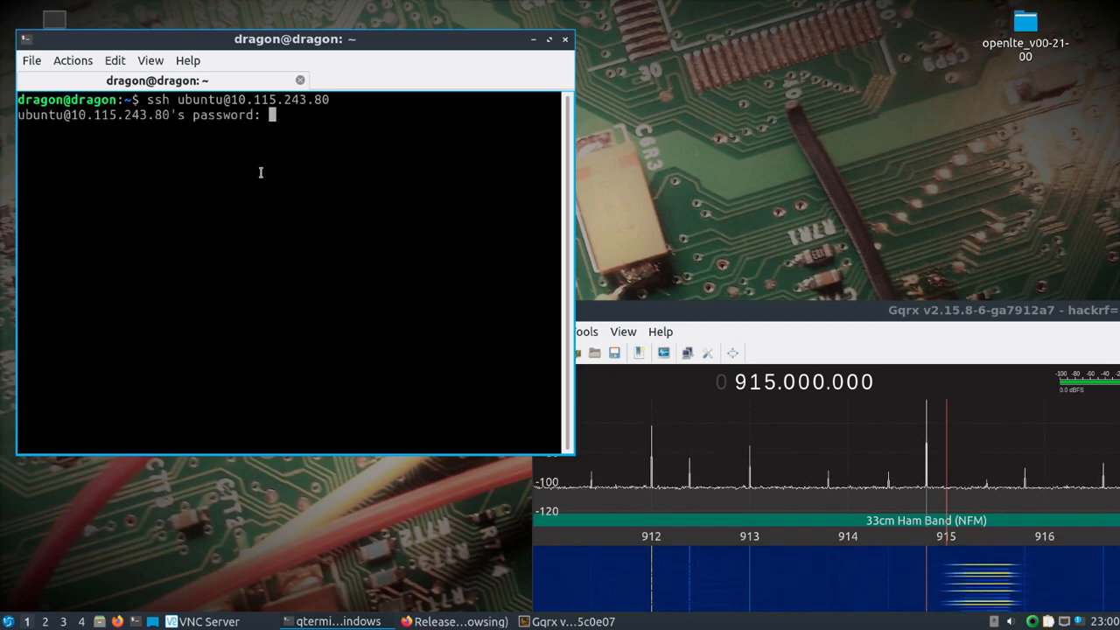
key(Return)
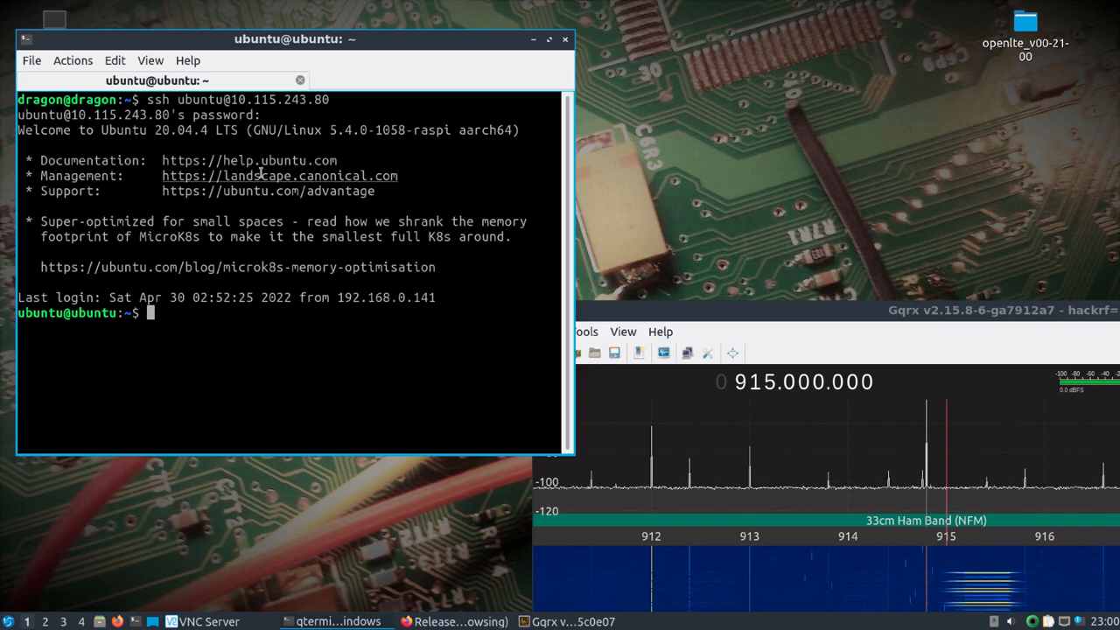
Step: Change into the SDR4space folder under /usr/src on the Pi and list its contents
text(c)
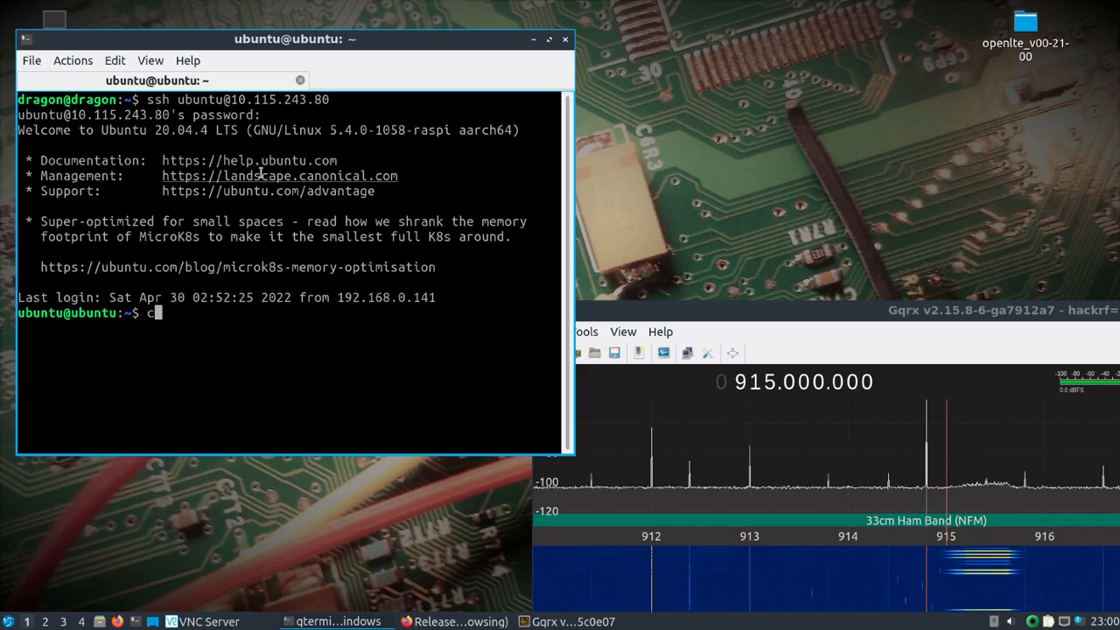
text(cd /usr/)
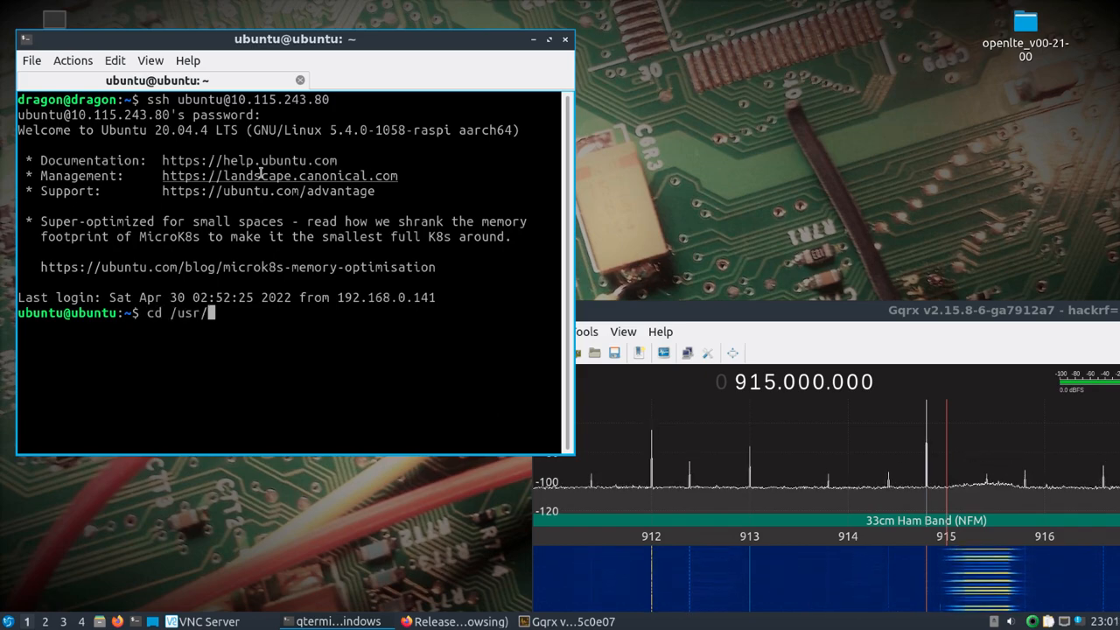
text(src/SDR4space/)
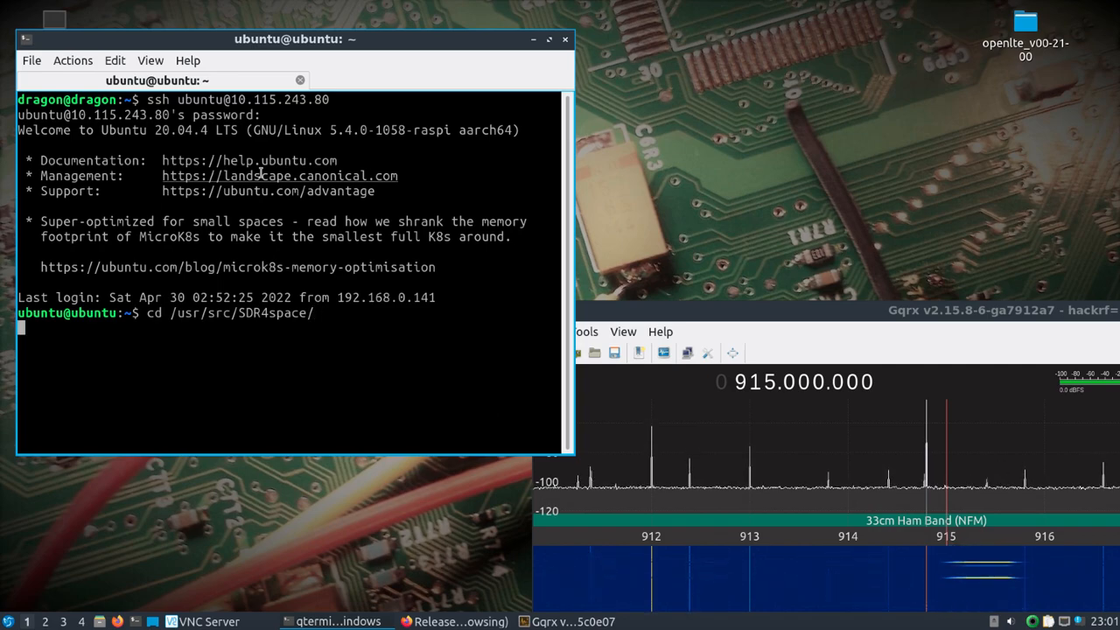
key(Return)
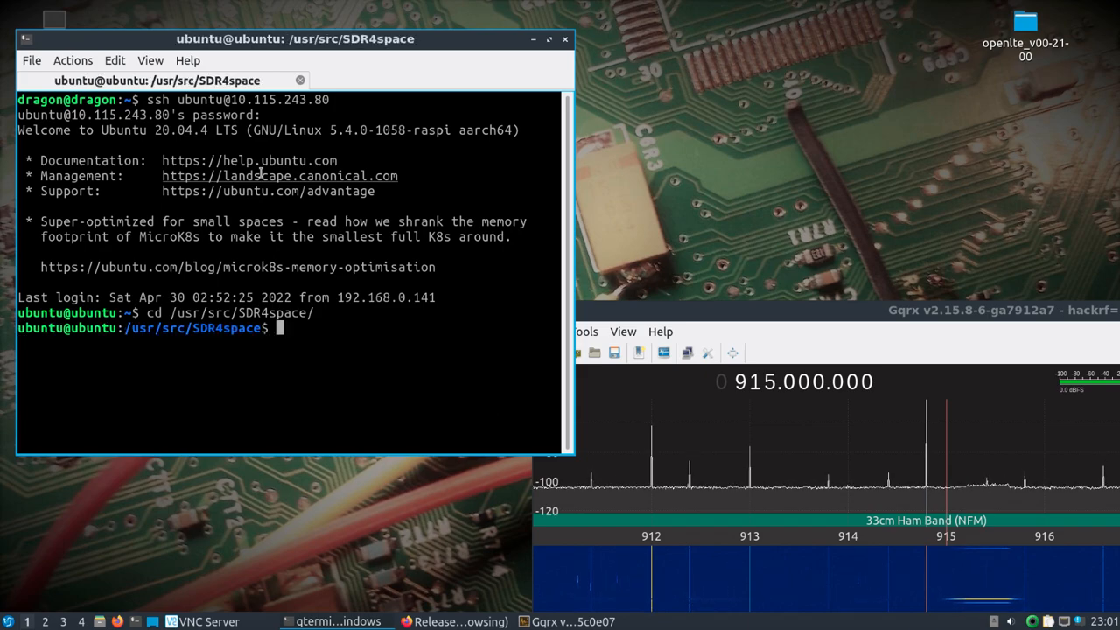
text(ls)
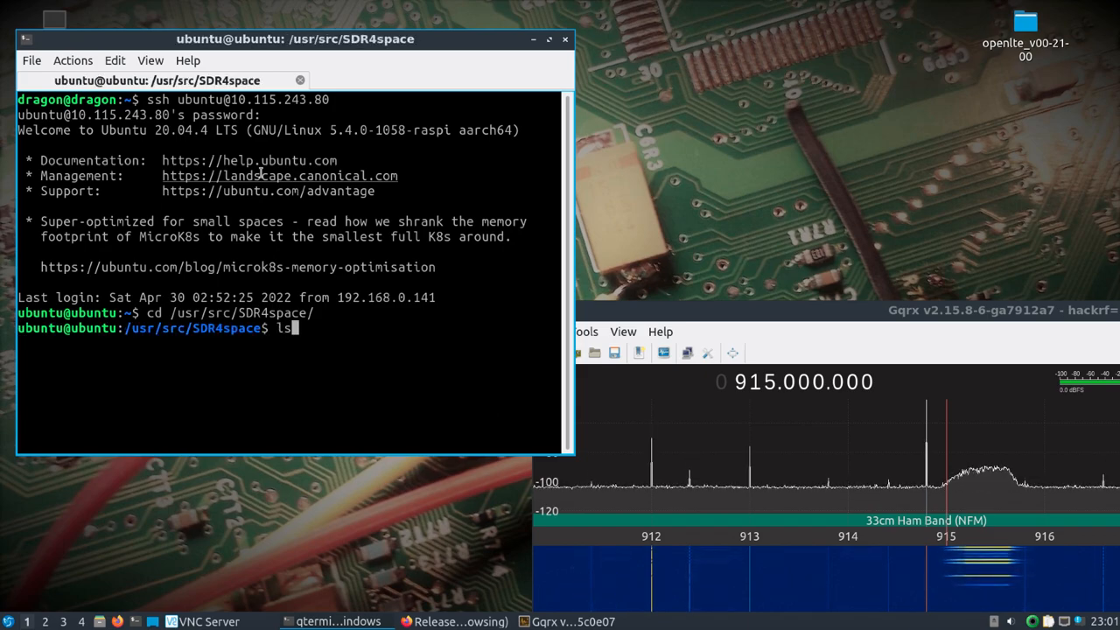
key(Return)
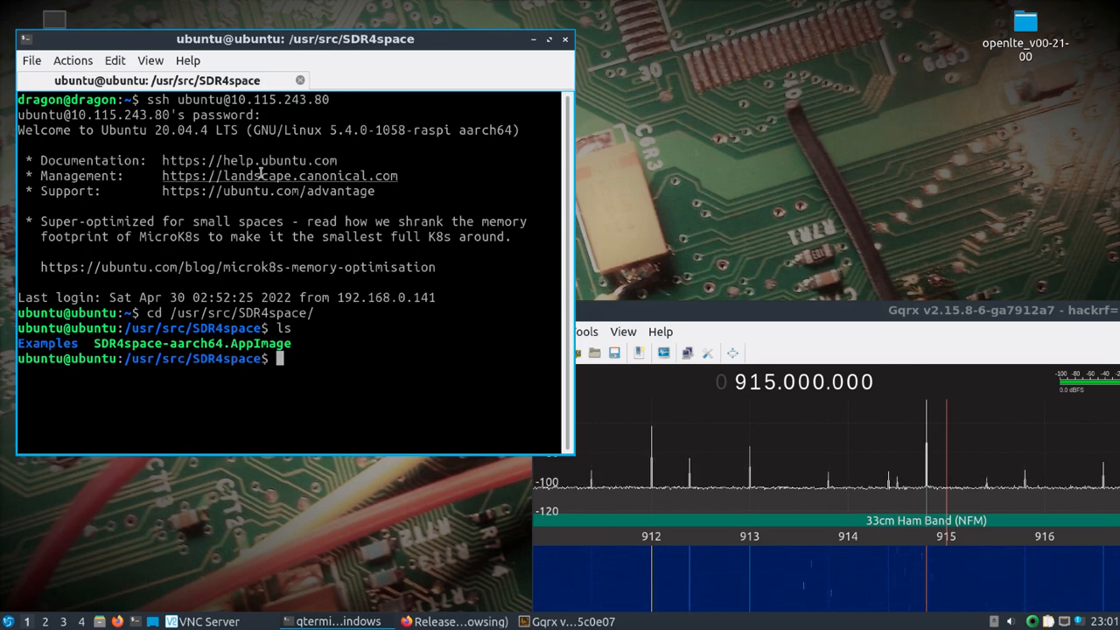
Step: Descend into Examples/RX/spectrum/0_simple_spectrum and list S4S.appimage, spectrum.gnu and spectrum.js
text(c)
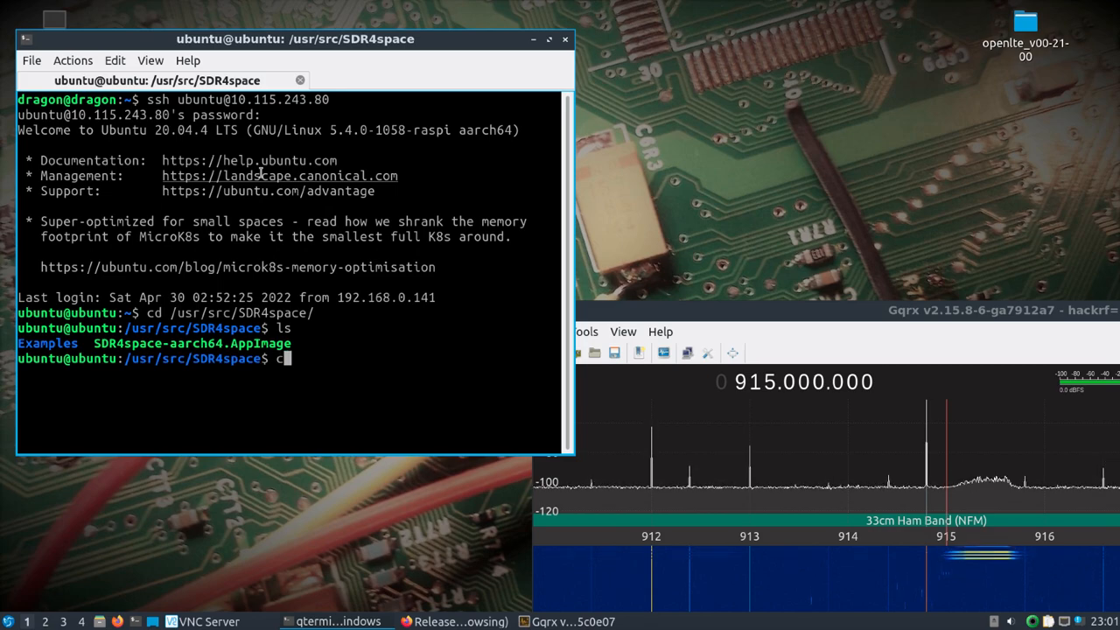
text(d)
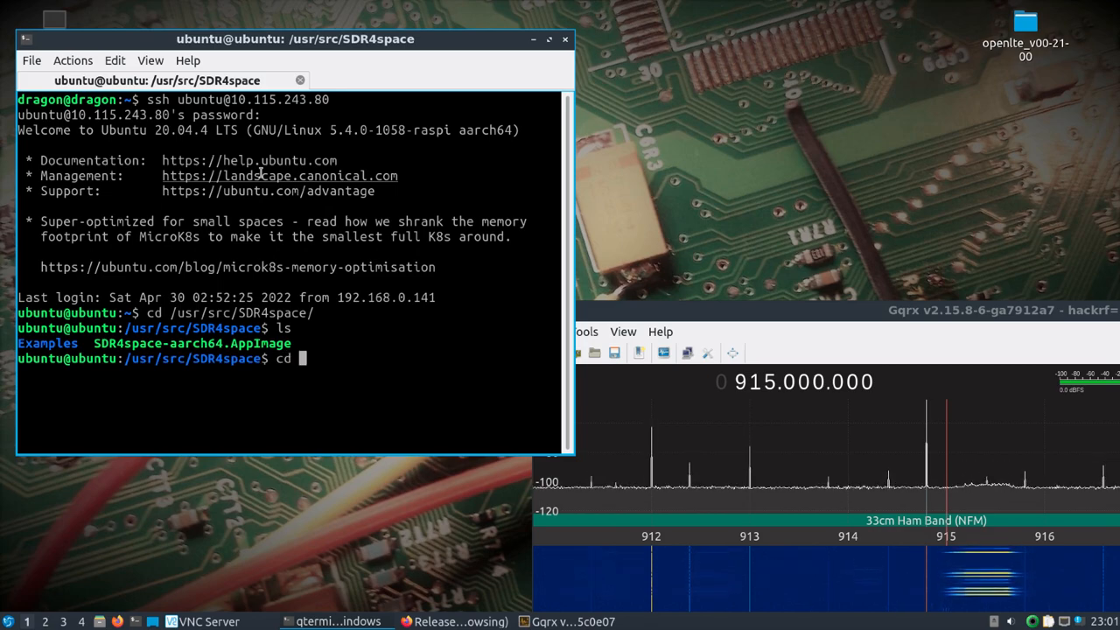
text(Examples/)
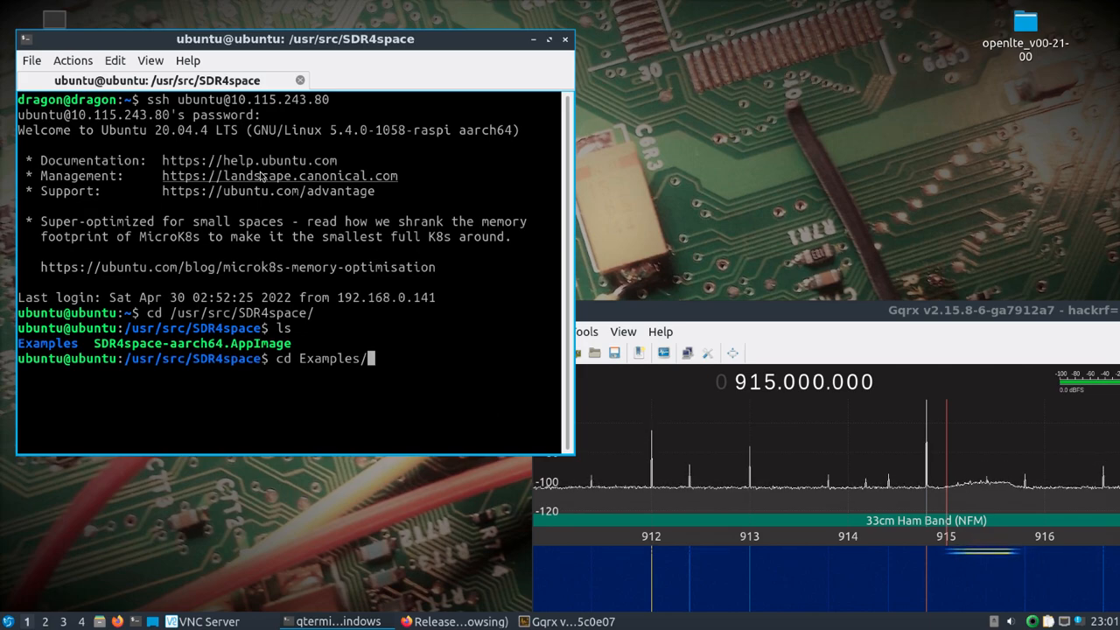
text(RX/)
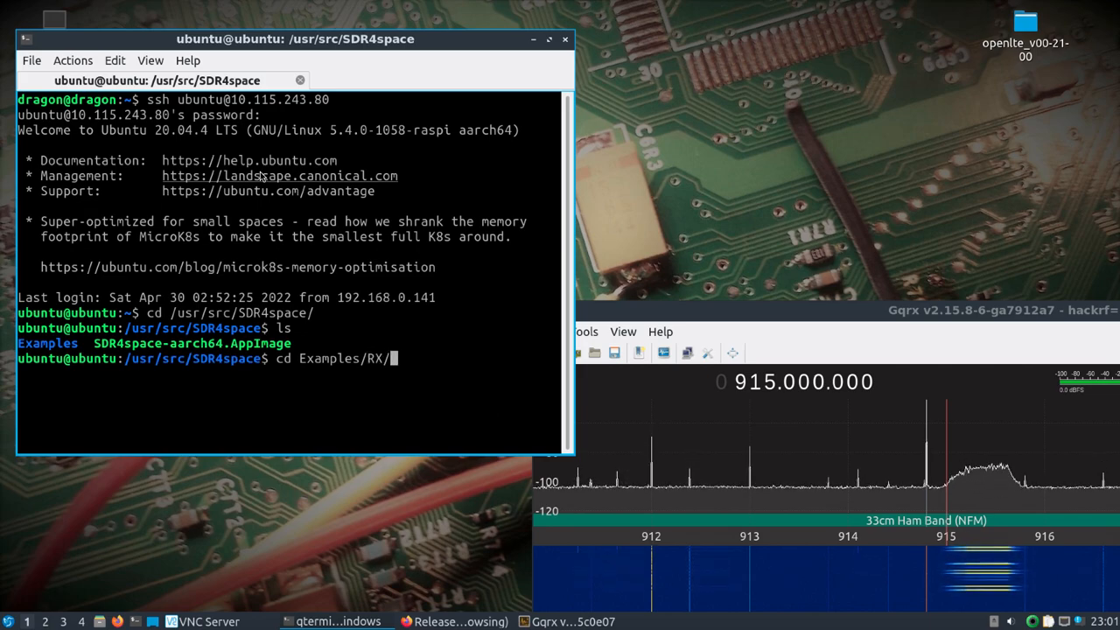
text(spectrum/)
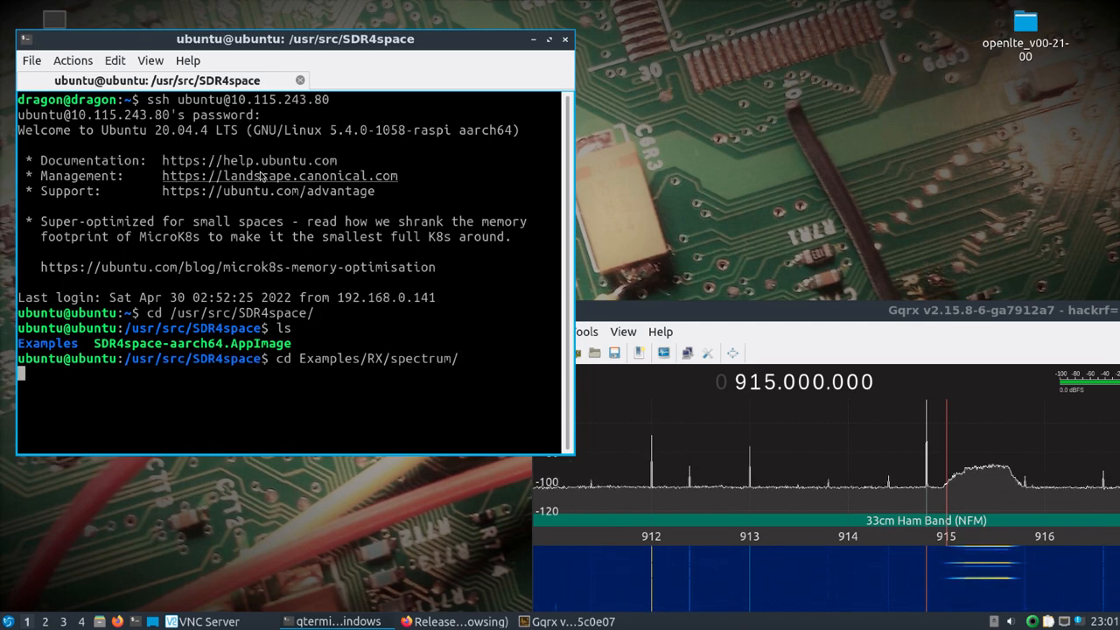
text(ls)
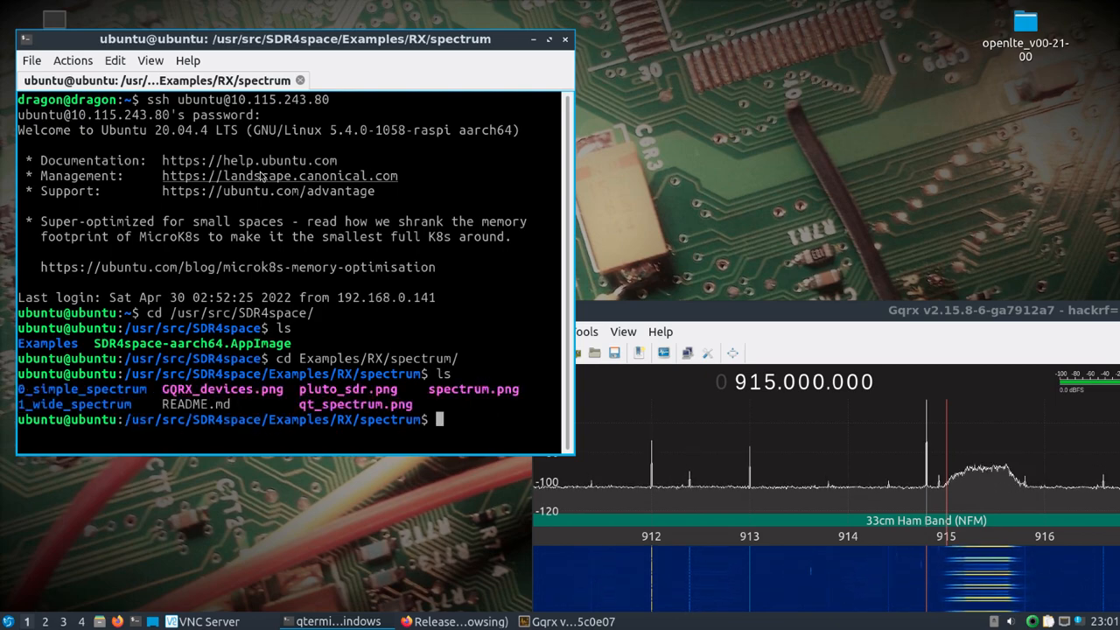
text(c)
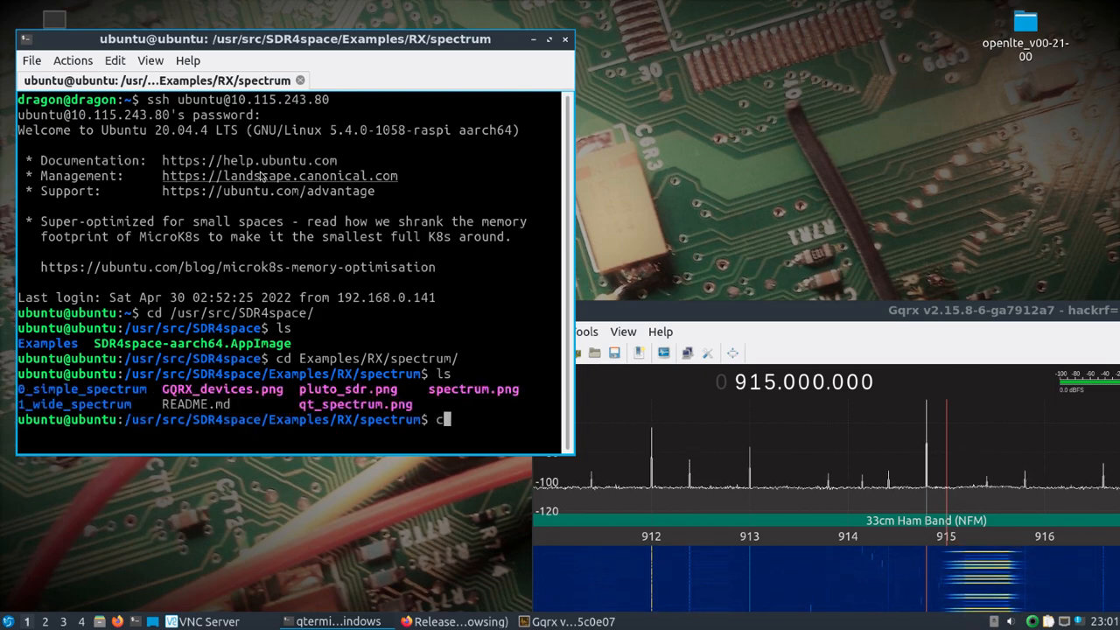
text(d 0_simple_spectrum/)
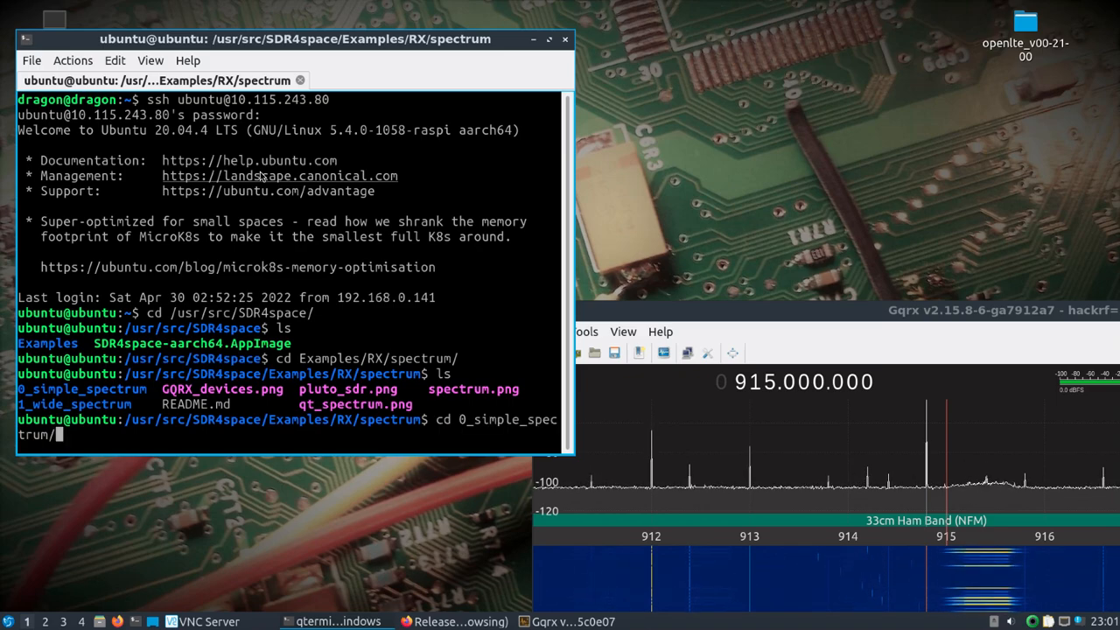
key(Return)
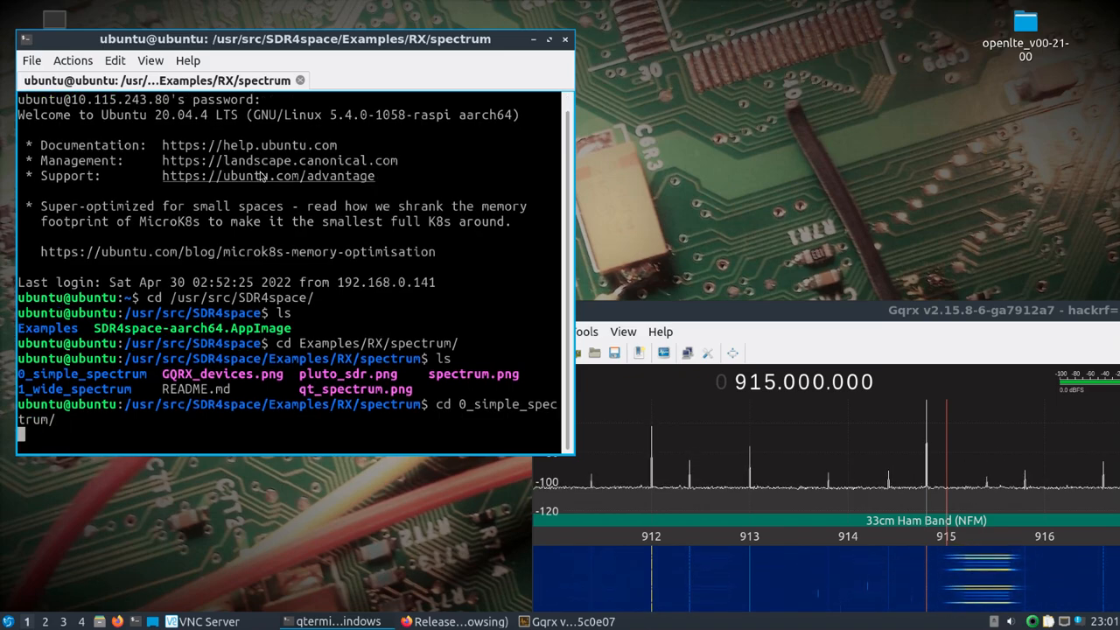
key(Return)
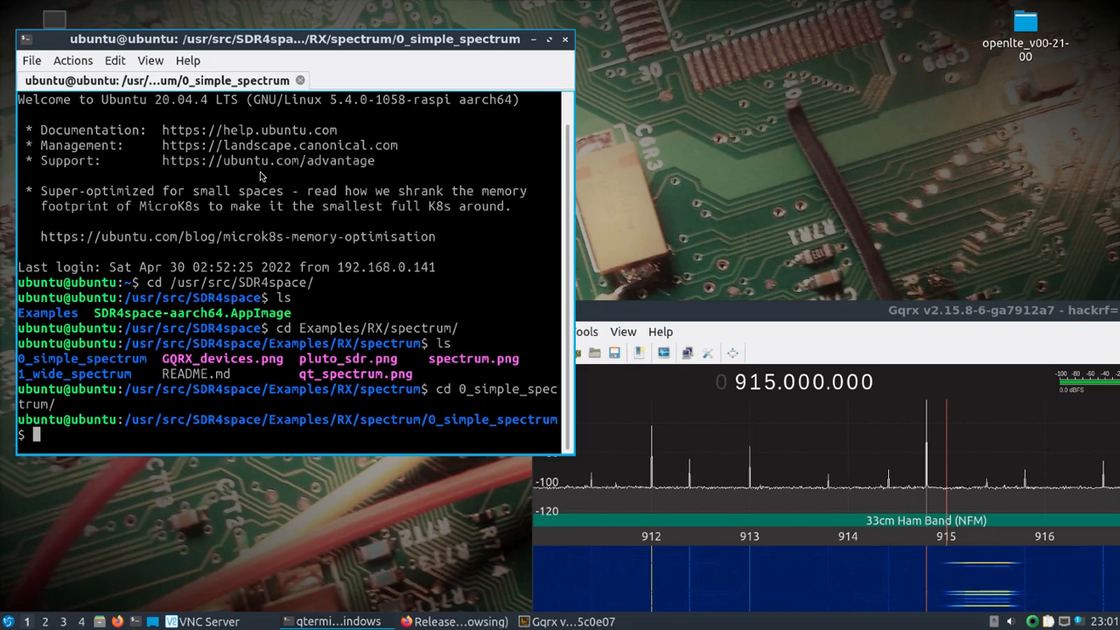
text(ls)
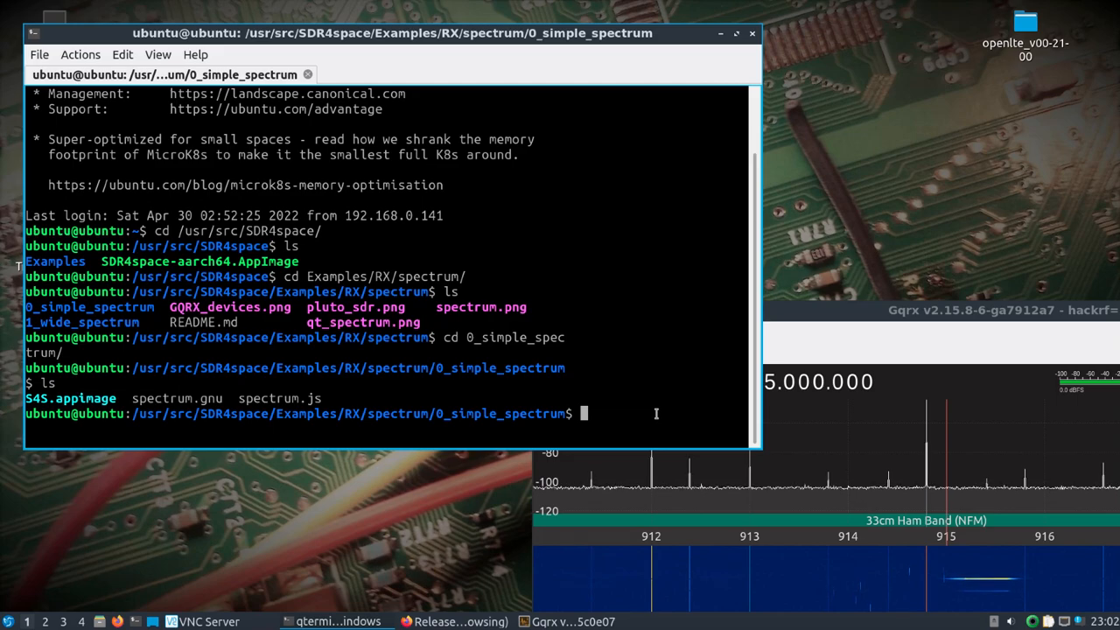
text(ls)
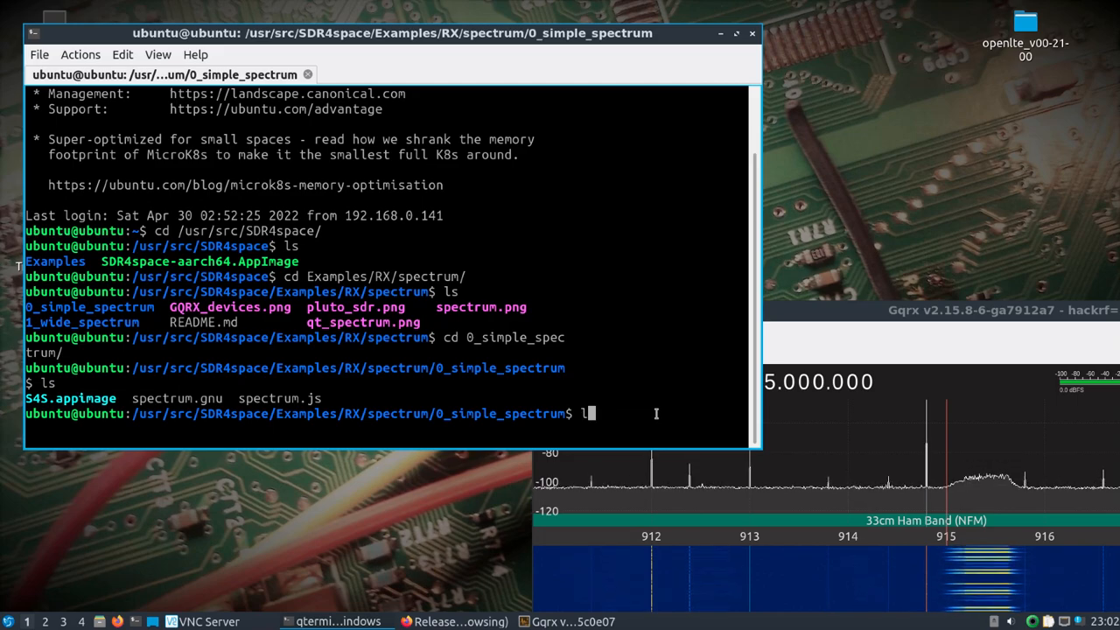
text(n)
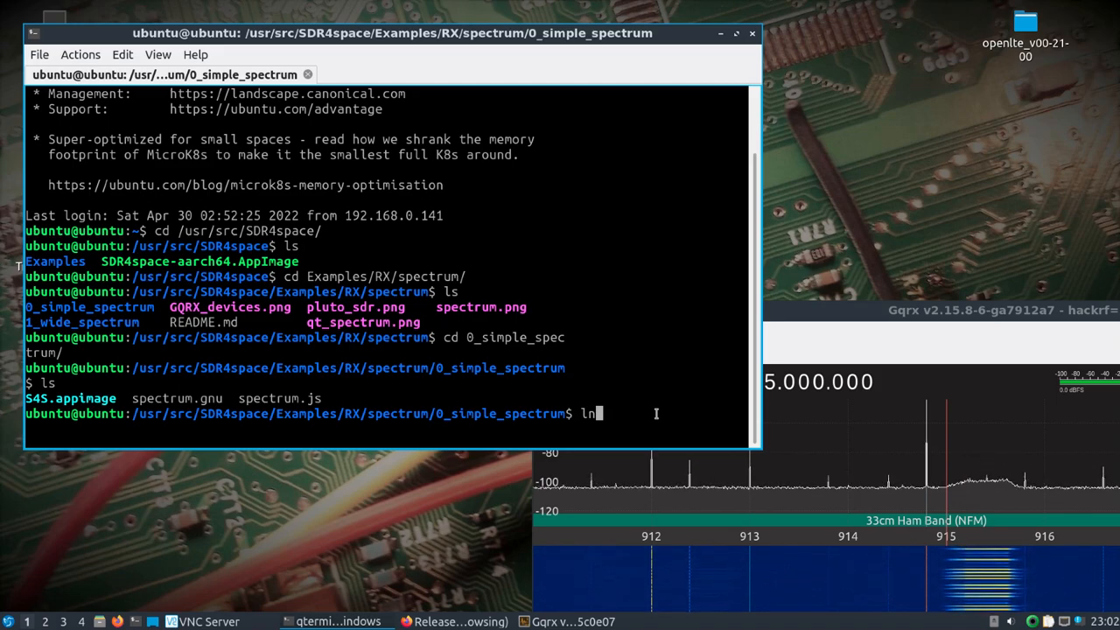
text(-s)
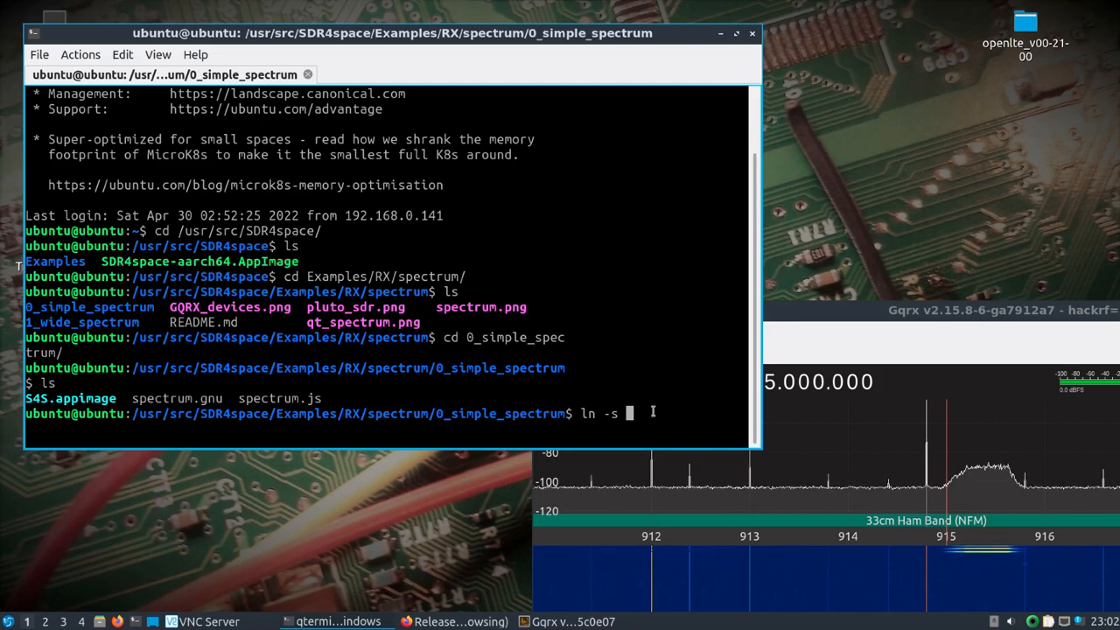
text(../)
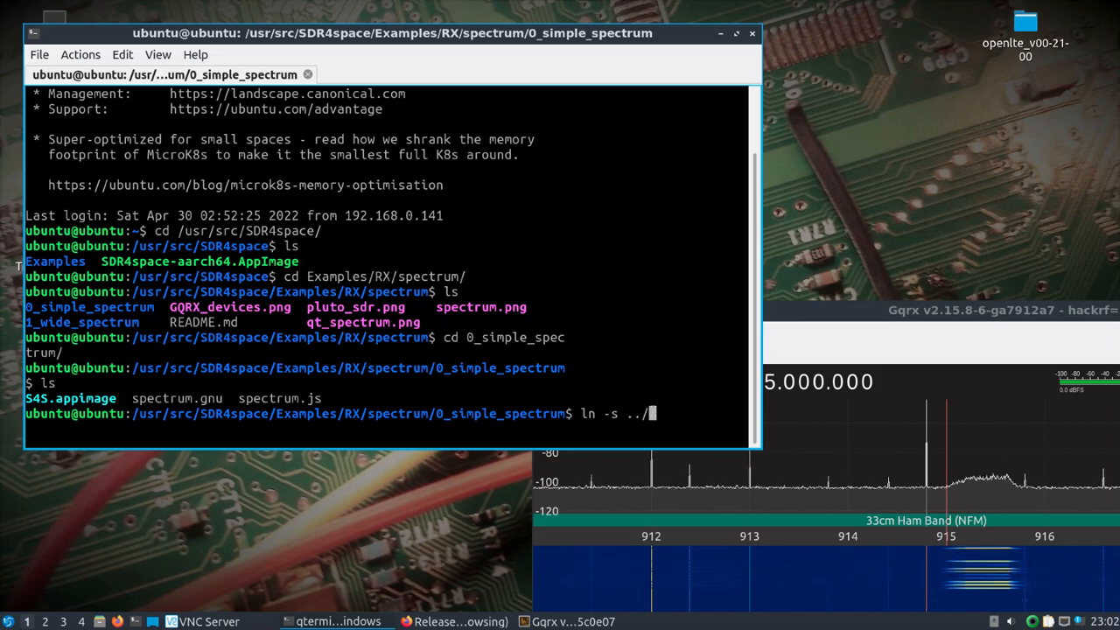
text(I.)
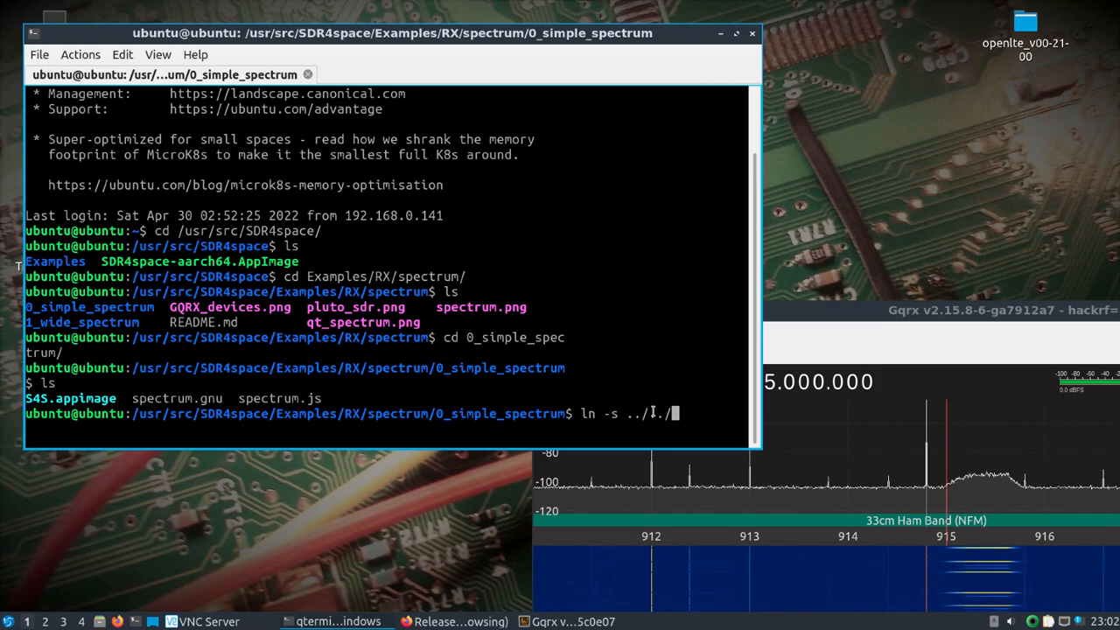
text(..)
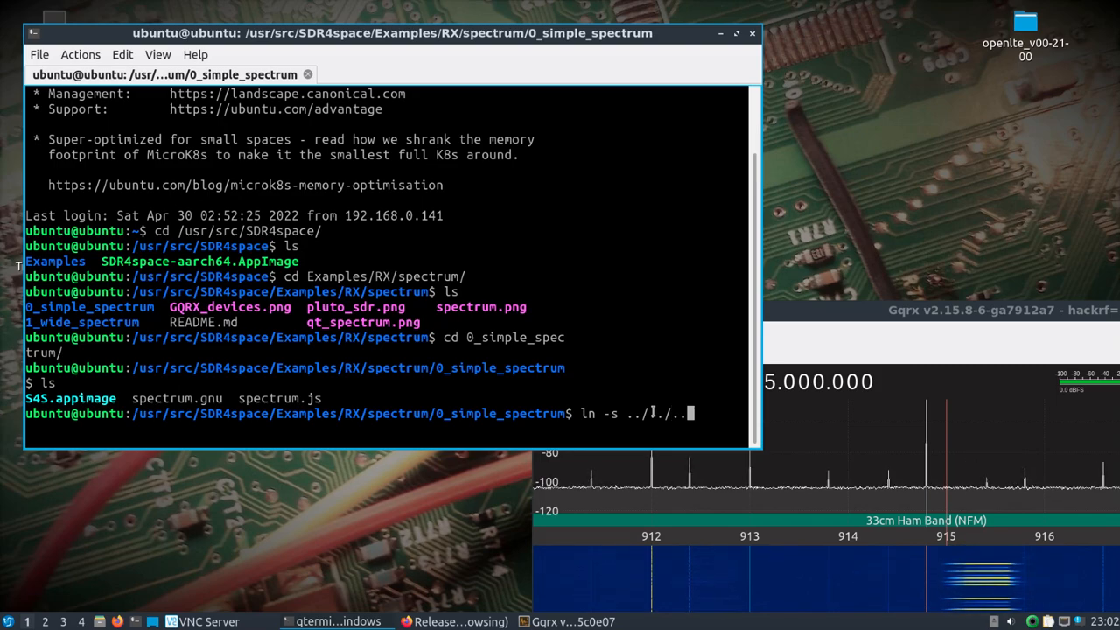
text(/../)
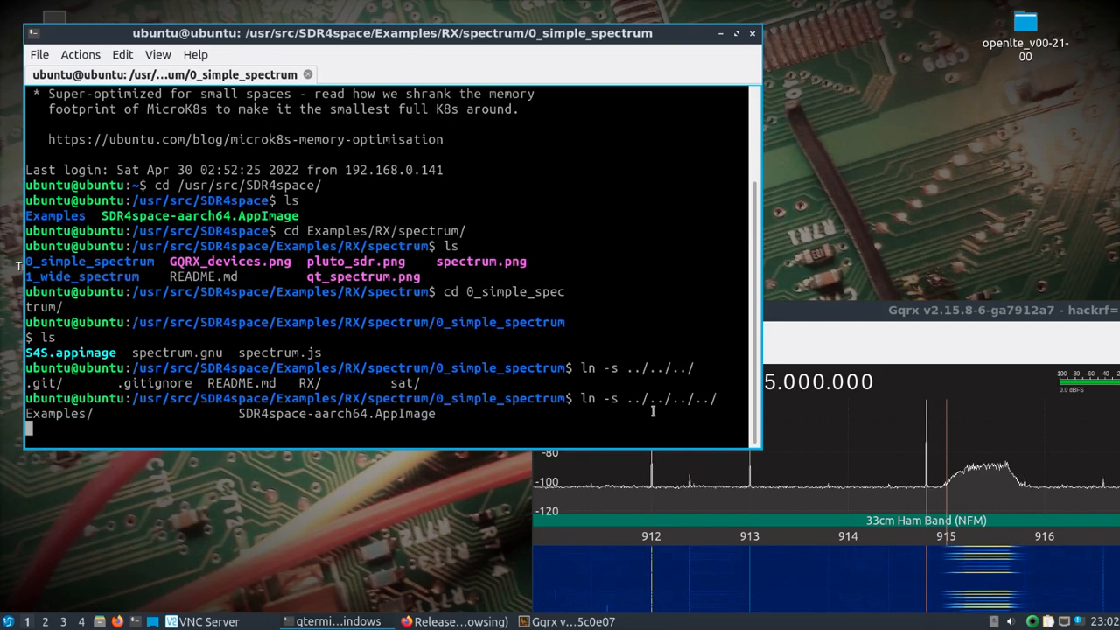
text(ln -s ../../../../SR)
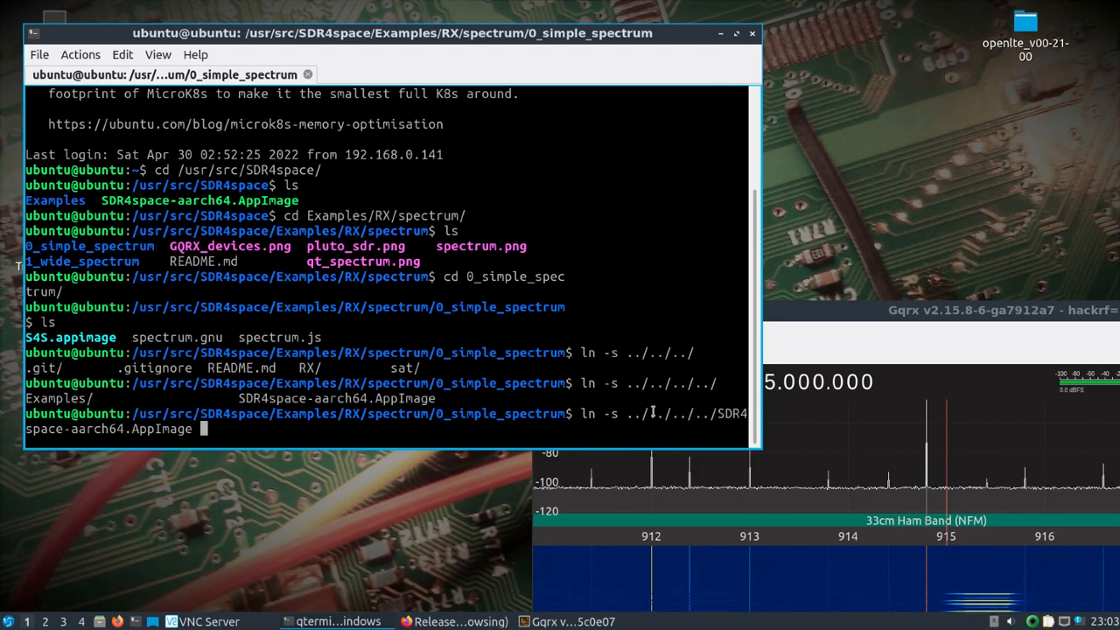
text(S4S.appimage)
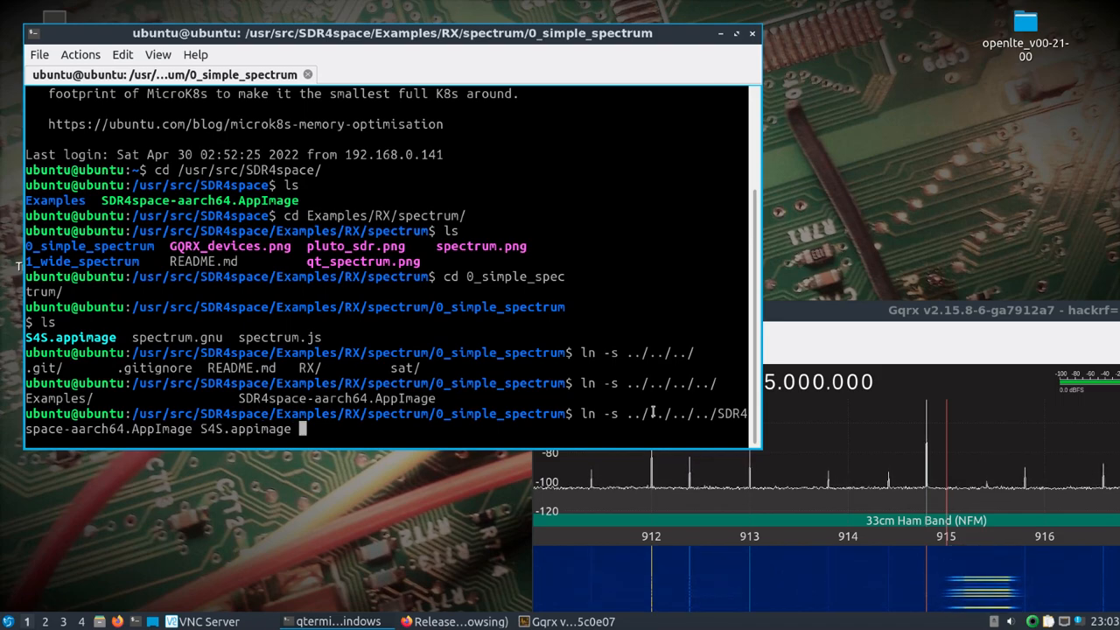
double_click(62, 336)
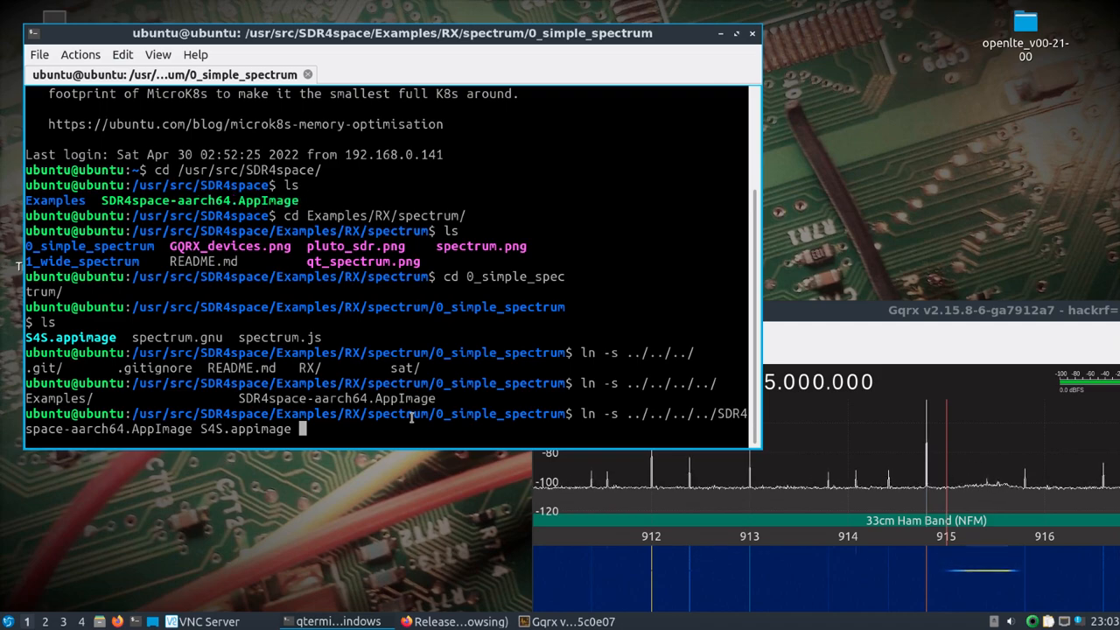
key(ctrl+c)
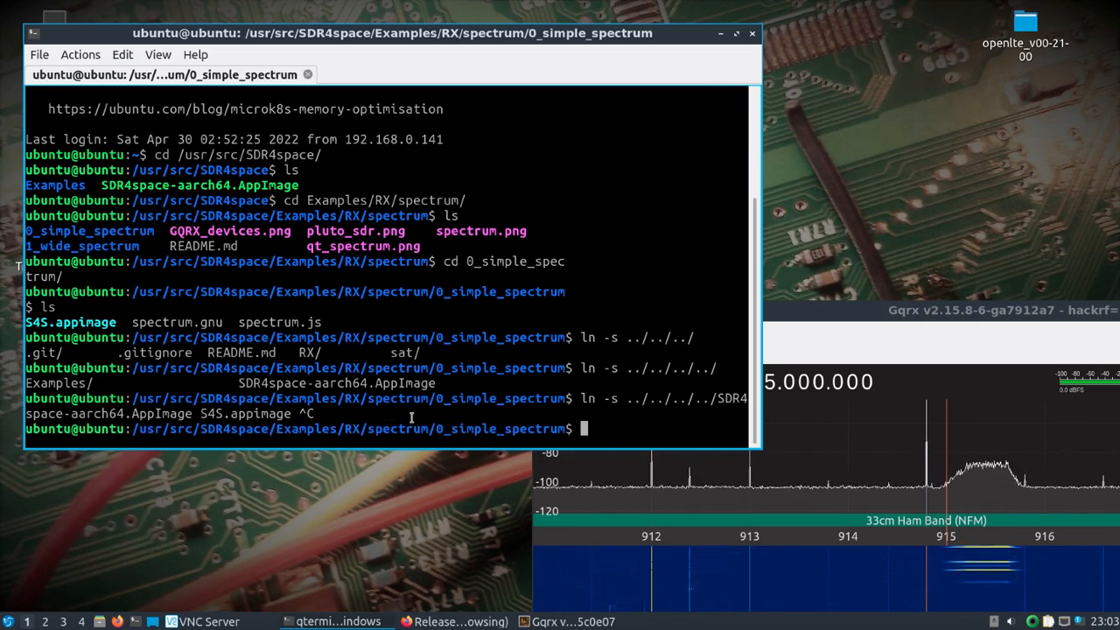
text(ls)
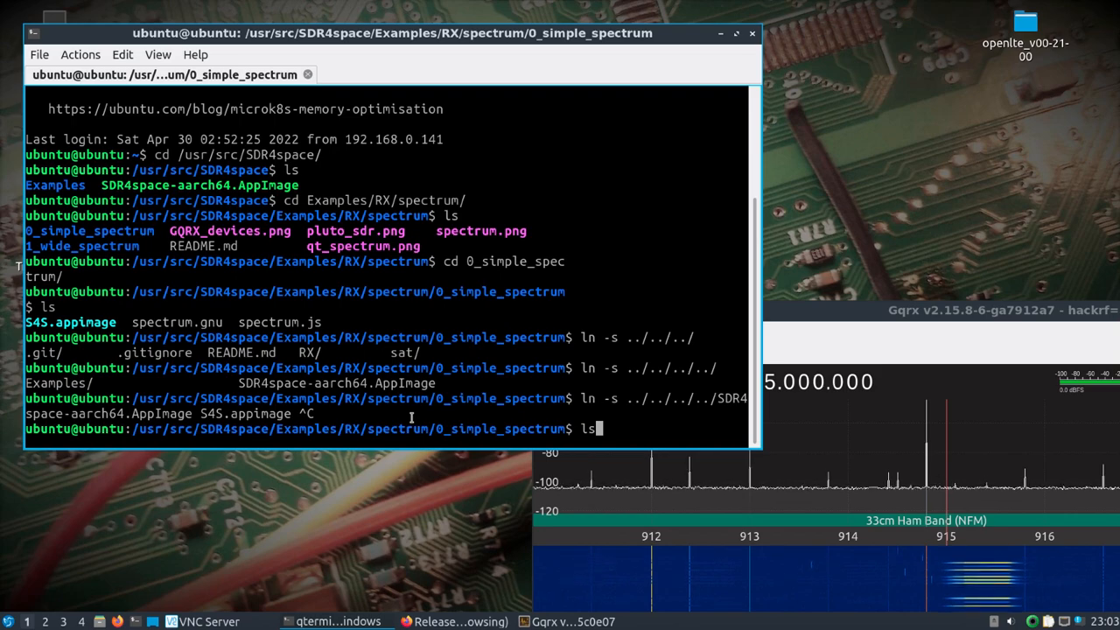
key(Return)
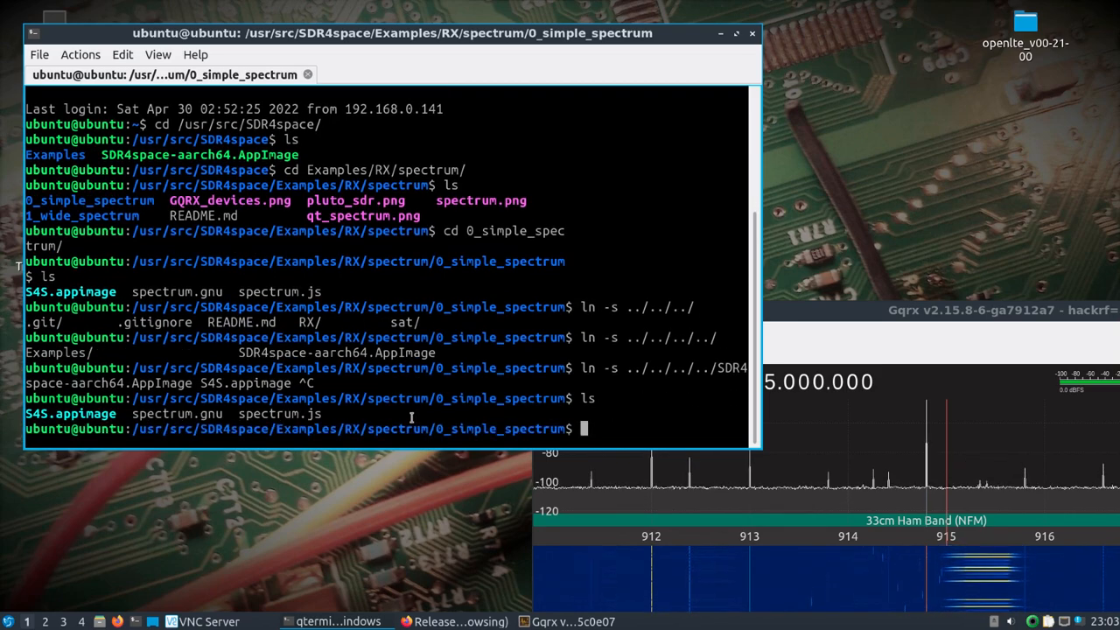
text(sudo)
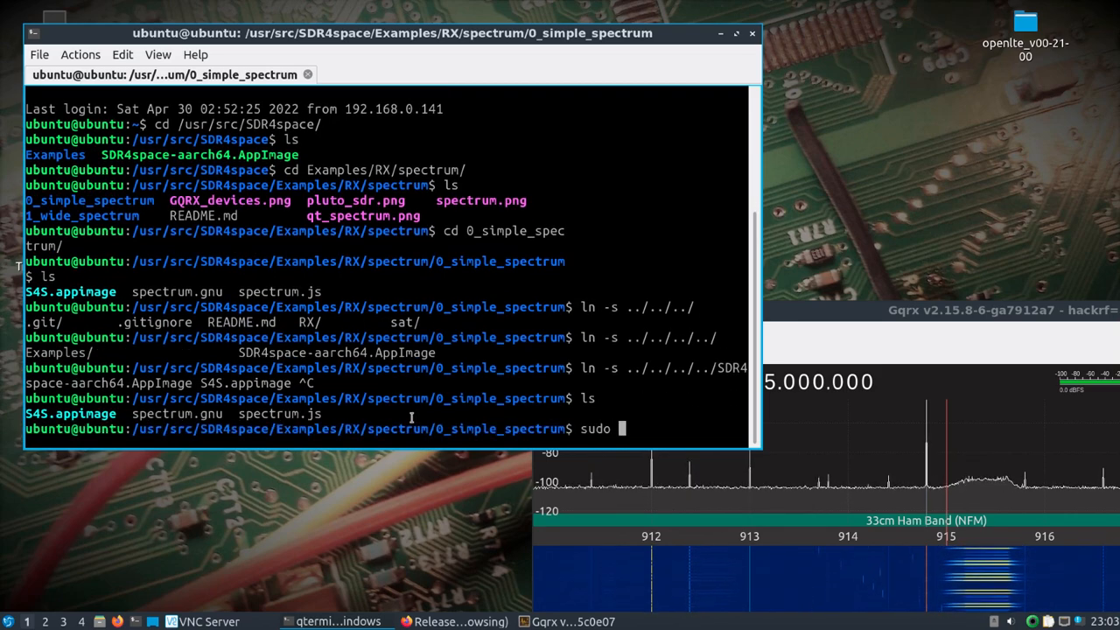
text(nano s)
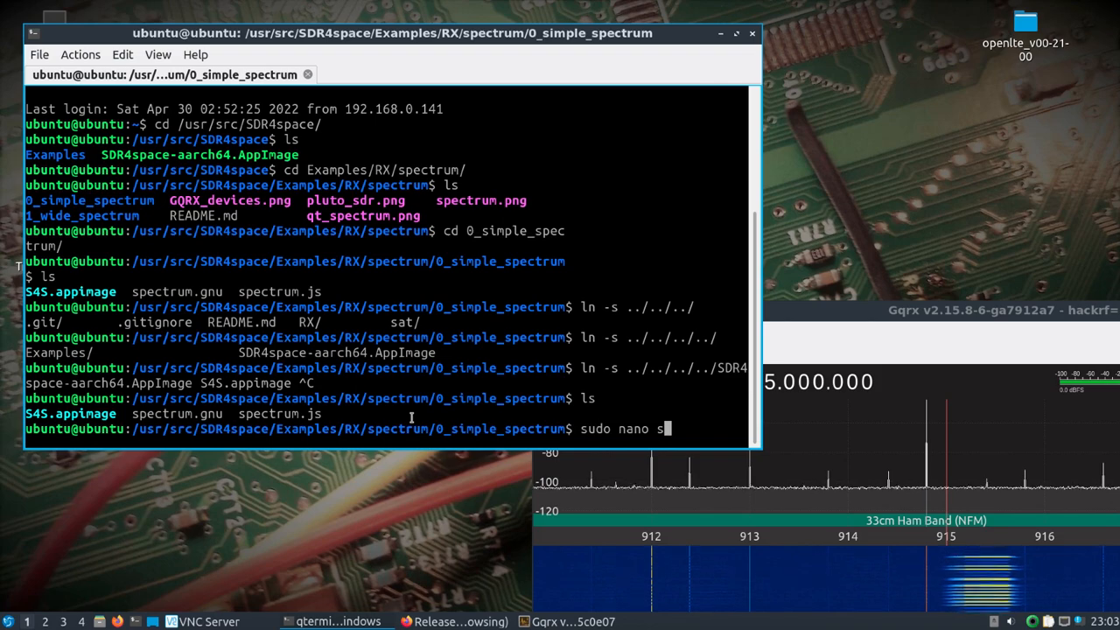
text(pectrum.)
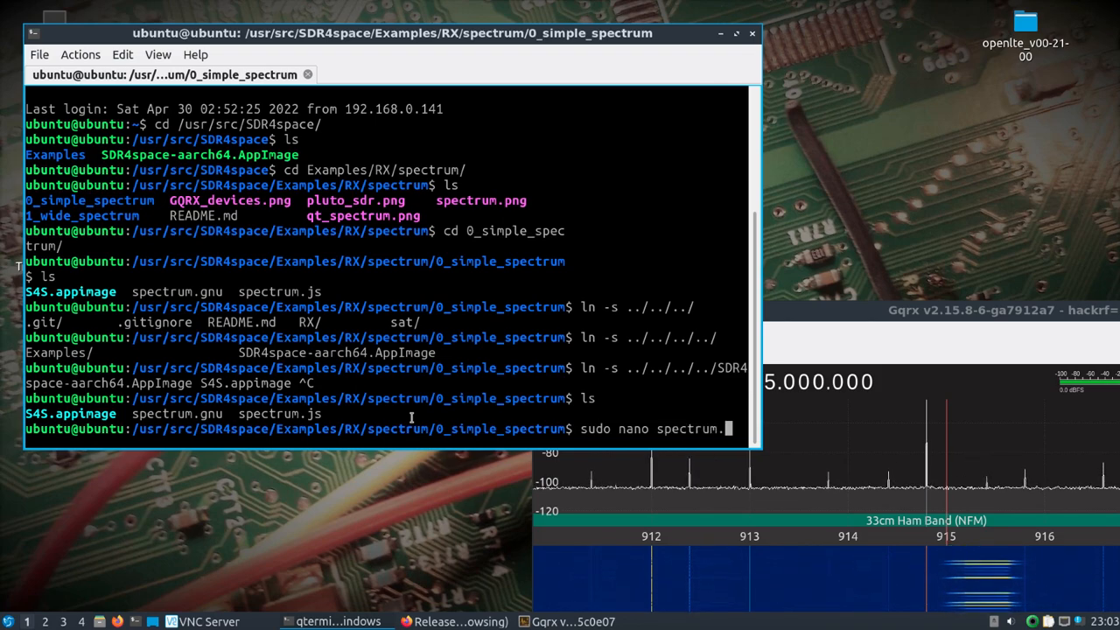
text(js)
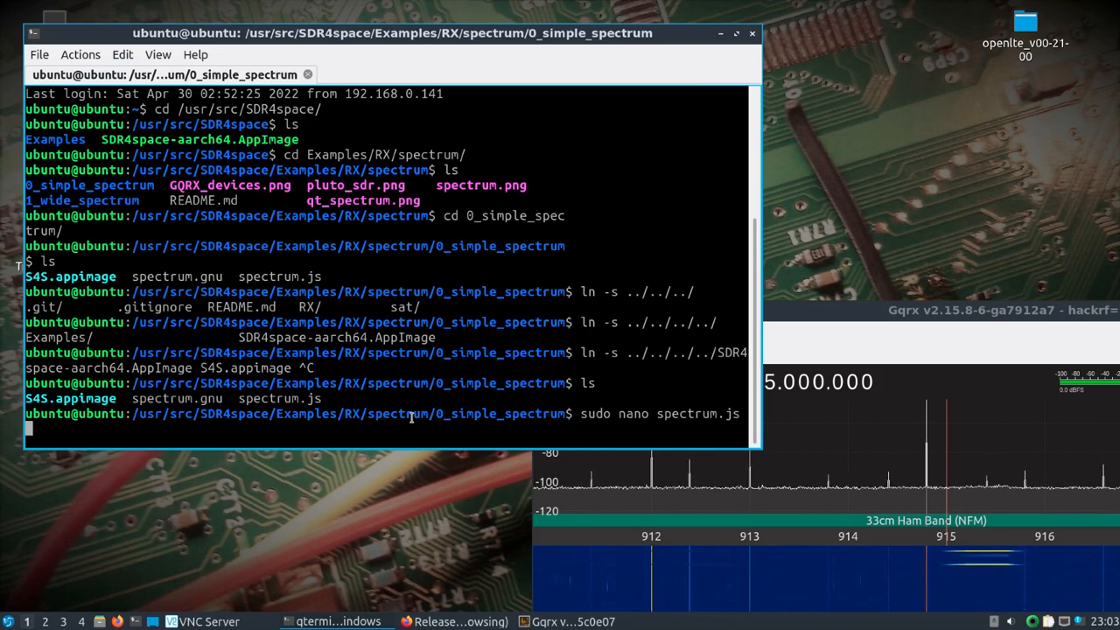
key(Return)
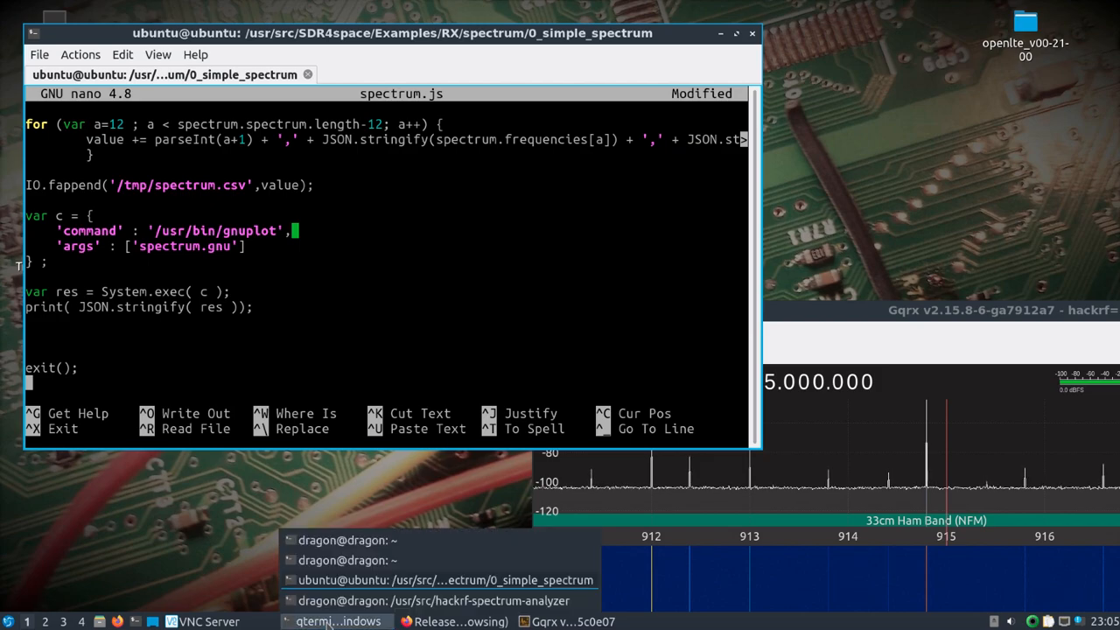
click(350, 560)
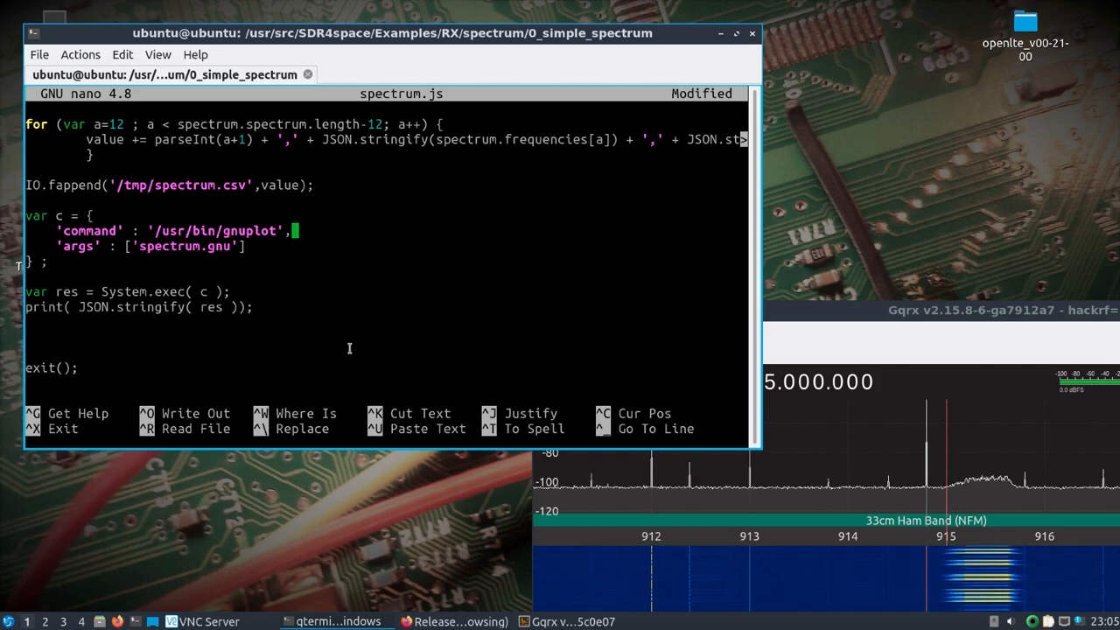
key(ctrl+o)
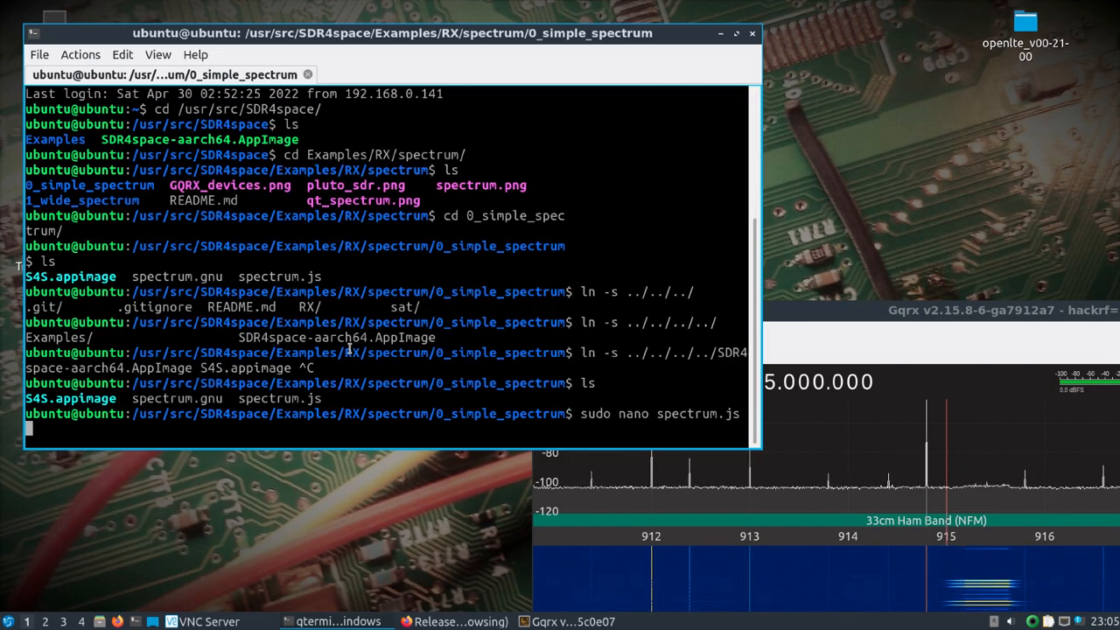
Step: List the folder again and compose ./S4S.appimage spectrum.js to run the spectrum script
key(Return)
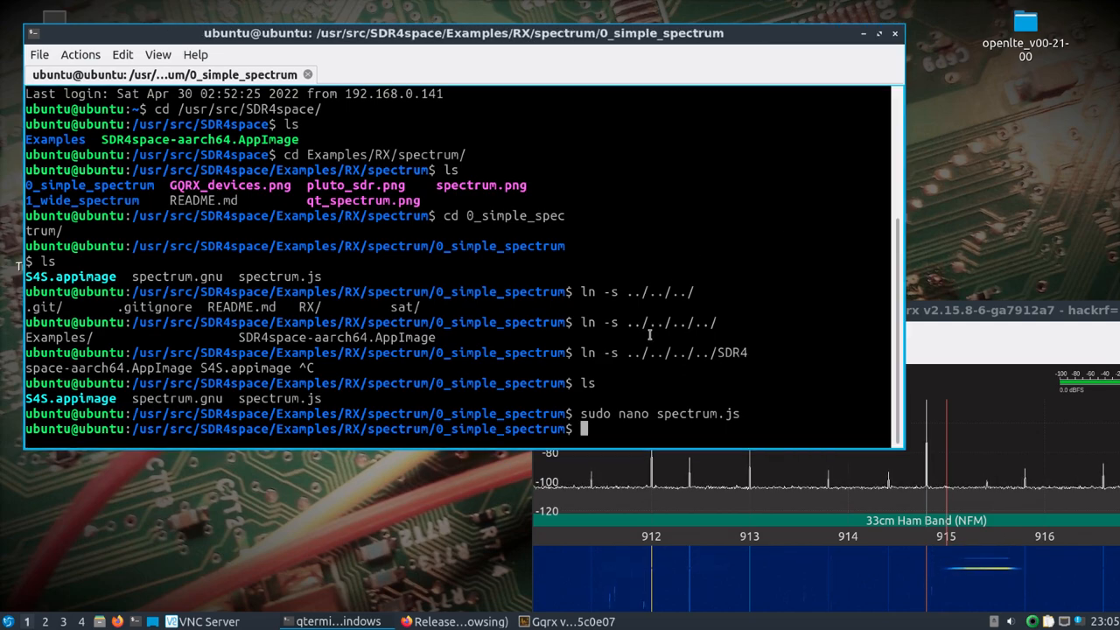
text(ls)
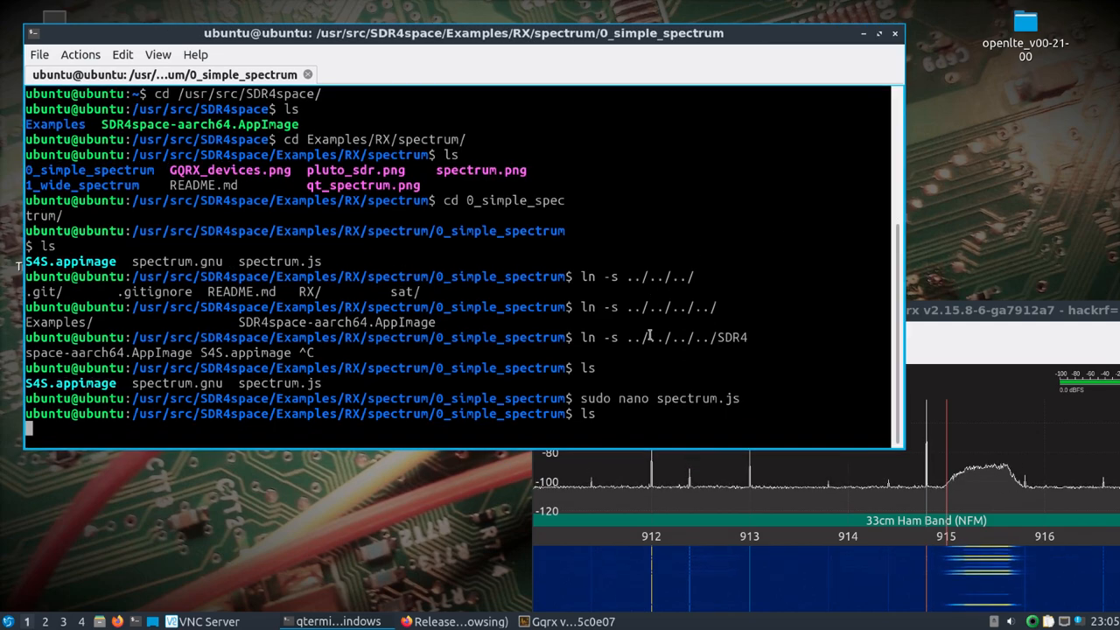
key(Return)
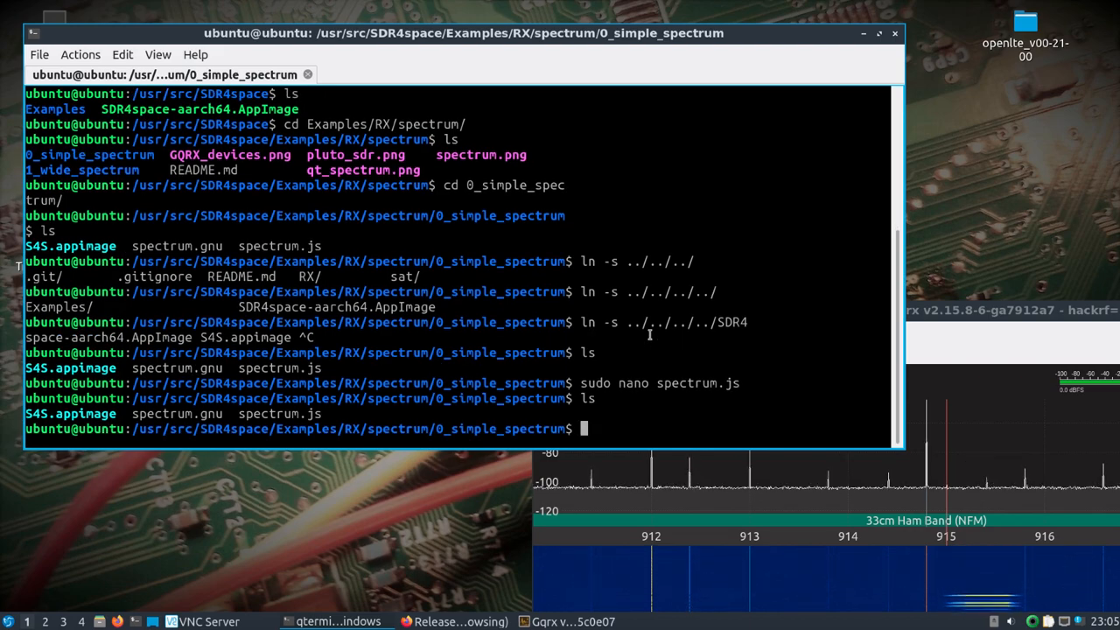
text(./S4S.appimage -f)
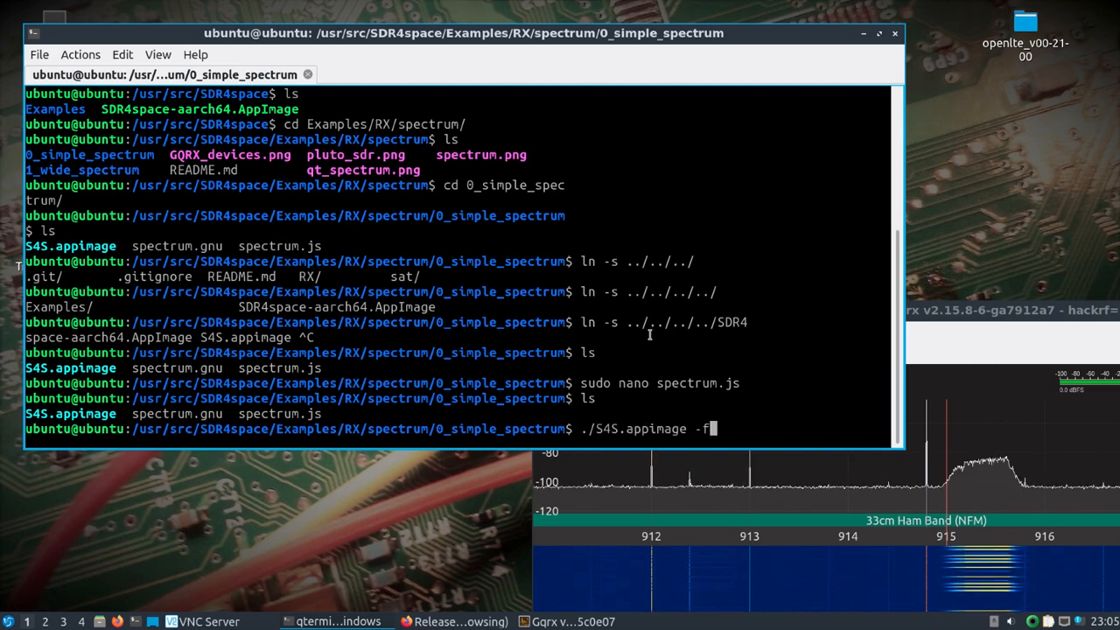
text(sp)
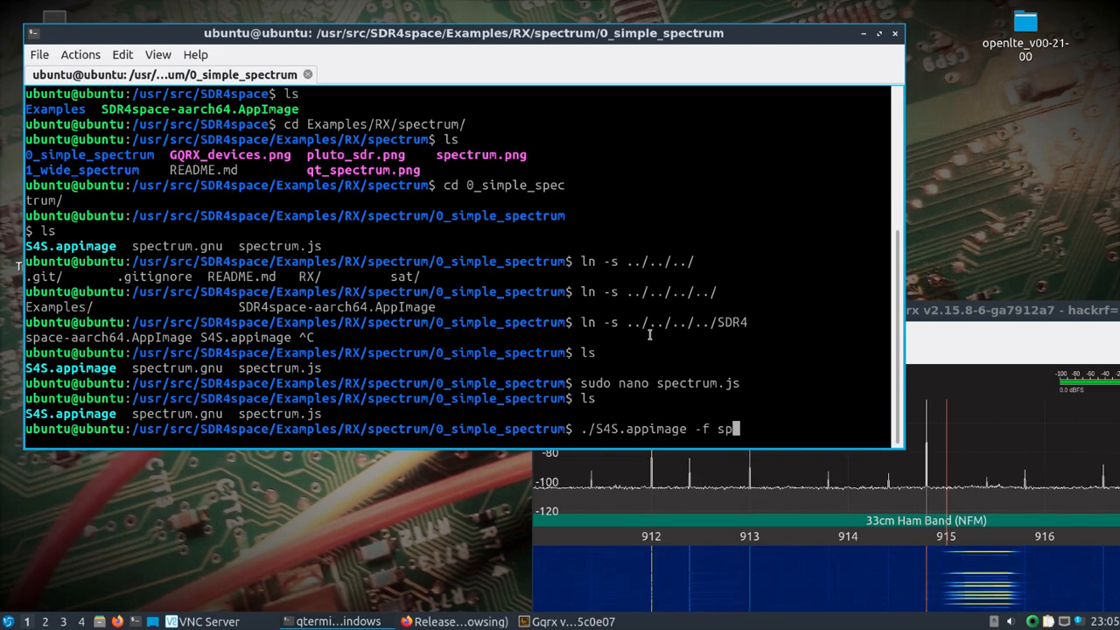
text(ectrum.)
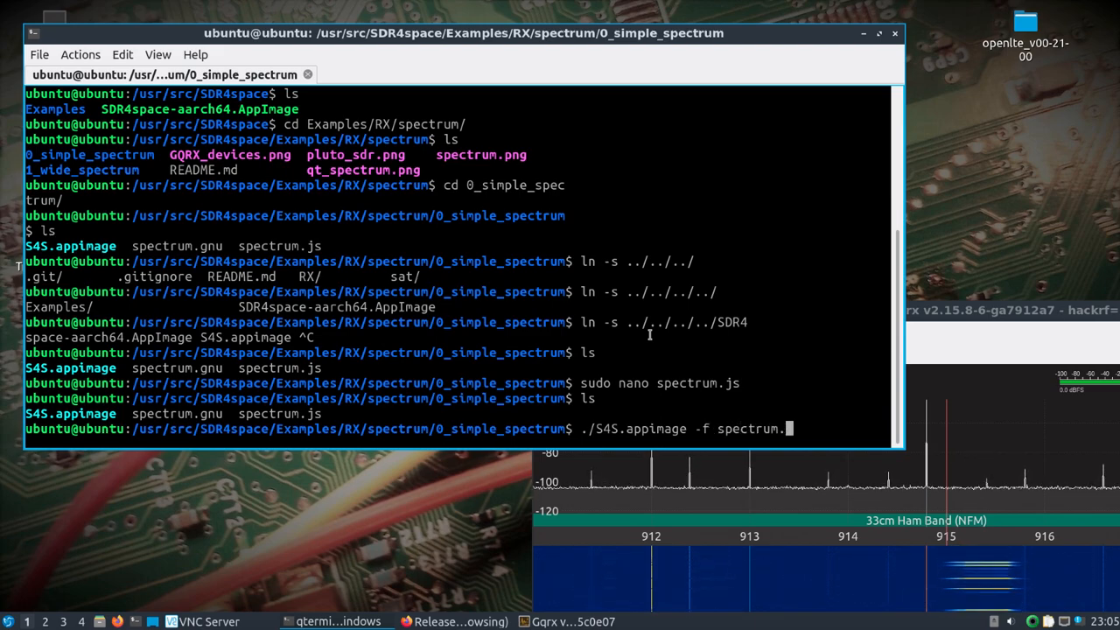
text(js)
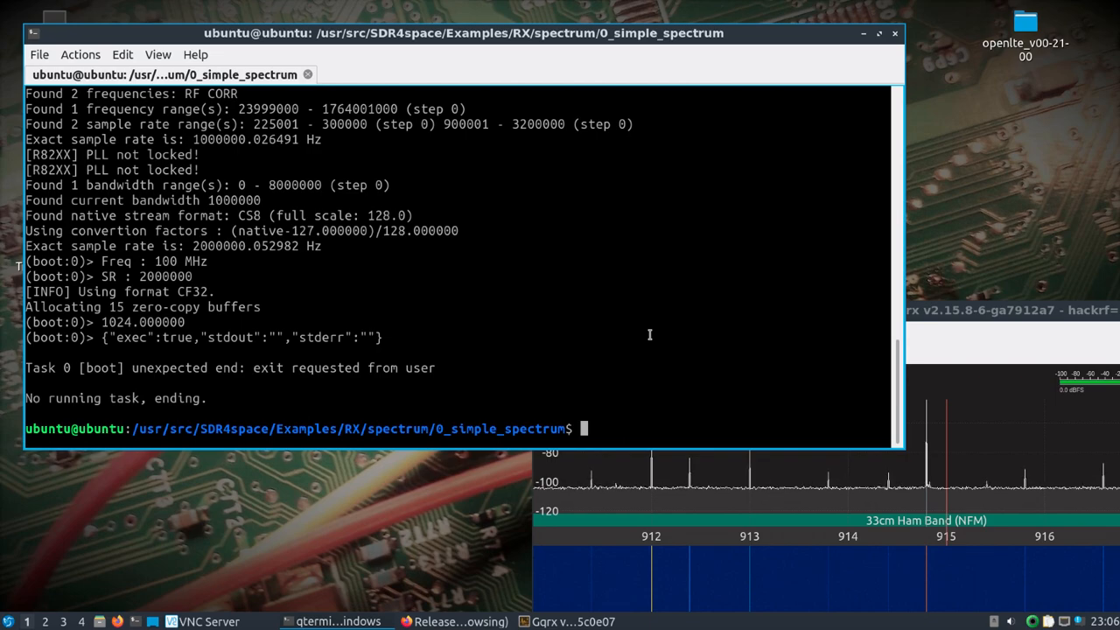
mouse_move(325, 420)
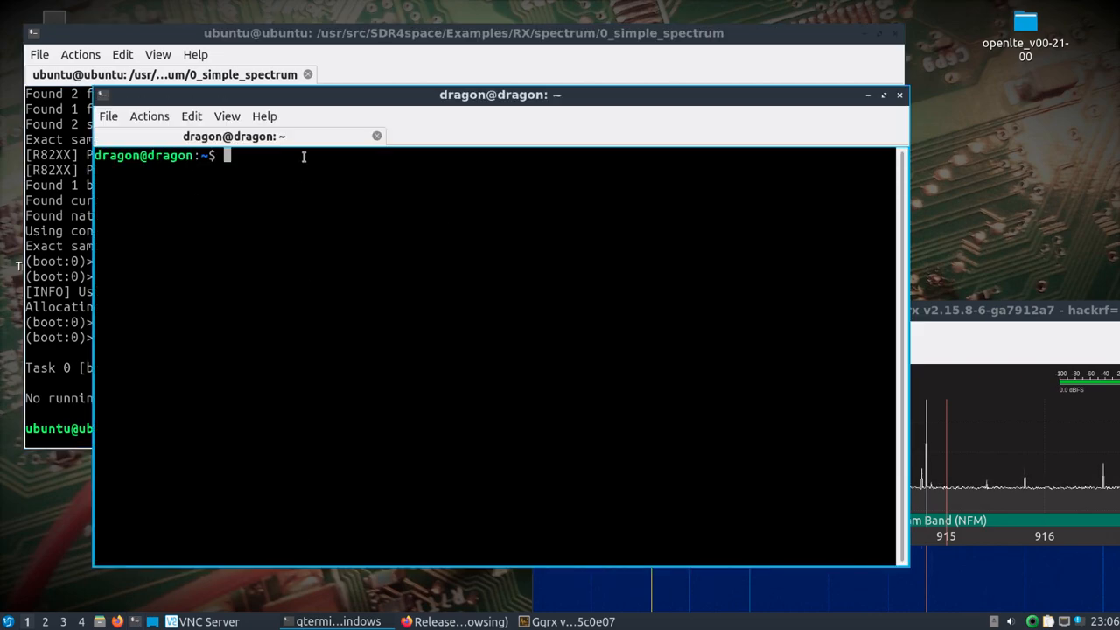
text(scp)
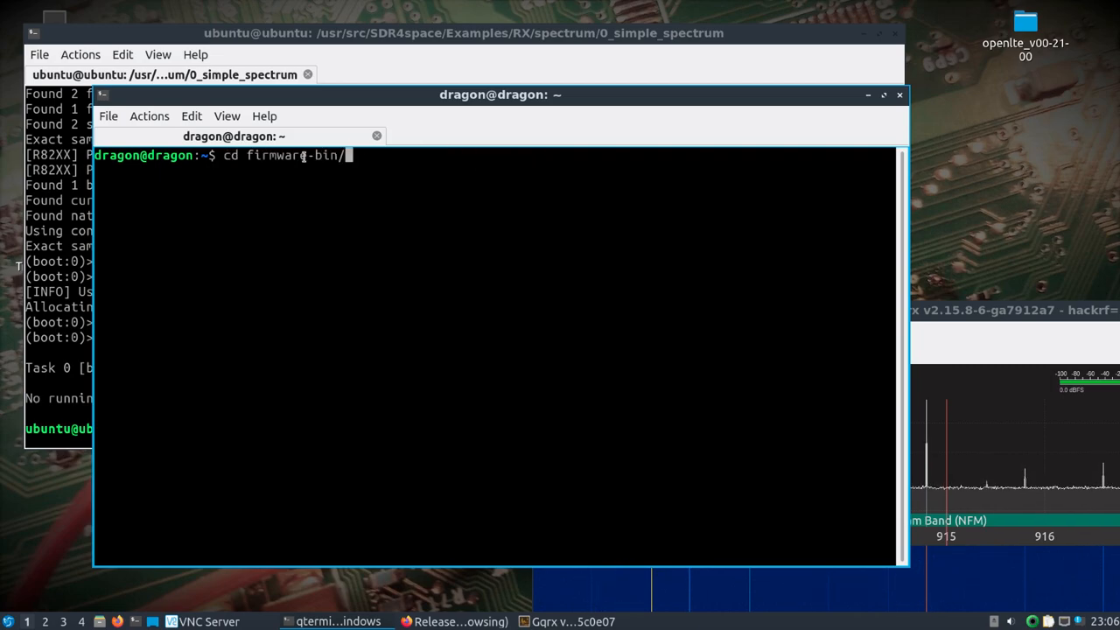
text(ssh ubuntu@10.115.243.80)
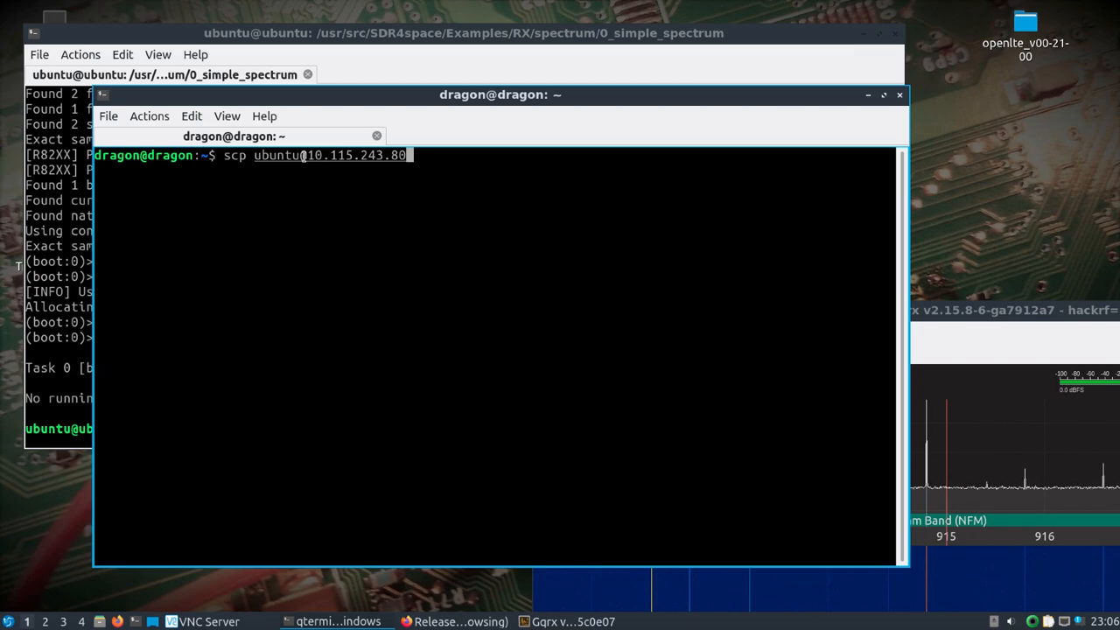
text(:/)
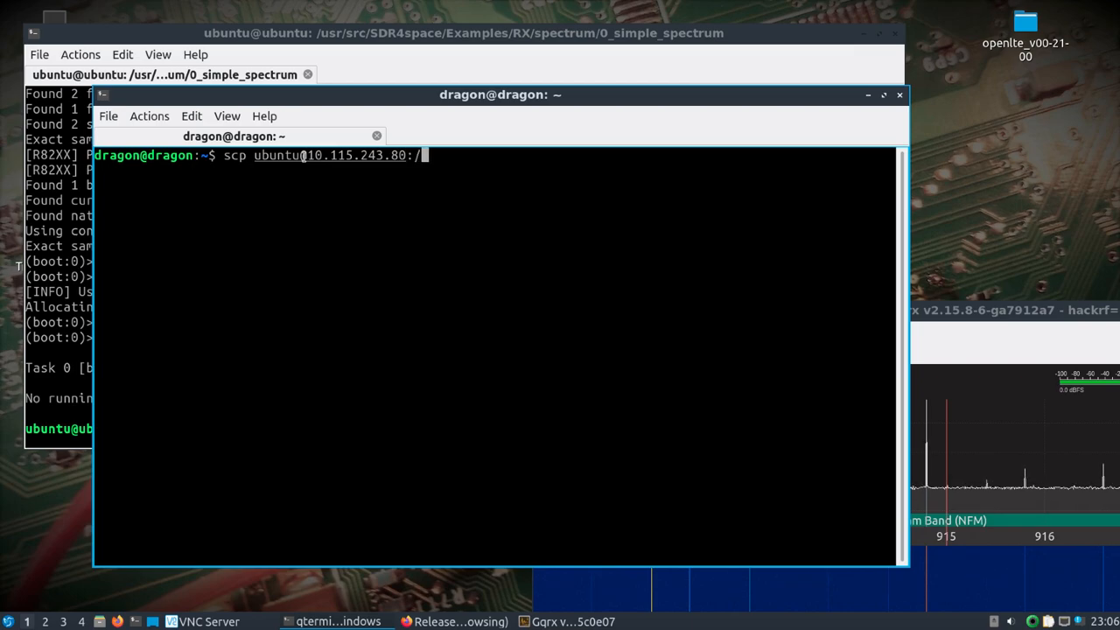
text(tmp/spe)
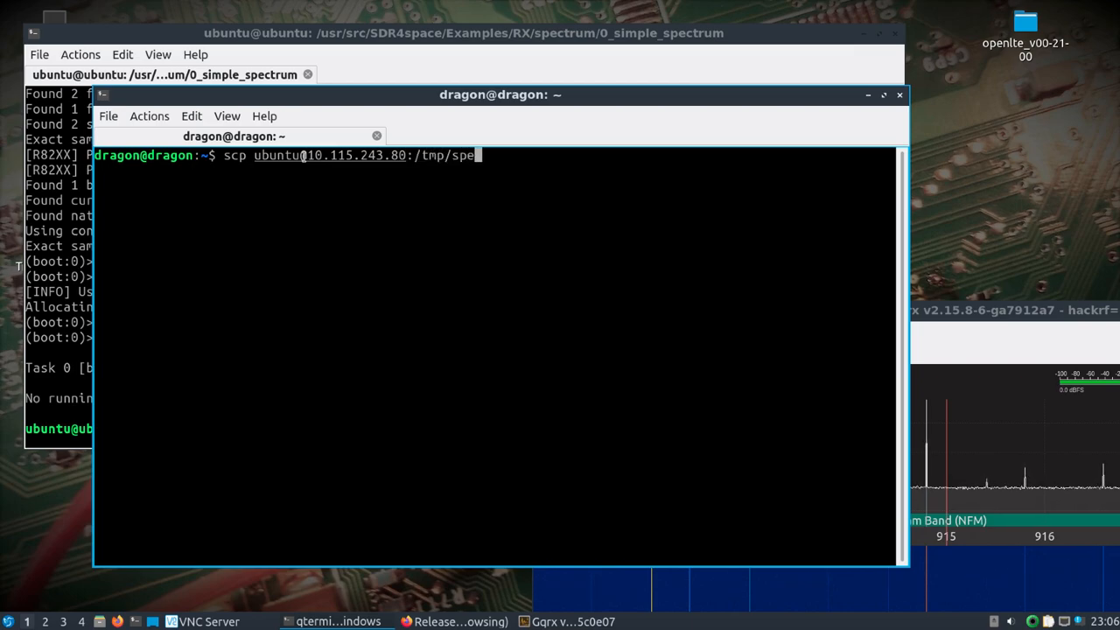
text(ctrum.png p)
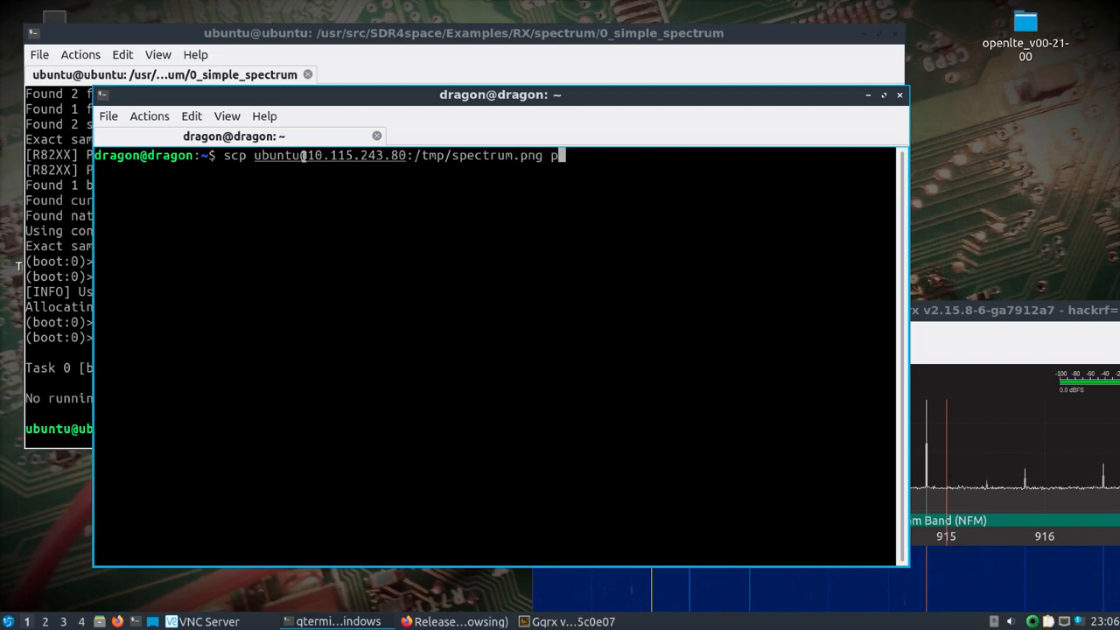
key(BackSpace)
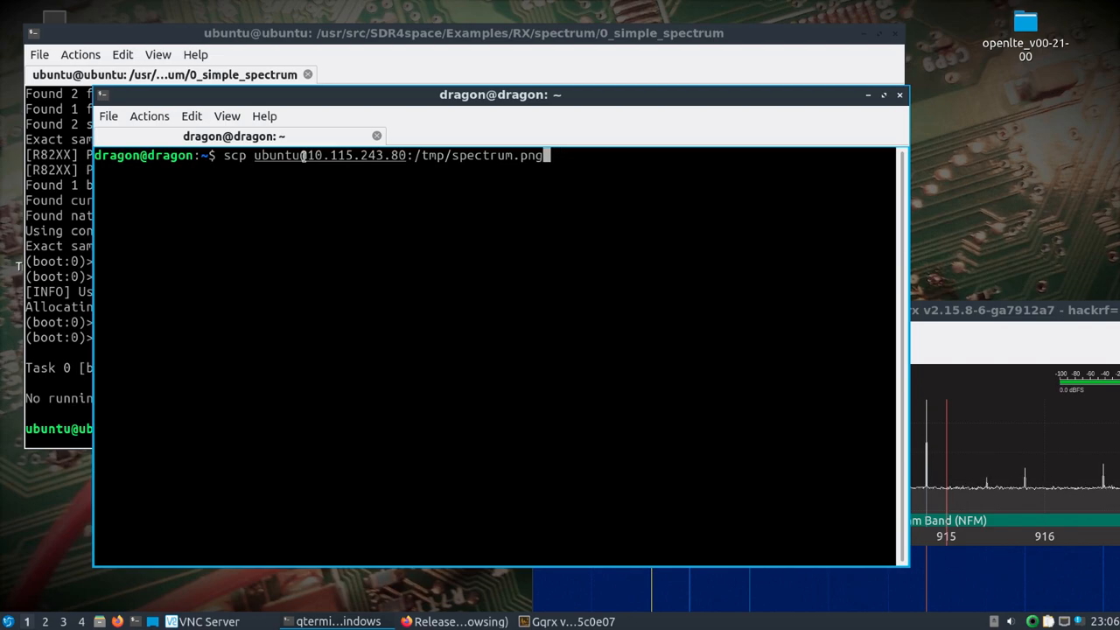
text(spectrum)
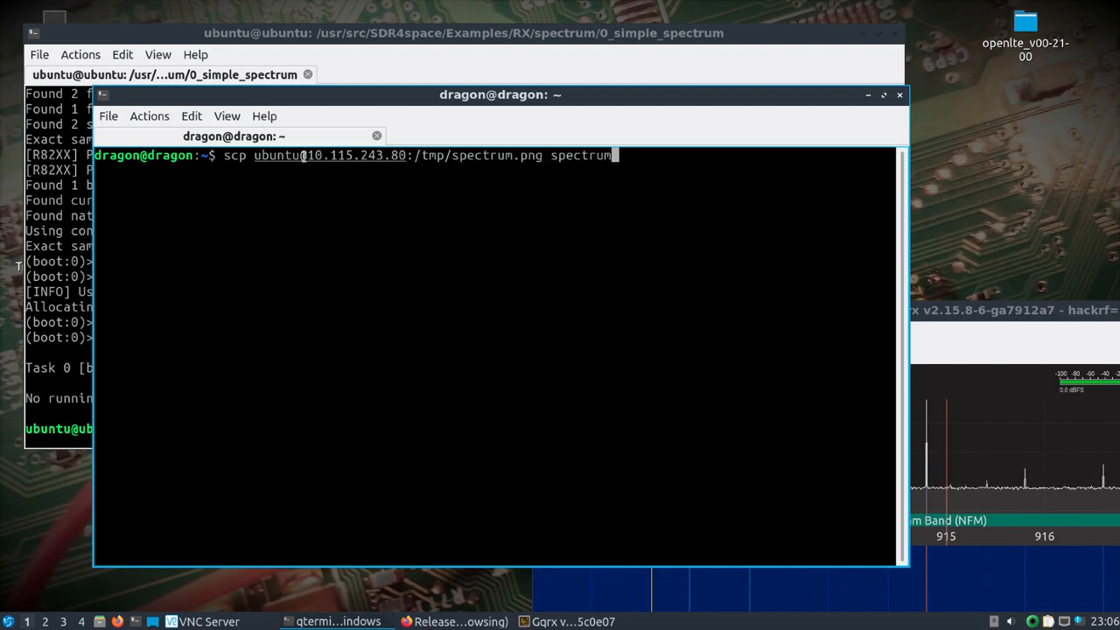
text(.pn)
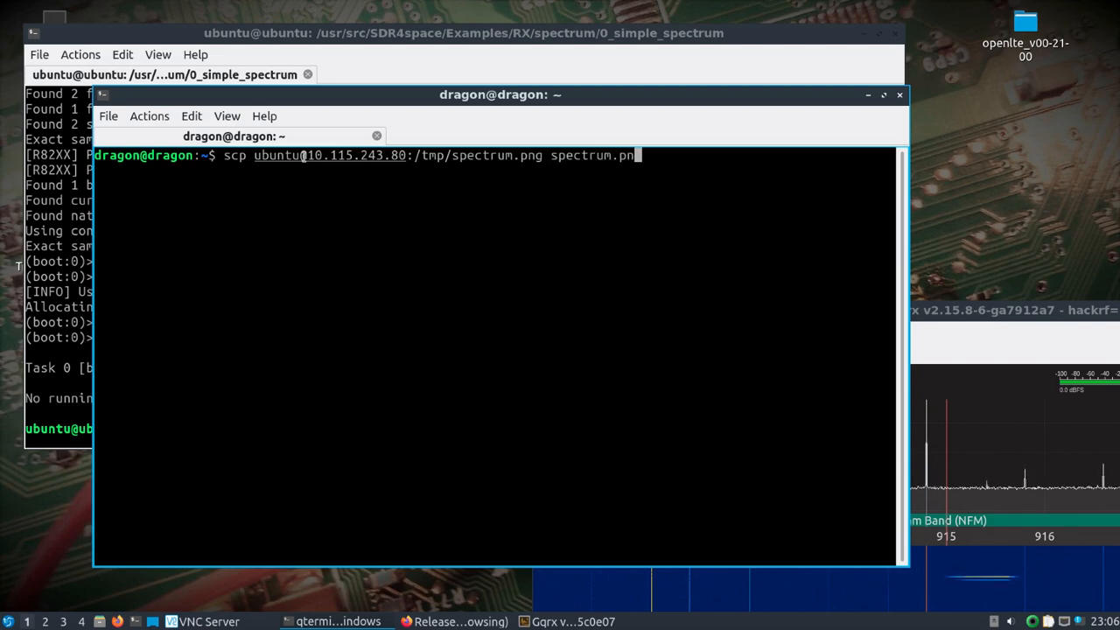
text(g)
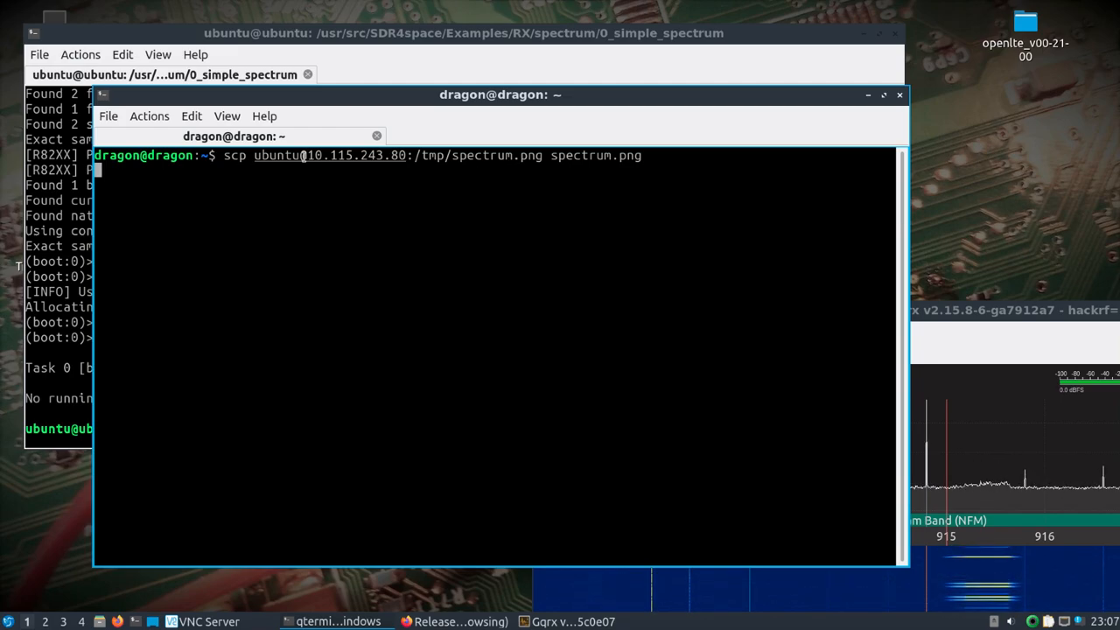
key(Return)
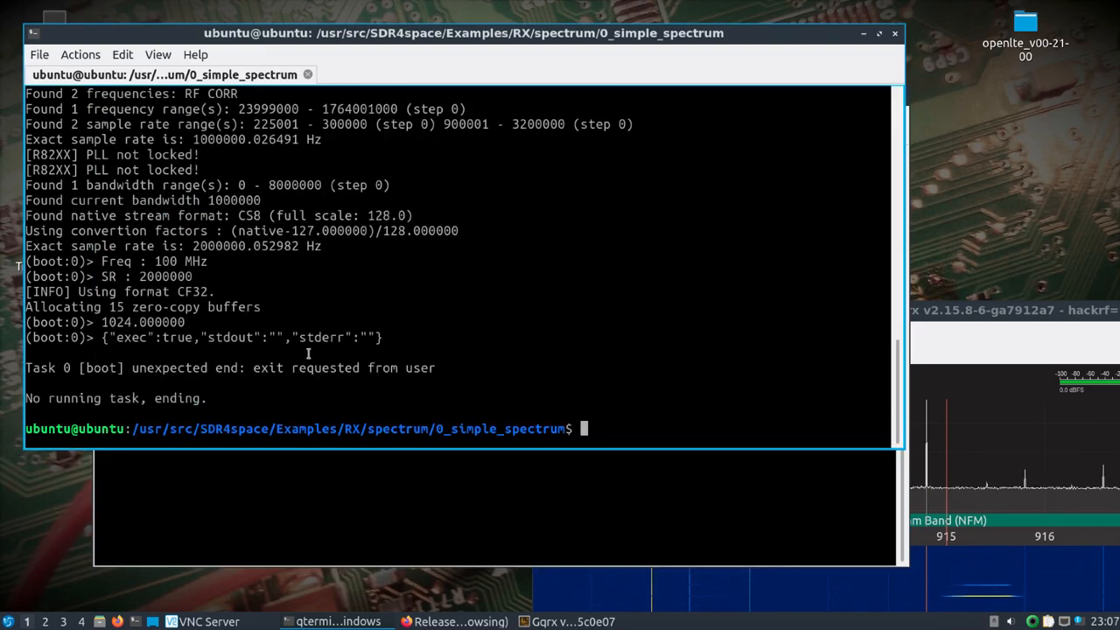
Step: Move into the remote /tmp folder and list it, revealing plot.png and spectrum.csv
text(cd)
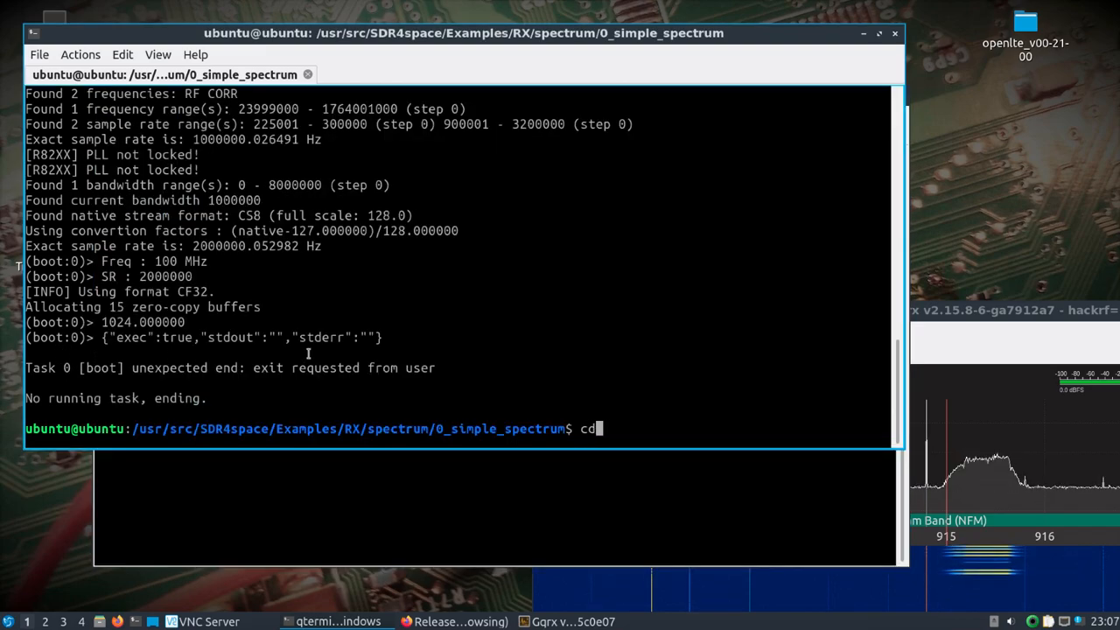
text(/tmp)
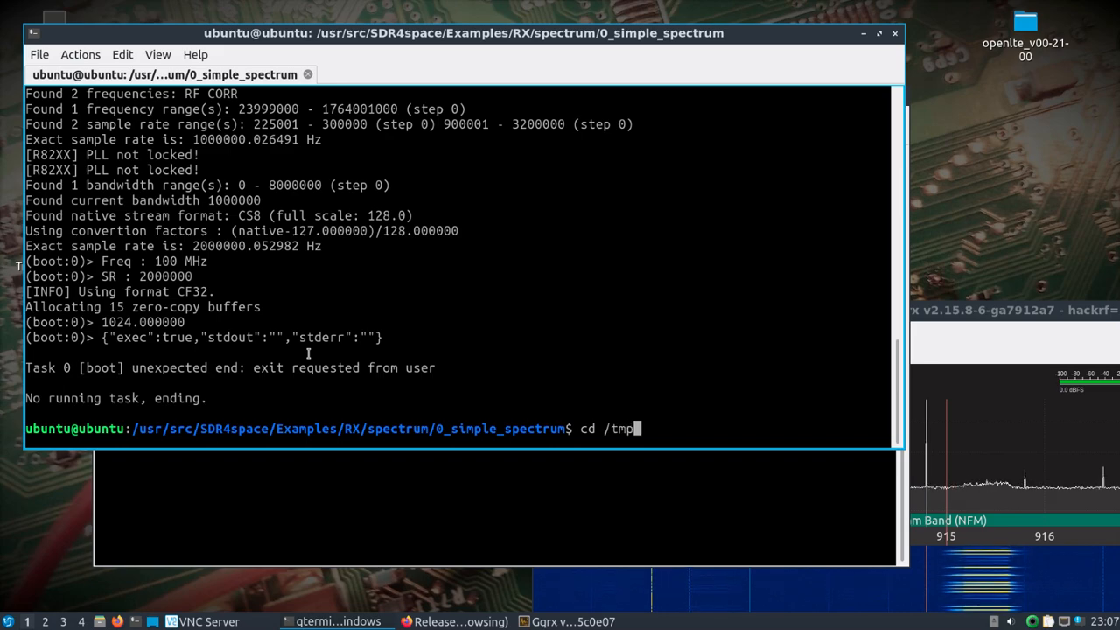
key(Return)
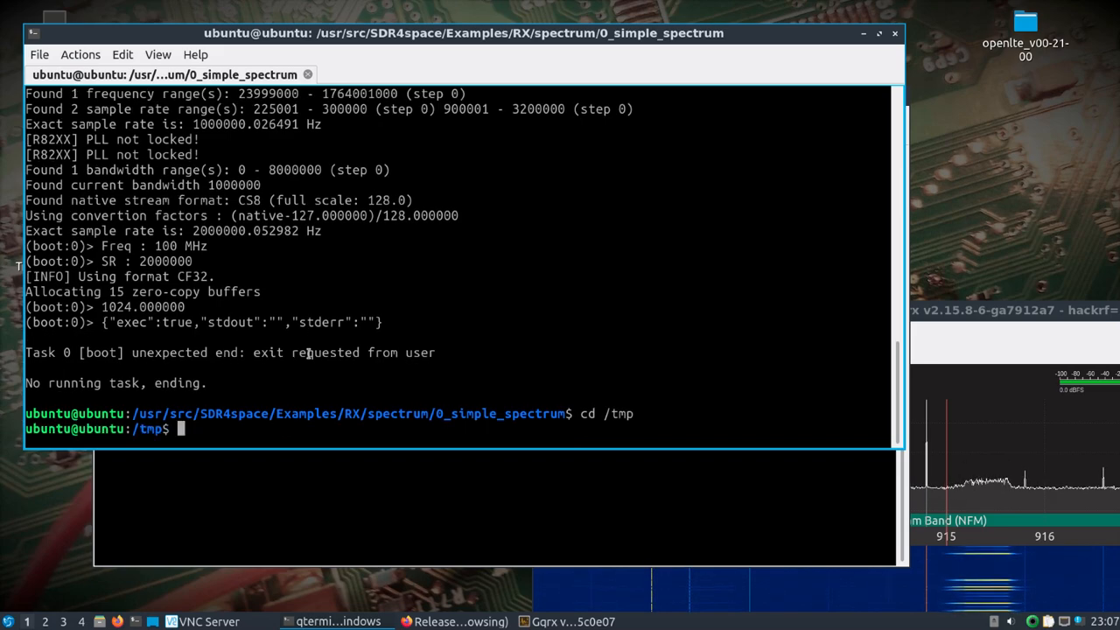
text(ls)
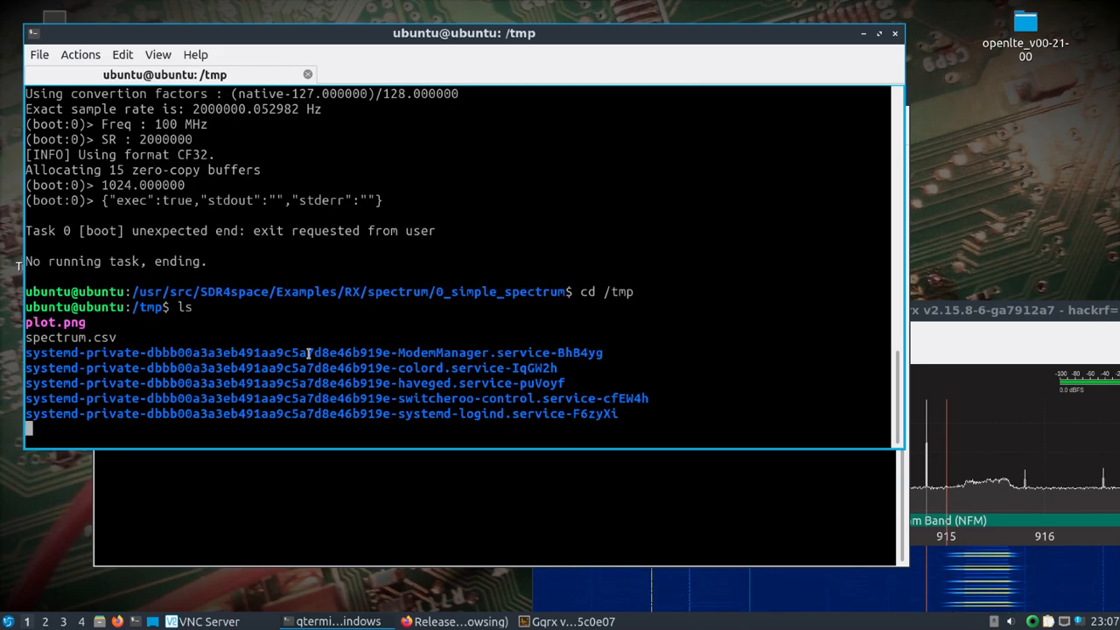
scroll(down, 3)
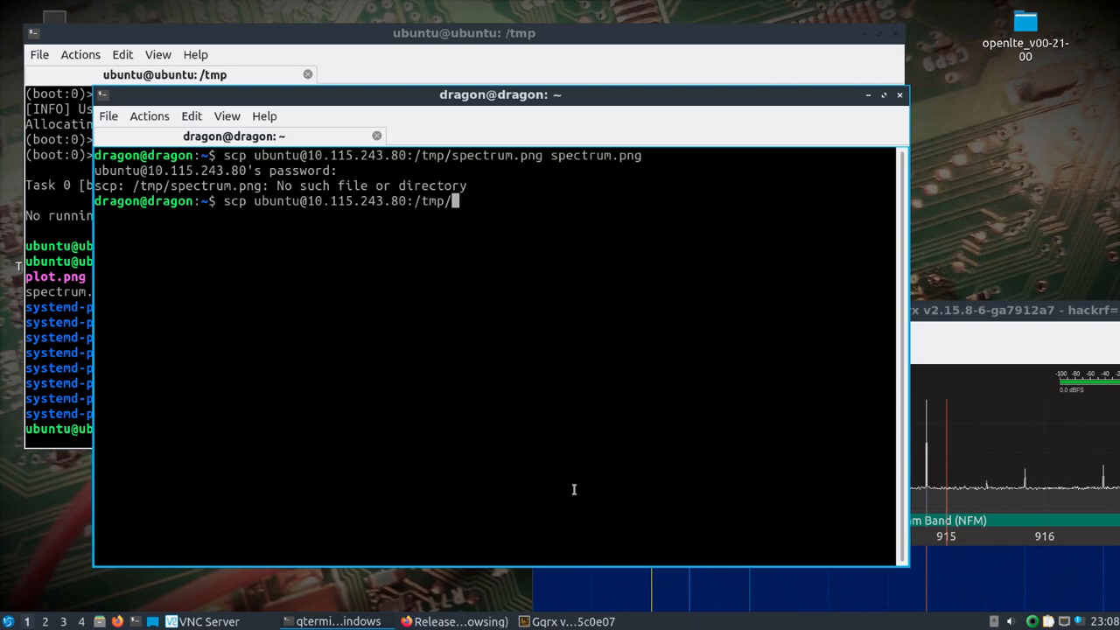
text(plot.png)
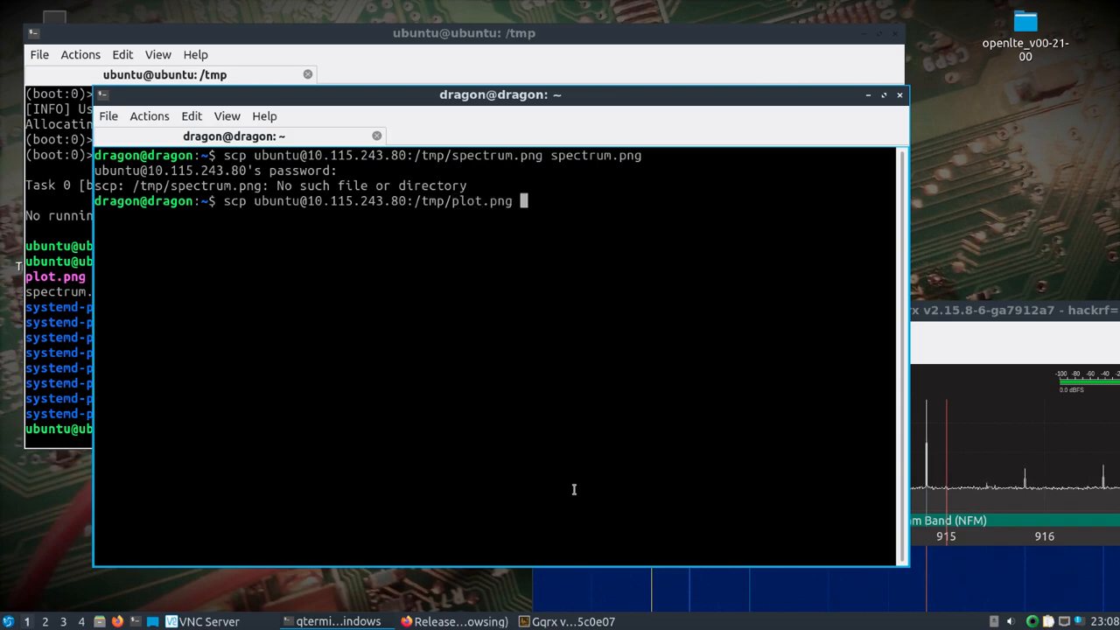
text(l)
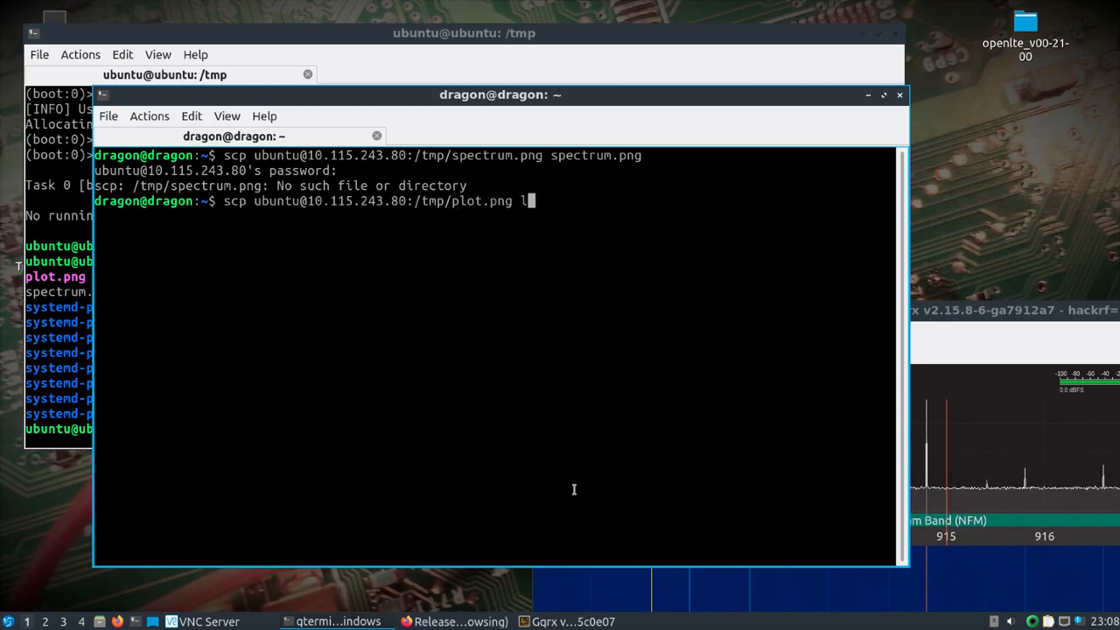
text(plot)
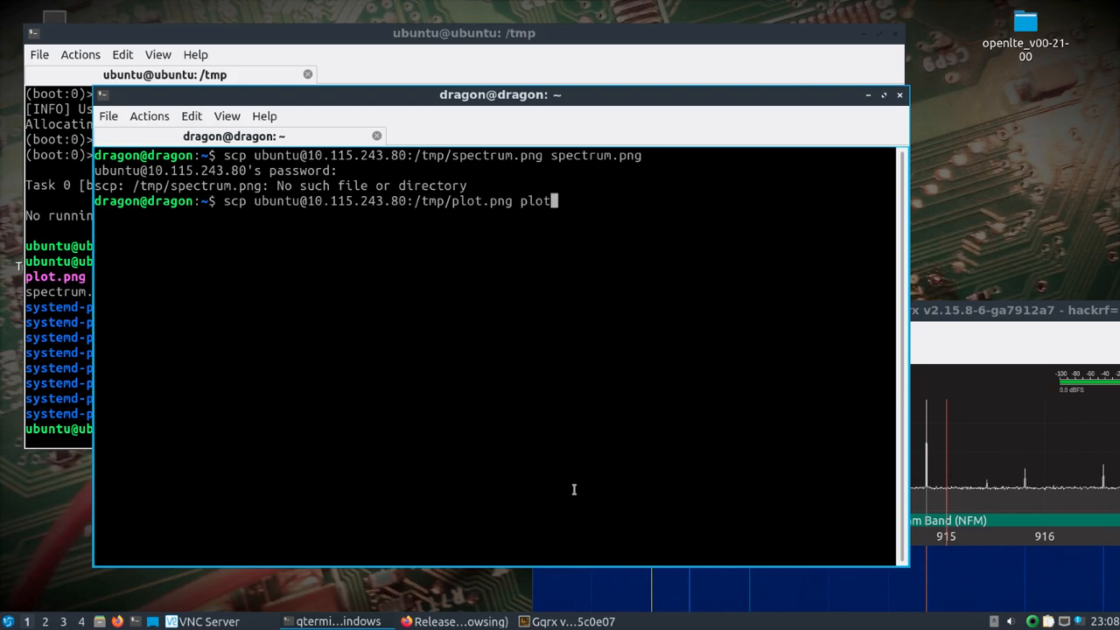
text(2.png)
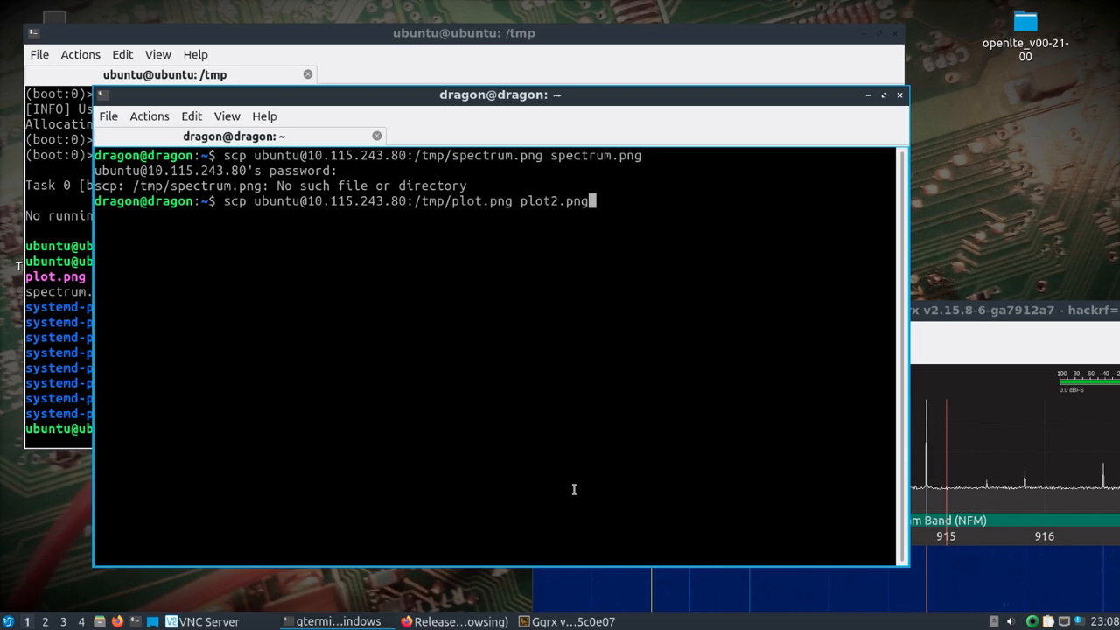
key(Return)
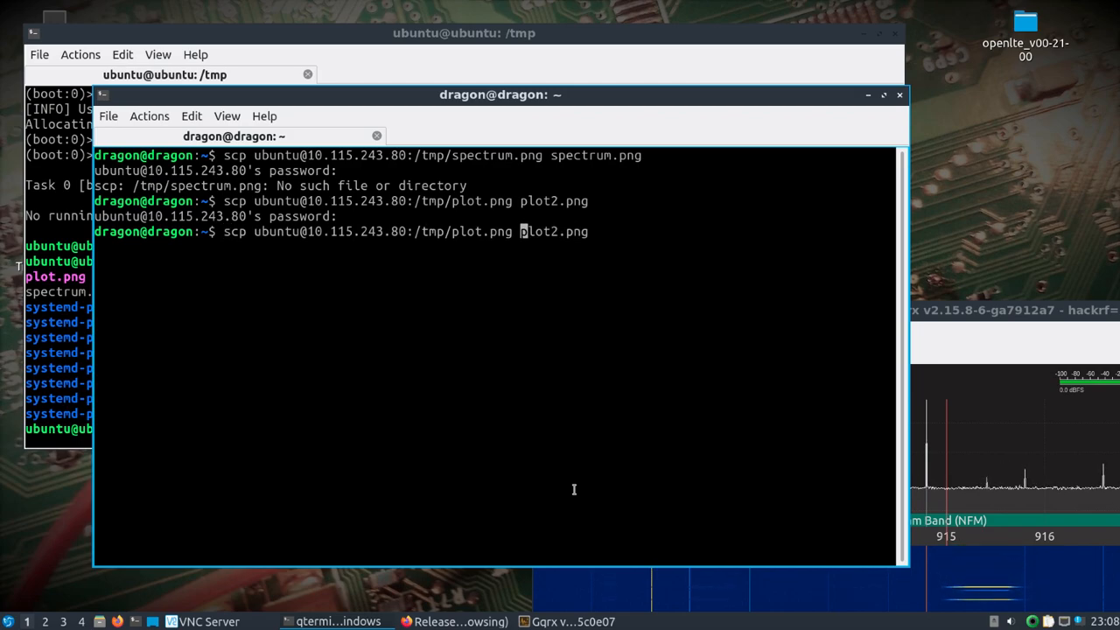
Step: Correct the destination to /home/dragon/Desktop/plot2.png and enter the password to complete the 10 KB transfer
text(/De)
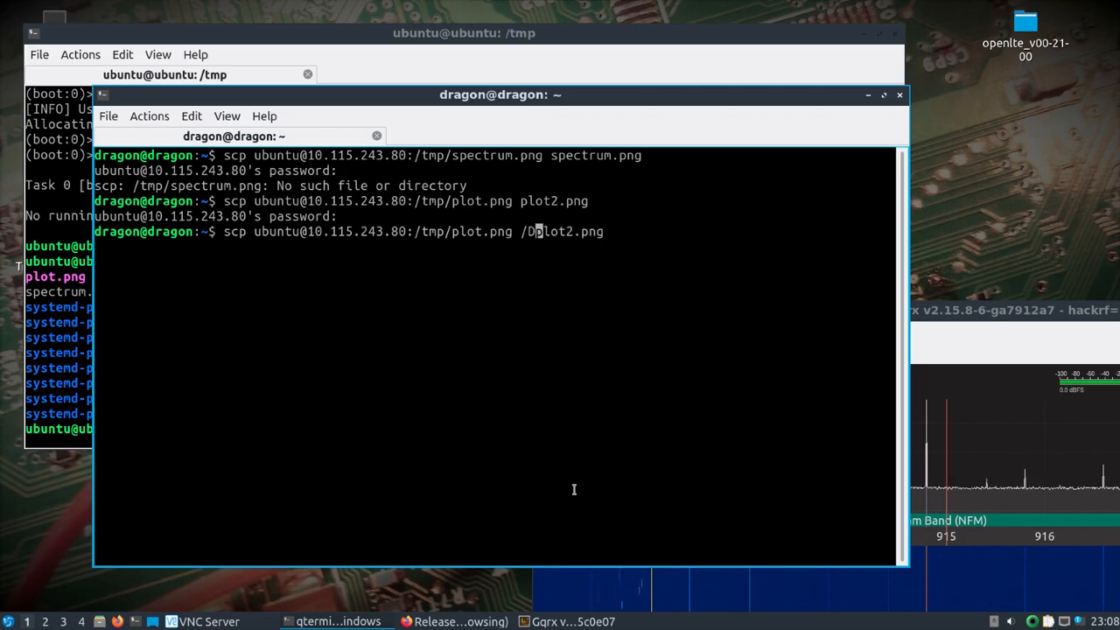
text(ome/dragon/Des)
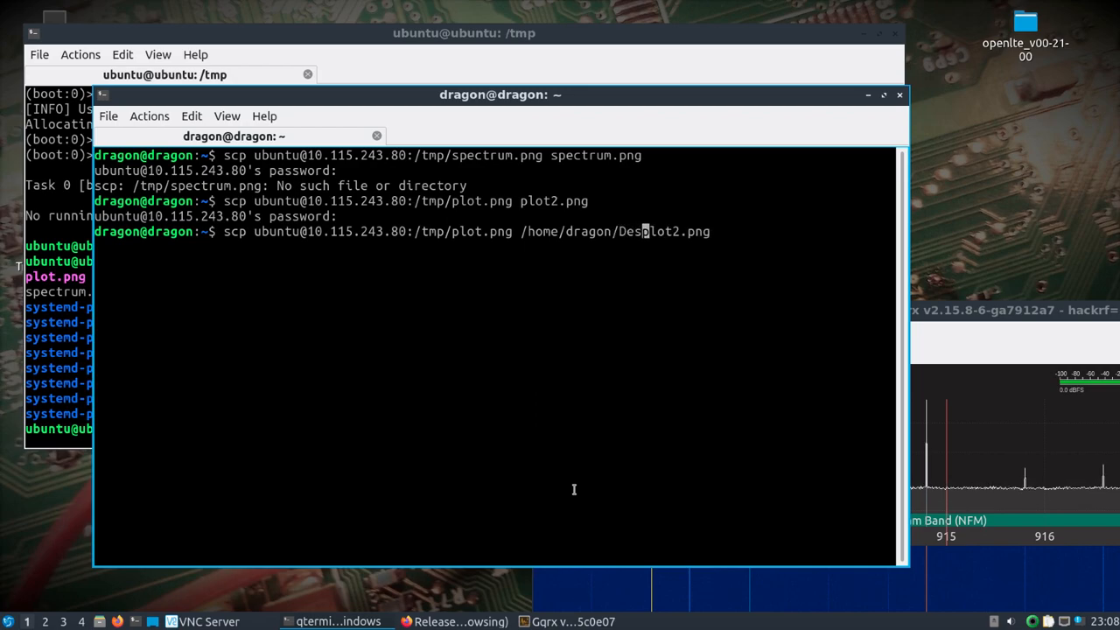
text(ktop/)
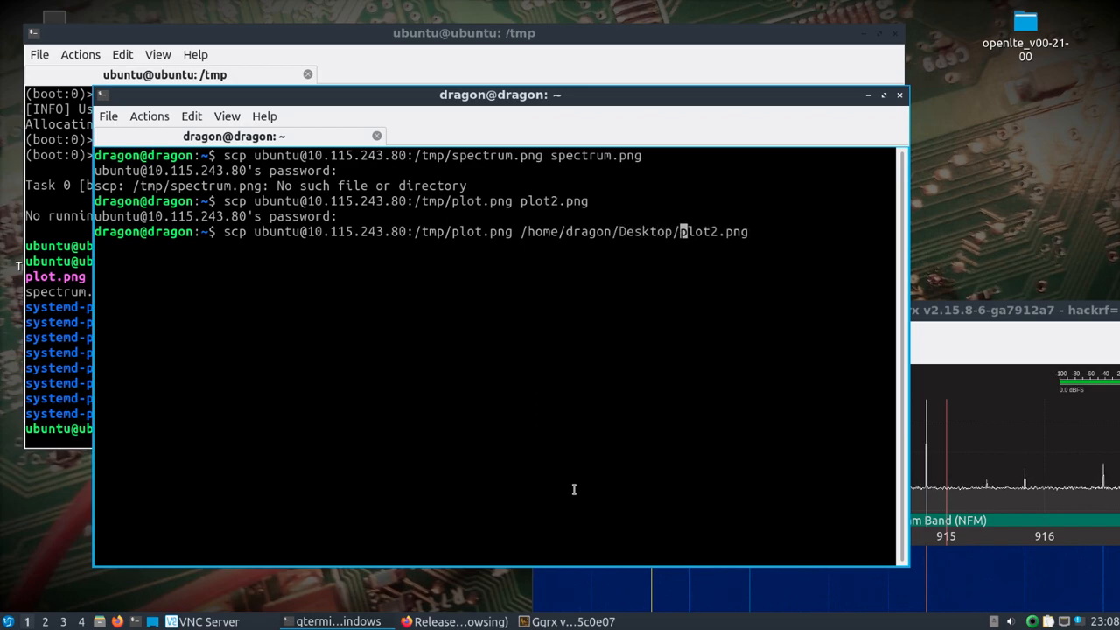
key(Return)
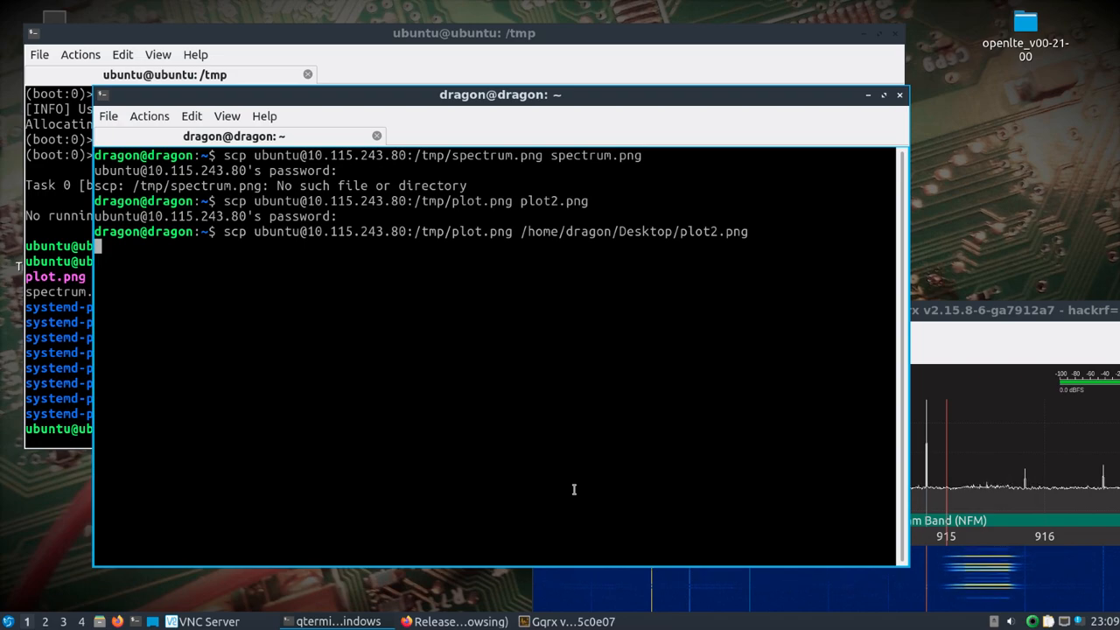
key(Return)
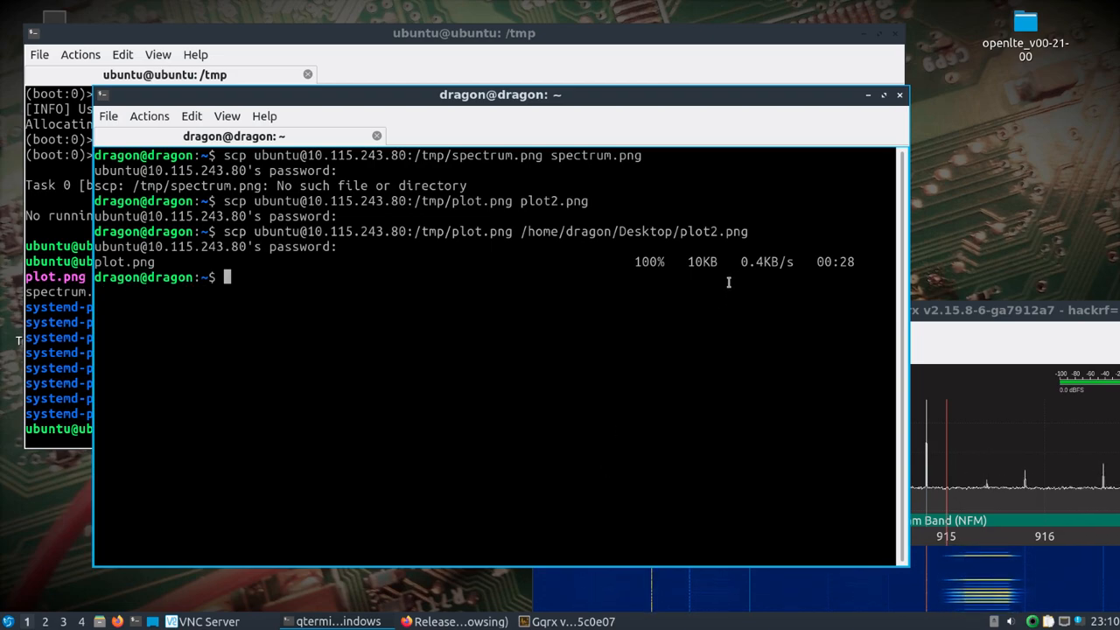
mouse_move(865, 96)
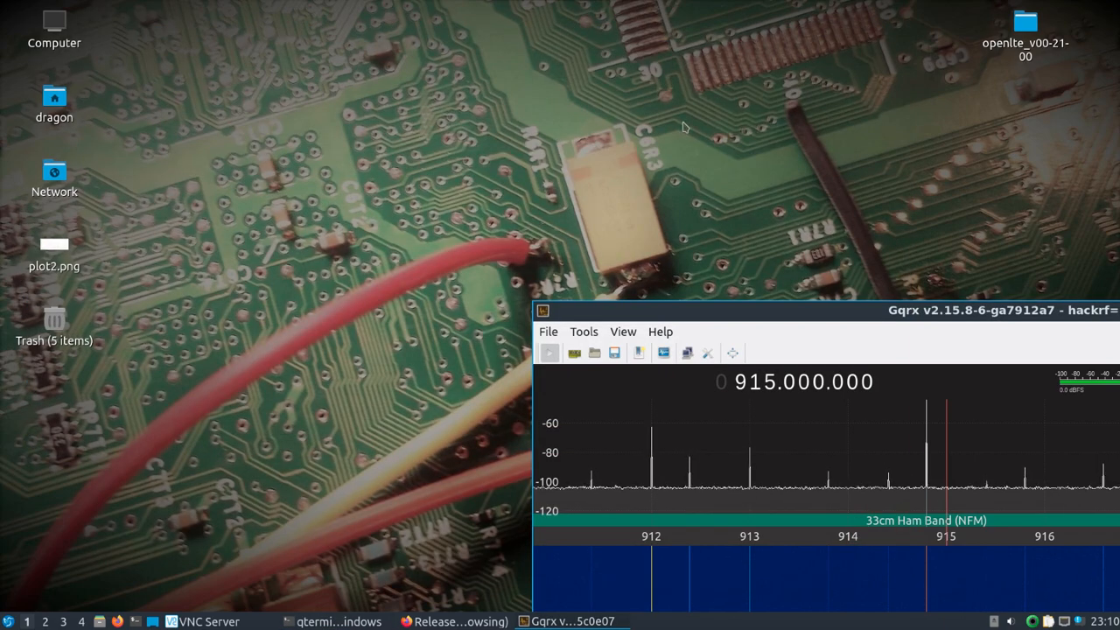
Step: Open plot2.png from the Desktop in Image Viewer, showing the 99–101 MHz spectrum plot
double_click(53, 243)
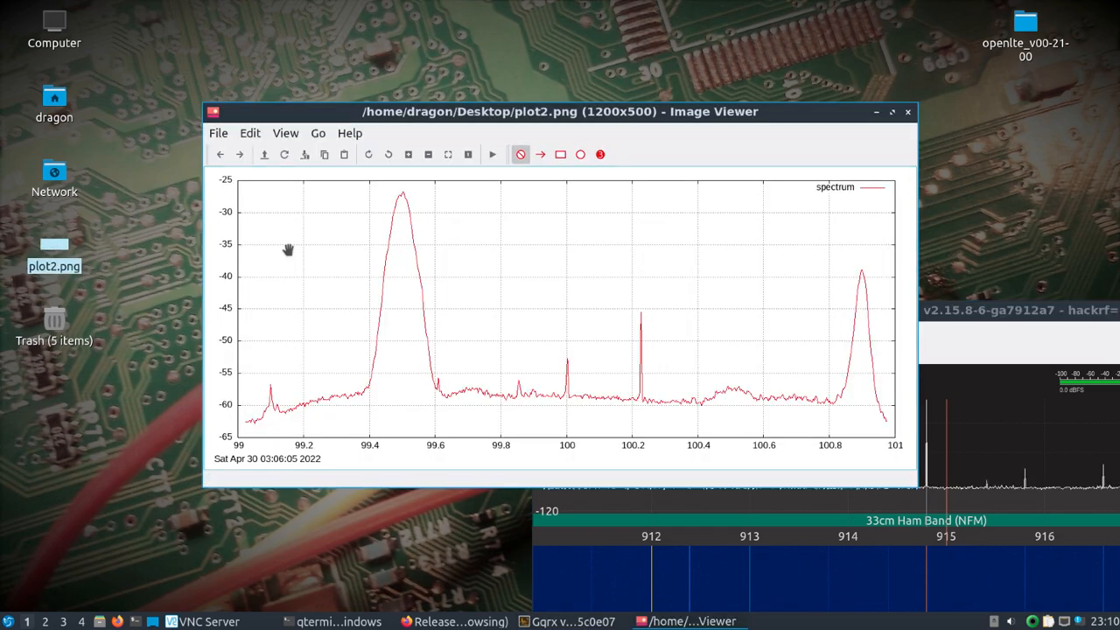
mouse_move(310, 252)
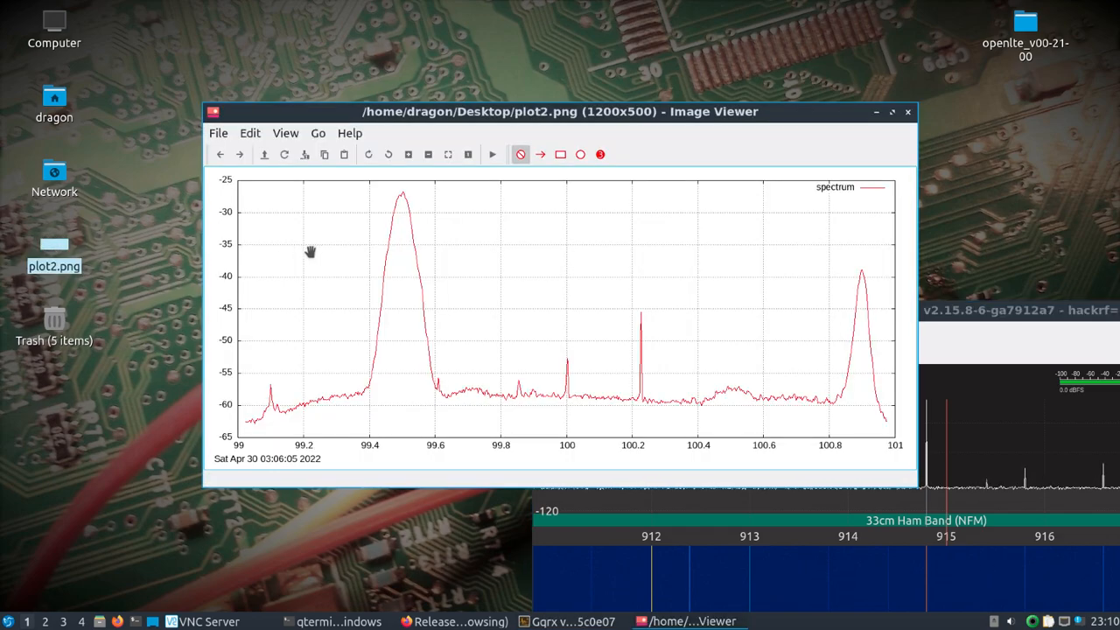